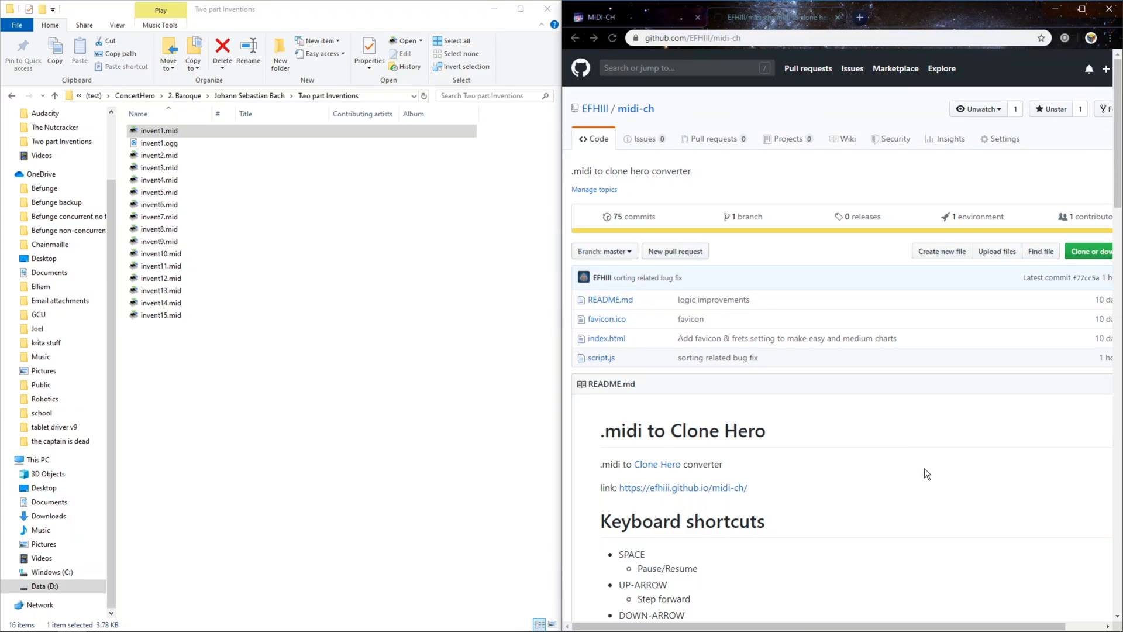
pyautogui.moveTo(884, 481)
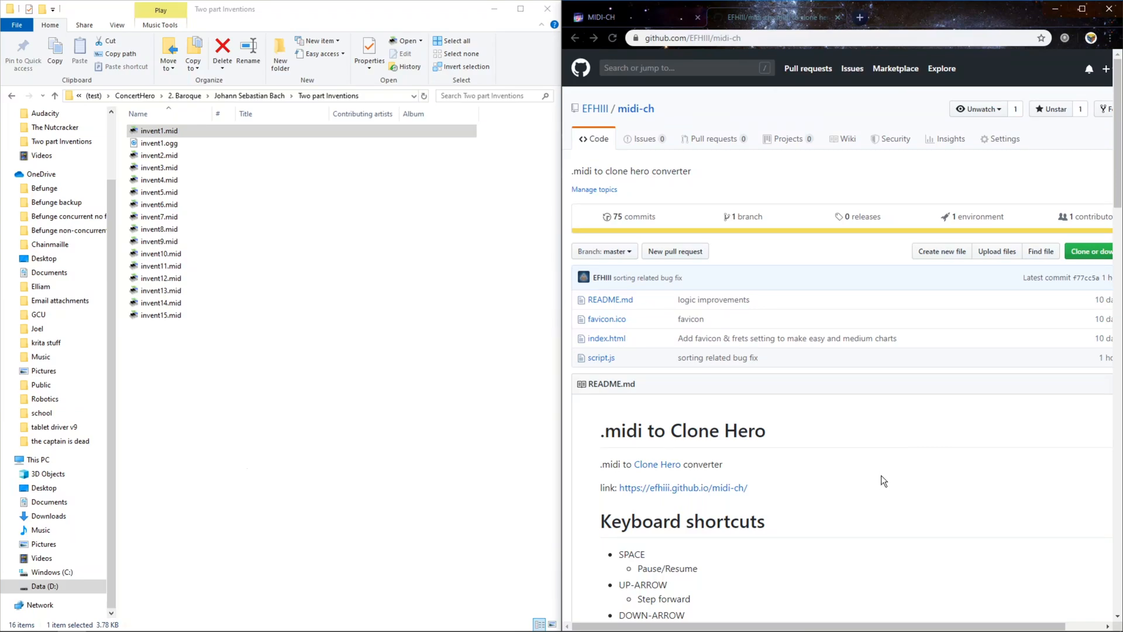
# Step: Drop invent1.mid onto MIDI-CH to generate its chart preview and open it in MidiEditor
pyautogui.scroll(-3)
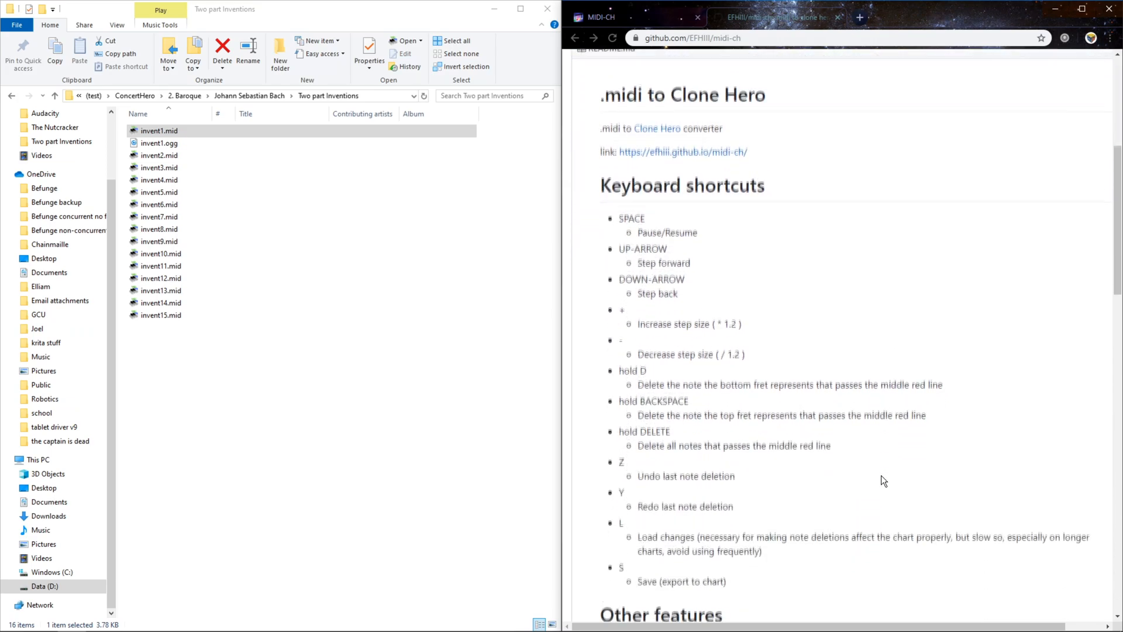
pyautogui.scroll(-3)
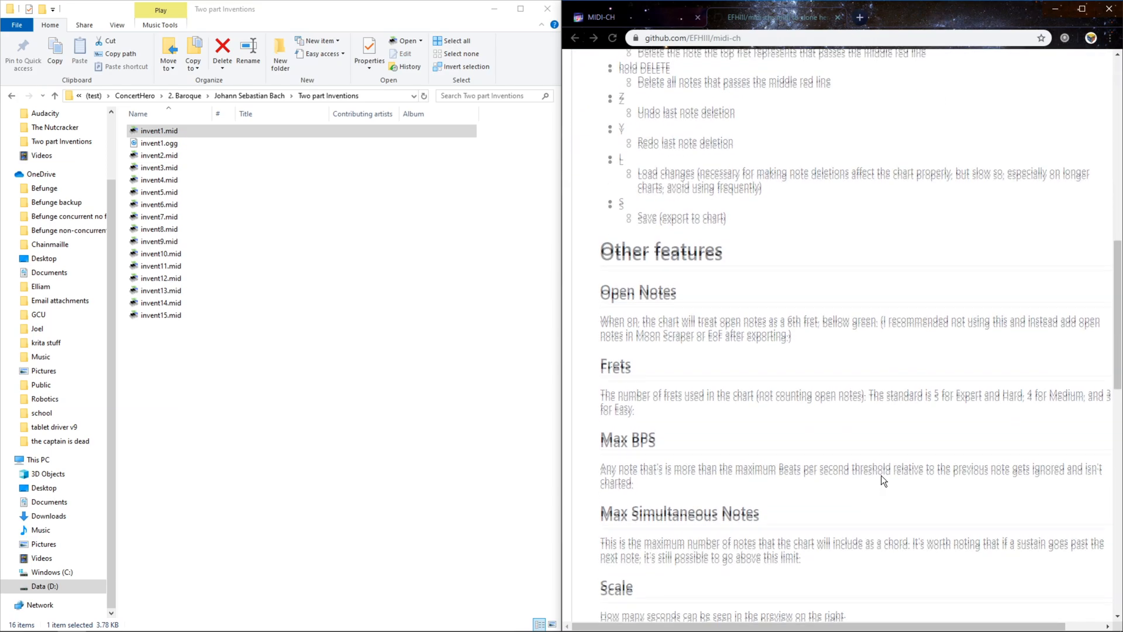
pyautogui.scroll(-3)
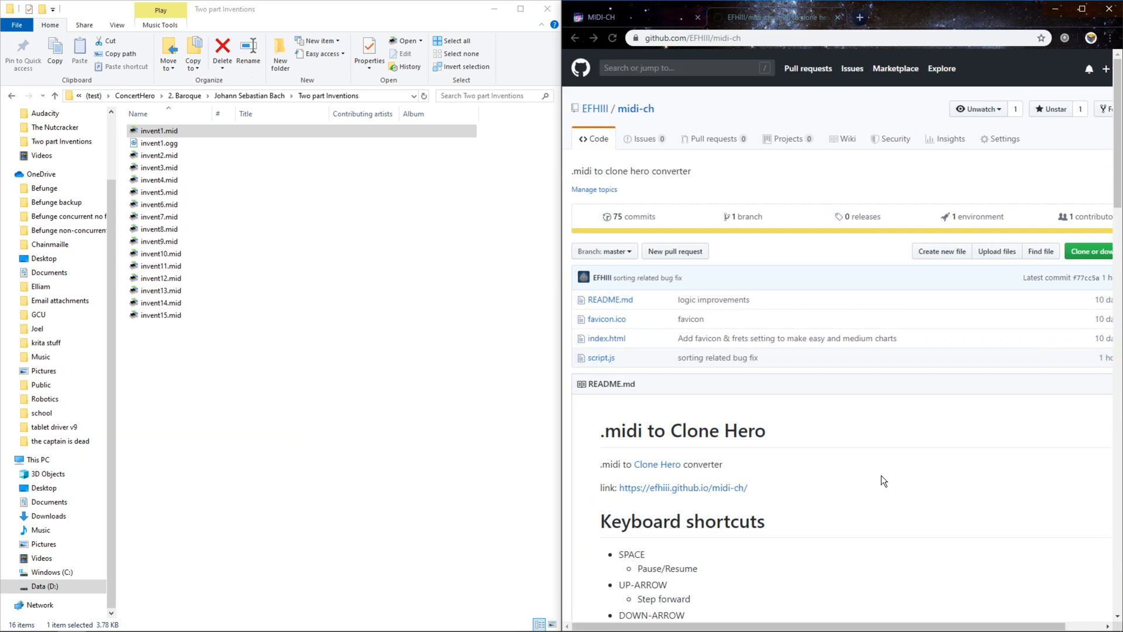
pyautogui.moveTo(797, 179)
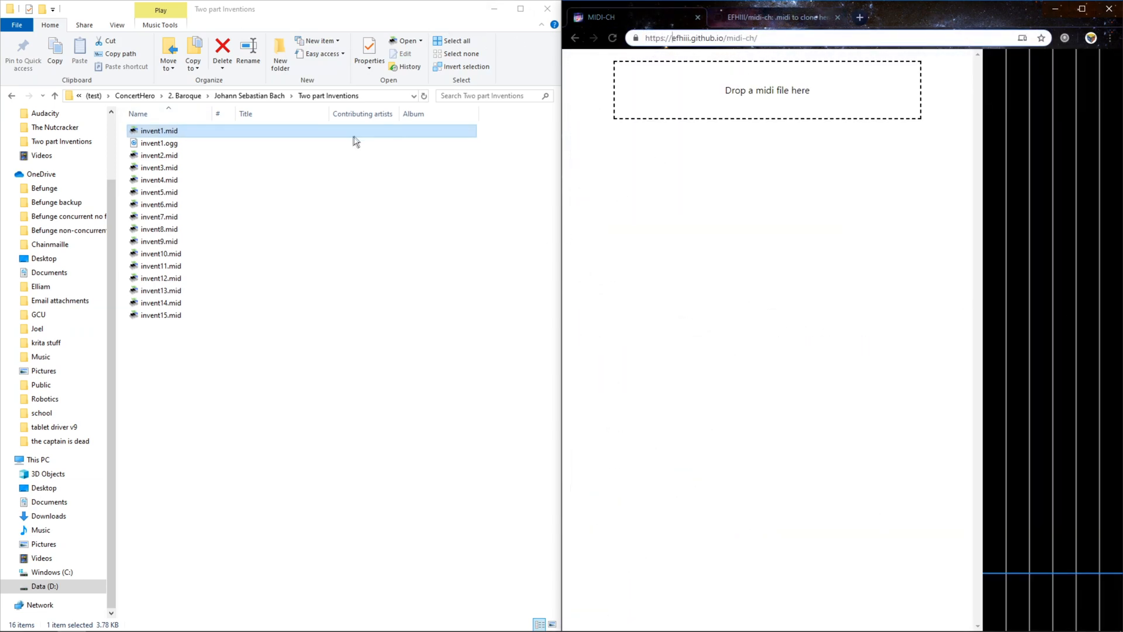
pyautogui.moveTo(160, 130); pyautogui.dragTo(767, 89)
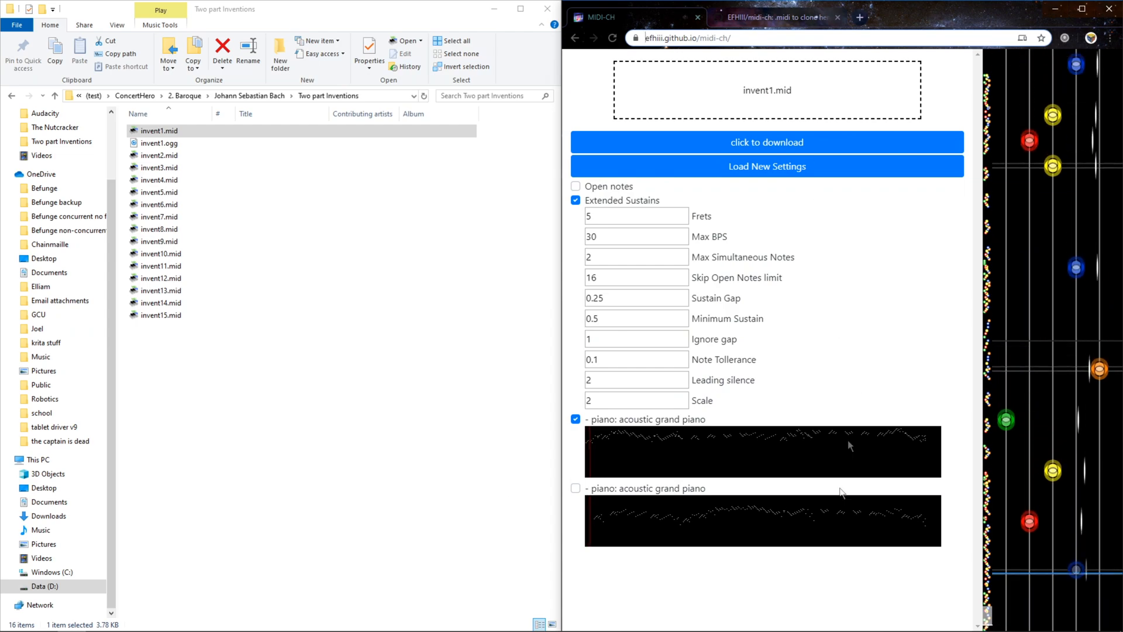
pyautogui.click(159, 130)
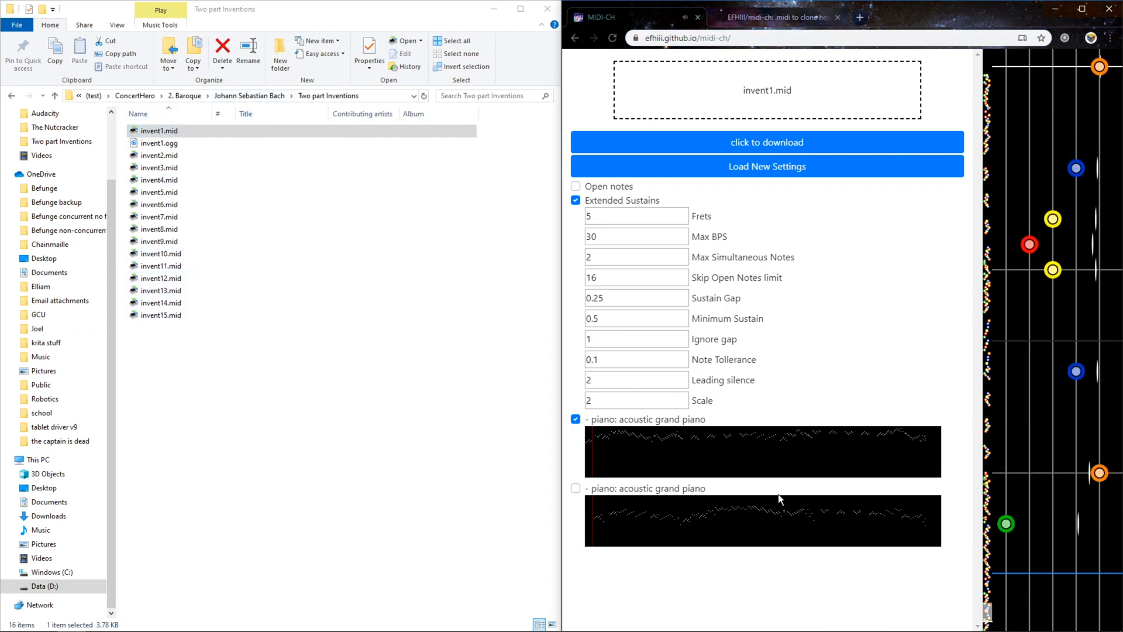
pyautogui.click(160, 192)
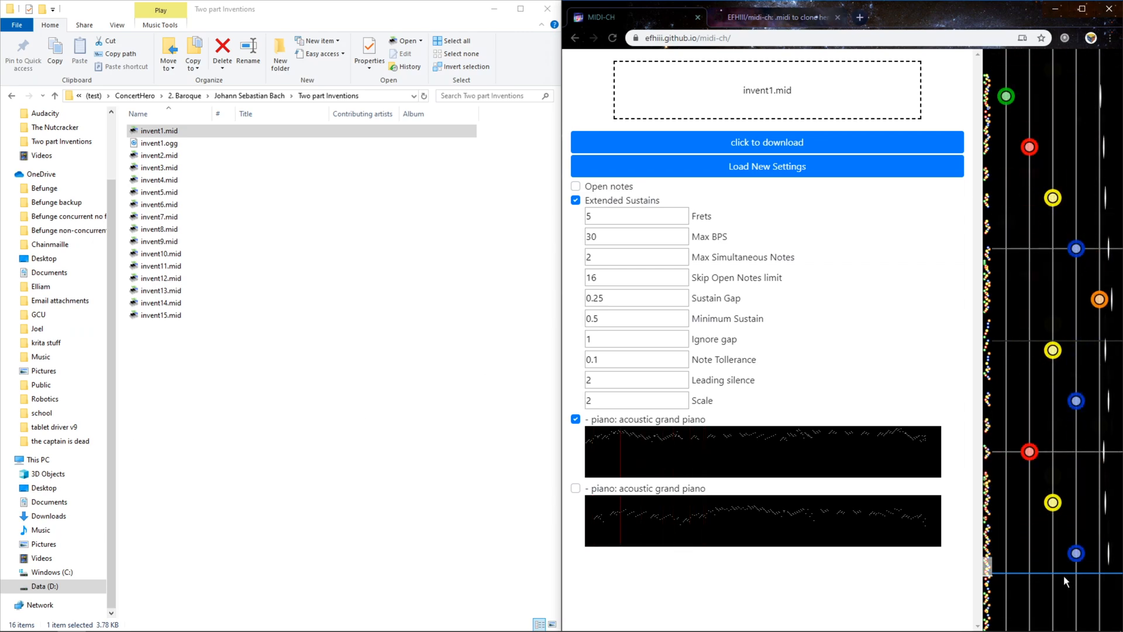
pyautogui.click(159, 143)
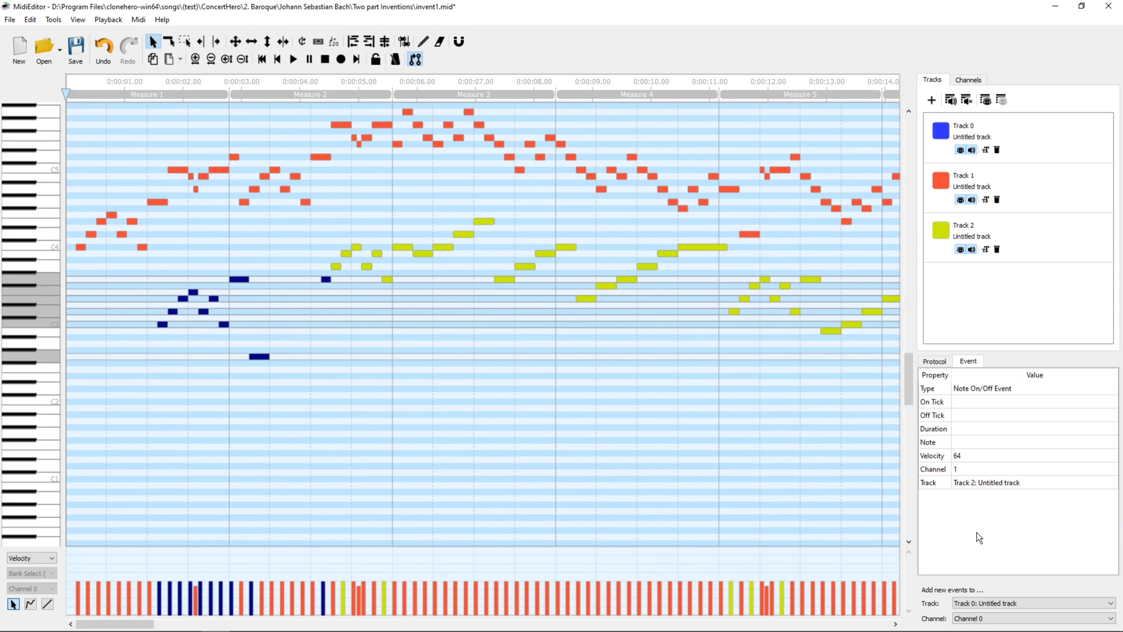
# Step: Route new events to Track 1 and set Channel 0's instrument to Harpsichord
pyautogui.click(1030, 602)
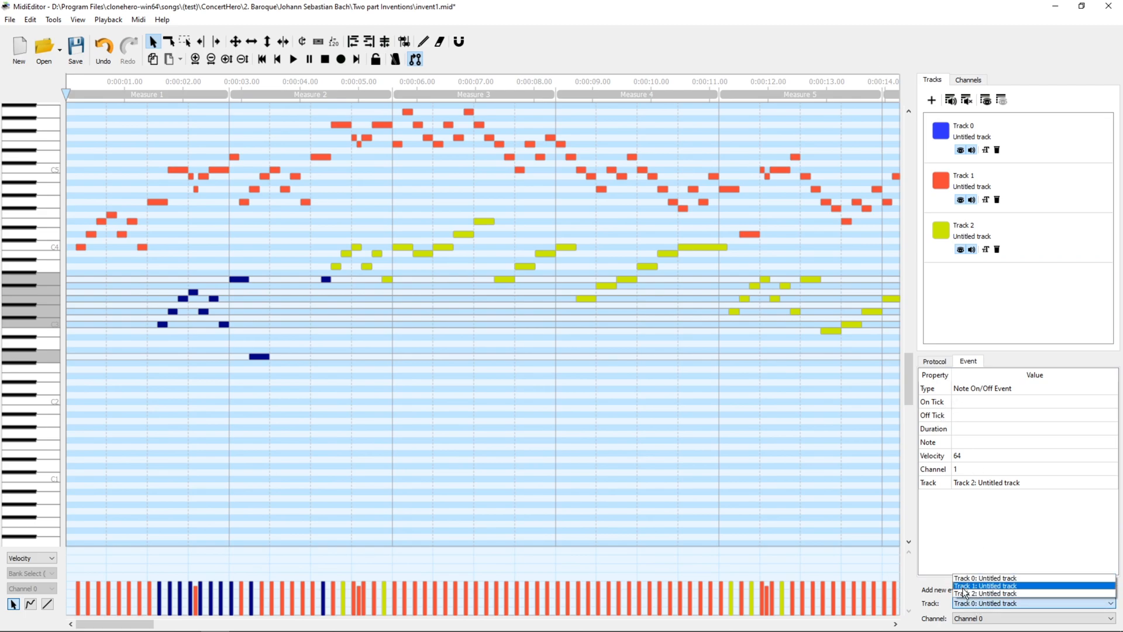
pyautogui.click(989, 585)
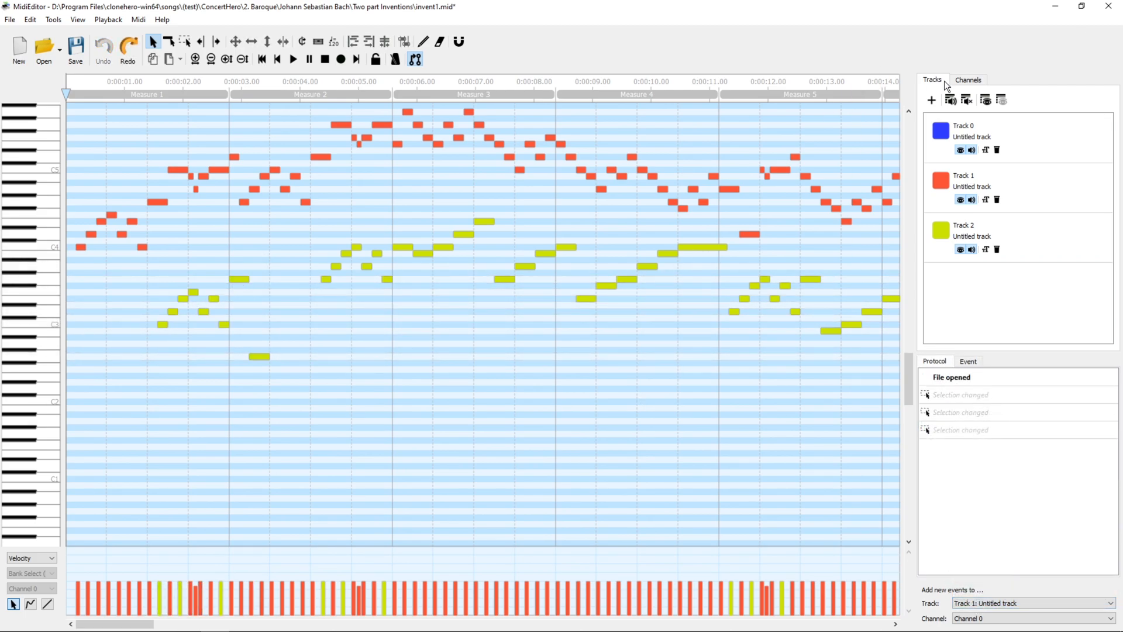
pyautogui.click(967, 79)
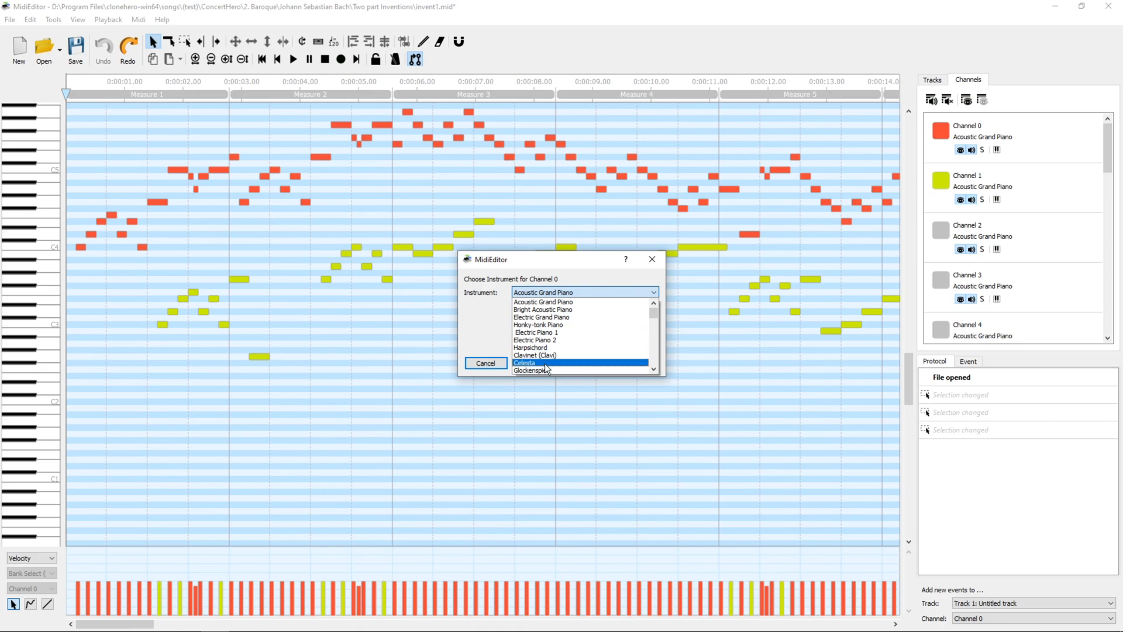
pyautogui.click(536, 332)
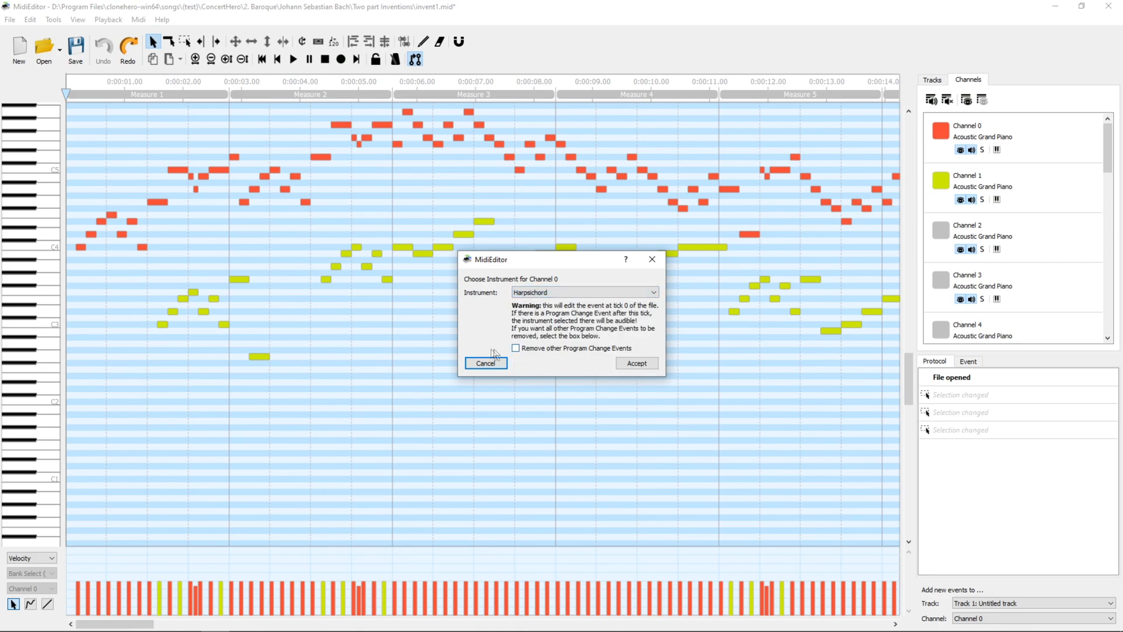
pyautogui.click(636, 363)
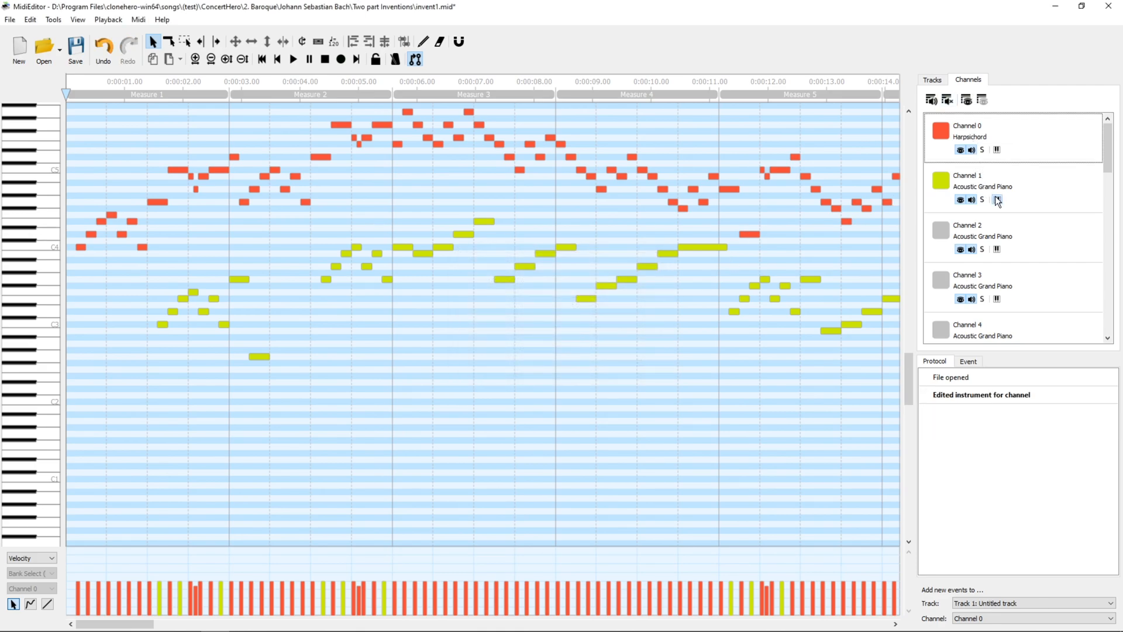
pyautogui.click(996, 200)
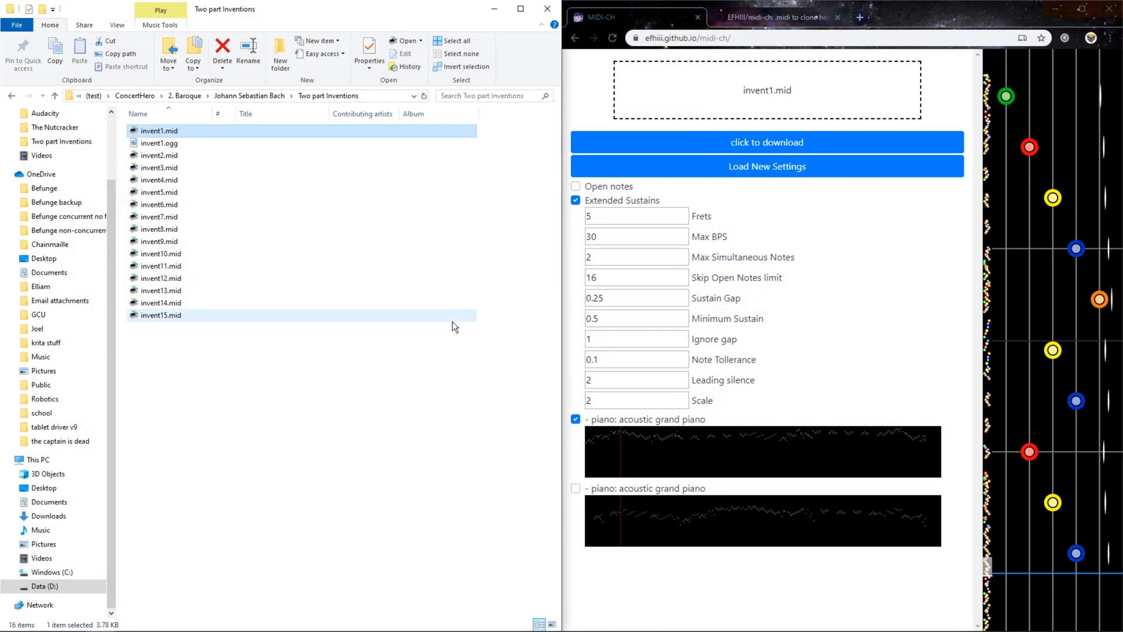
# Step: Select invent1.ogg, then switch the browser to the midi-ch GitHub repository page
pyautogui.click(231, 351)
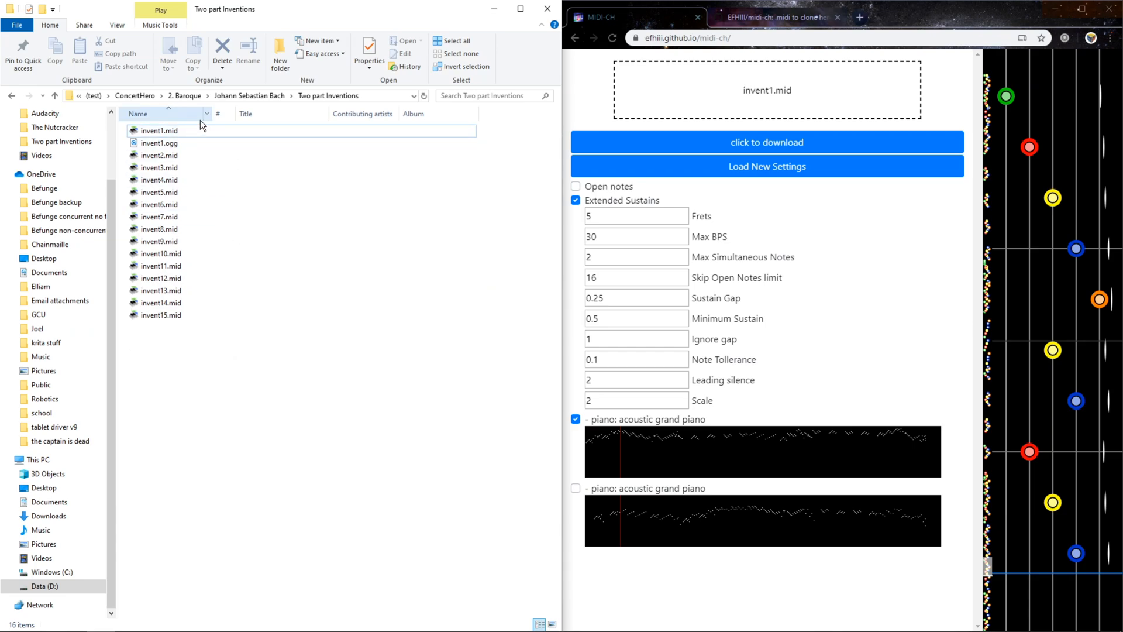
pyautogui.click(158, 143)
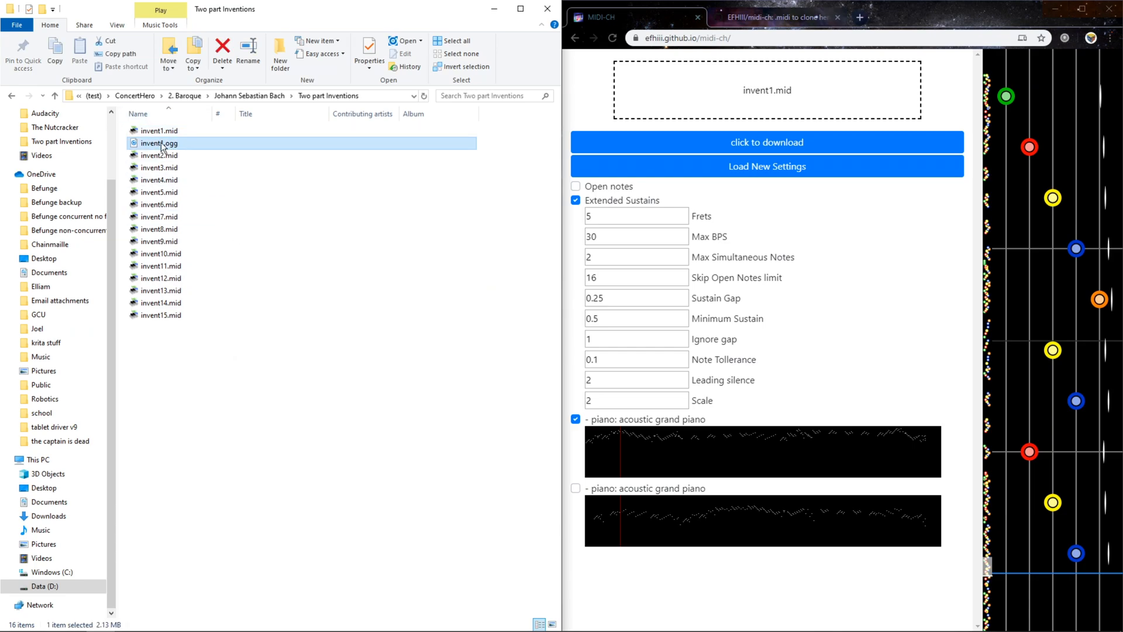
pyautogui.moveTo(626, 96)
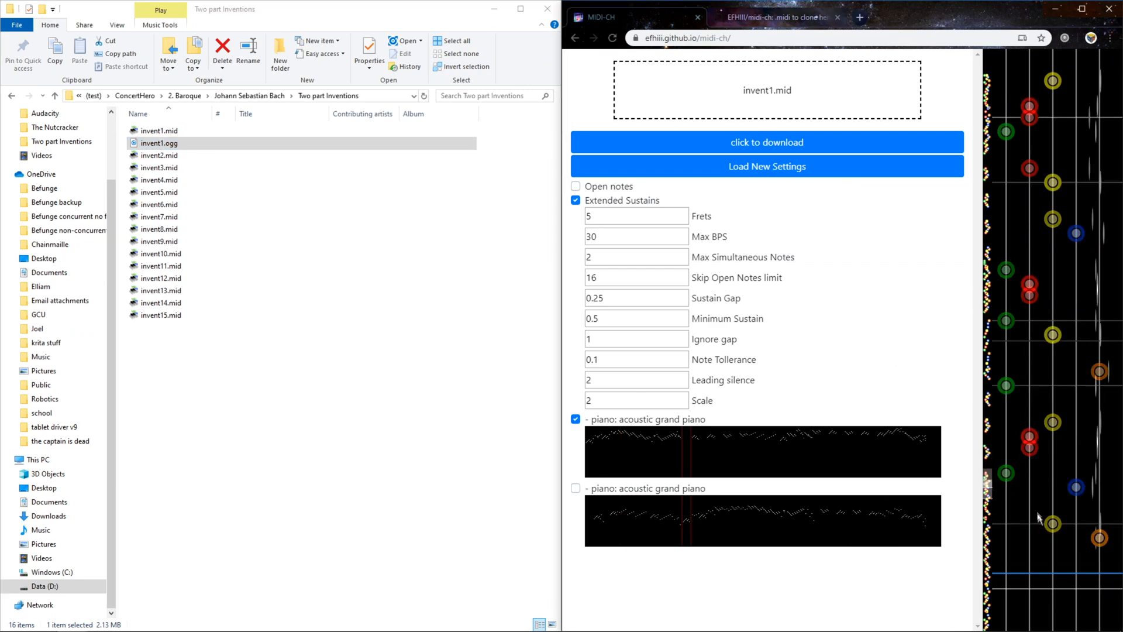
pyautogui.click(777, 17)
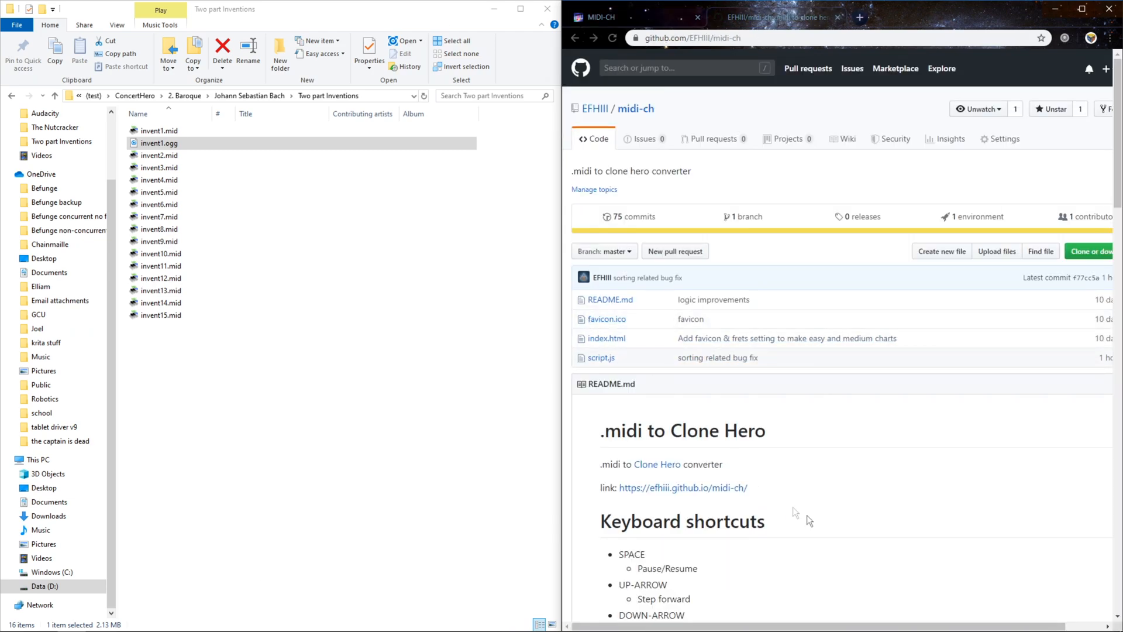
# Step: Enable the second piano: acoustic grand piano track so the chart gains a sustained note
pyautogui.scroll(-3)
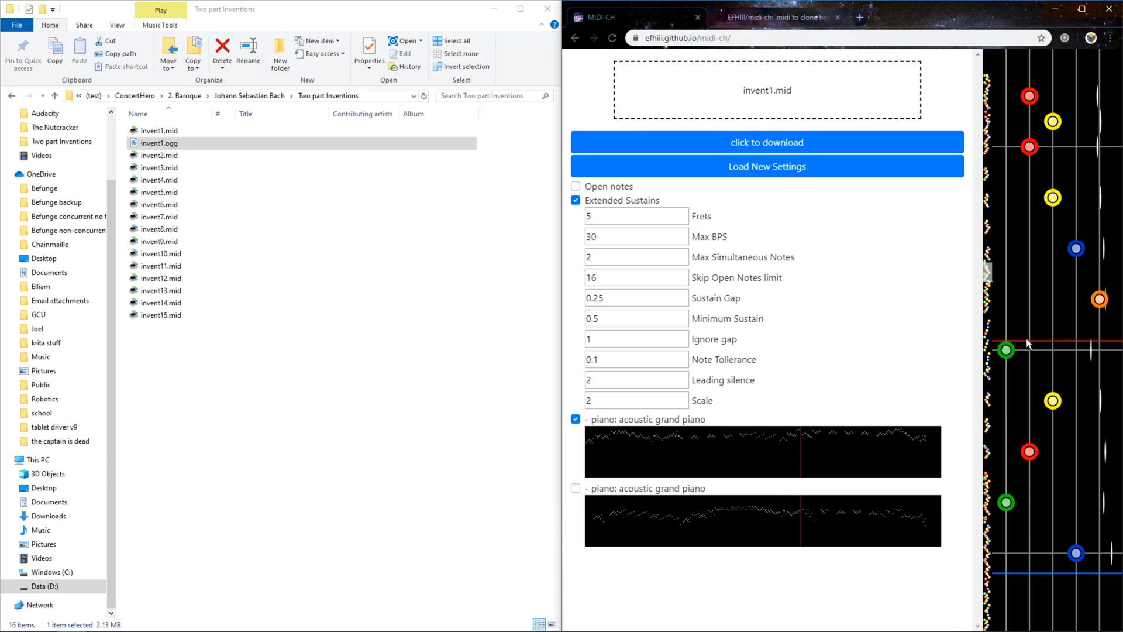
pyautogui.click(575, 488)
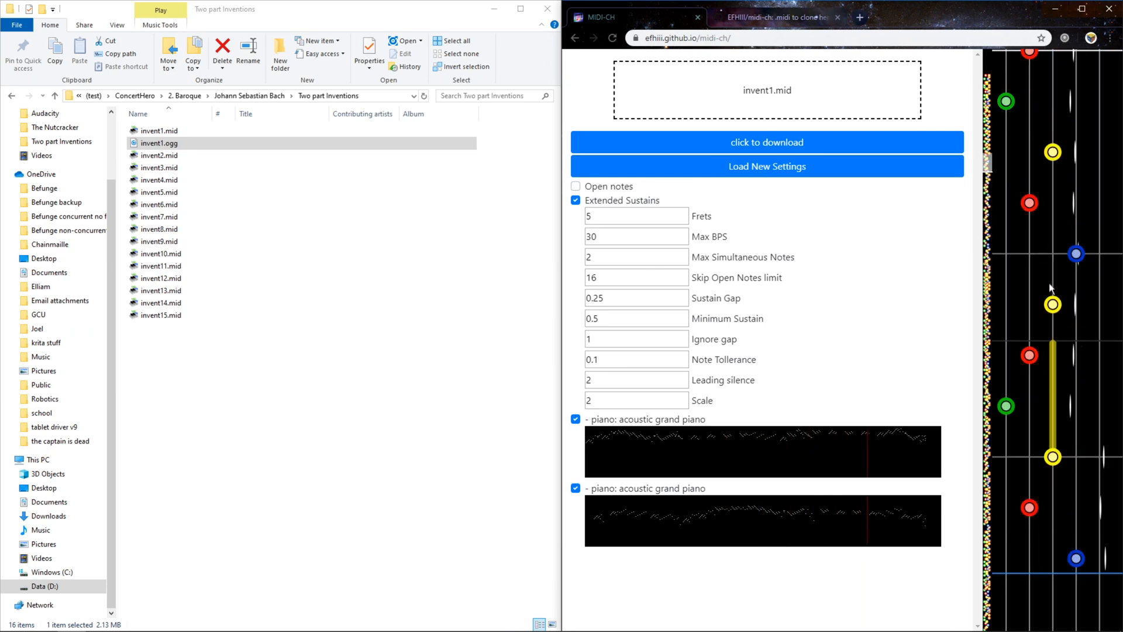
pyautogui.moveTo(923, 341)
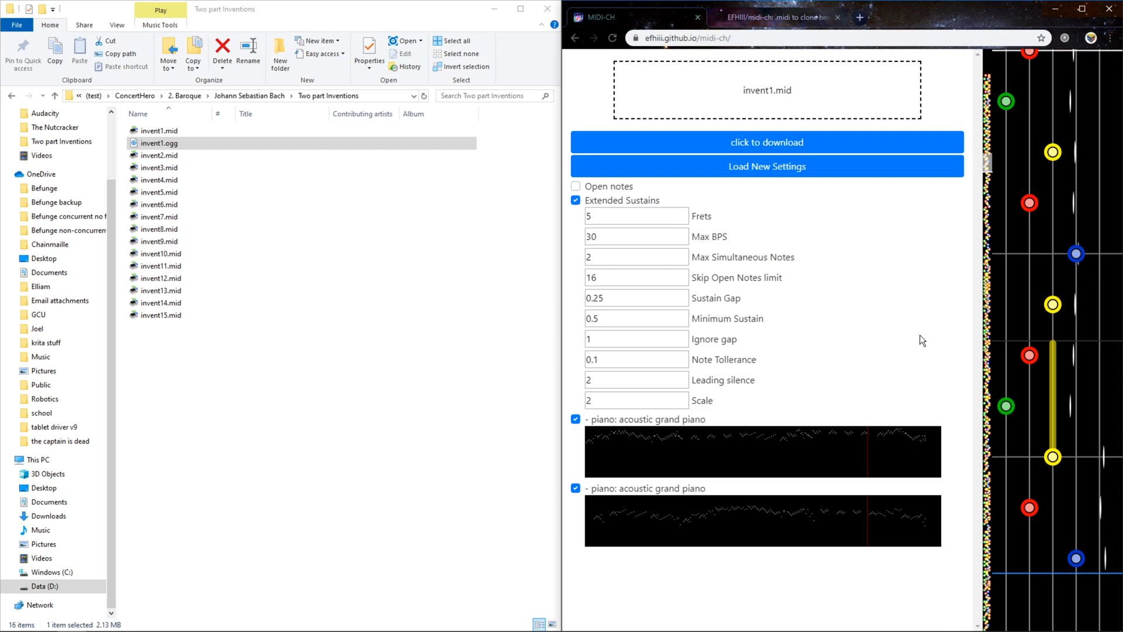
pyautogui.moveTo(1008, 392)
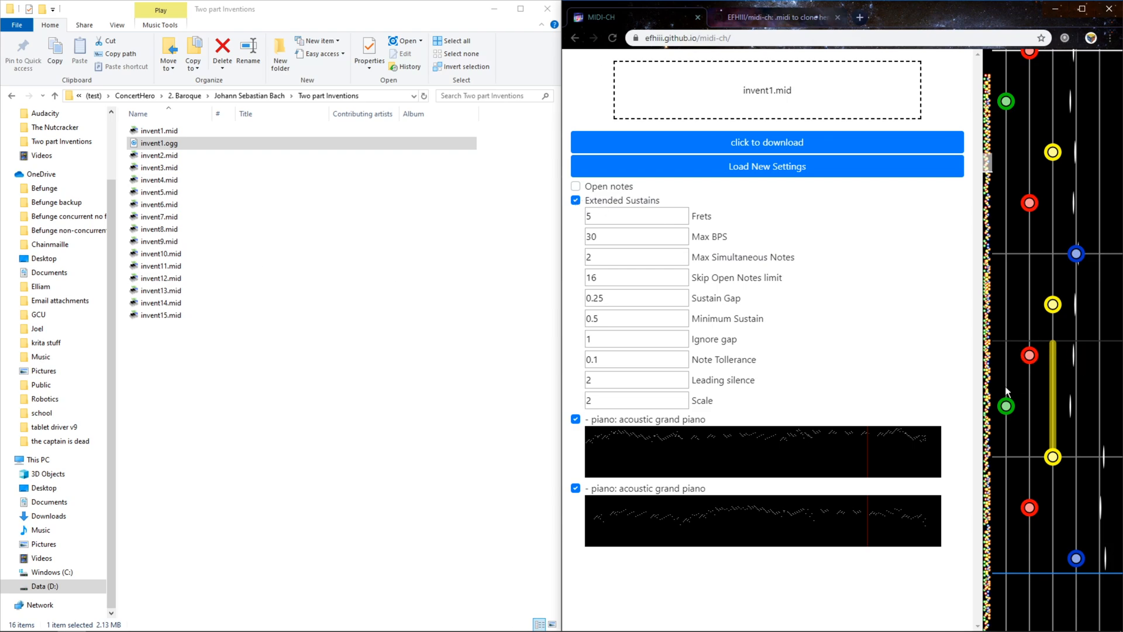
pyautogui.moveTo(1052, 439)
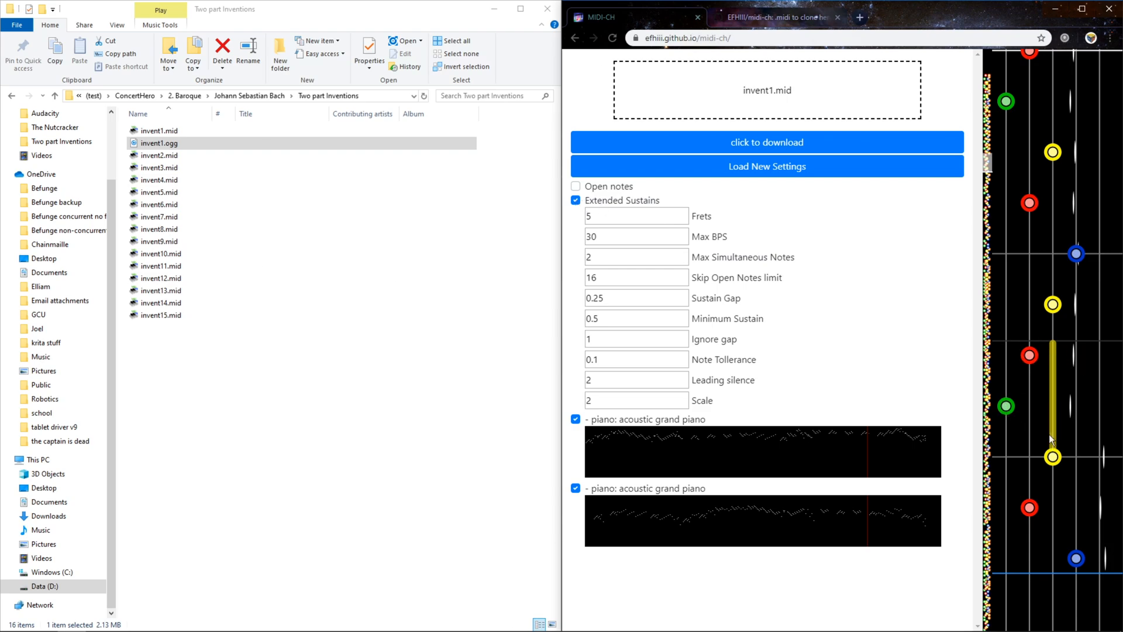
# Step: Turn off extended sustains and try a Minimum Sustain of 0
pyautogui.click(575, 200)
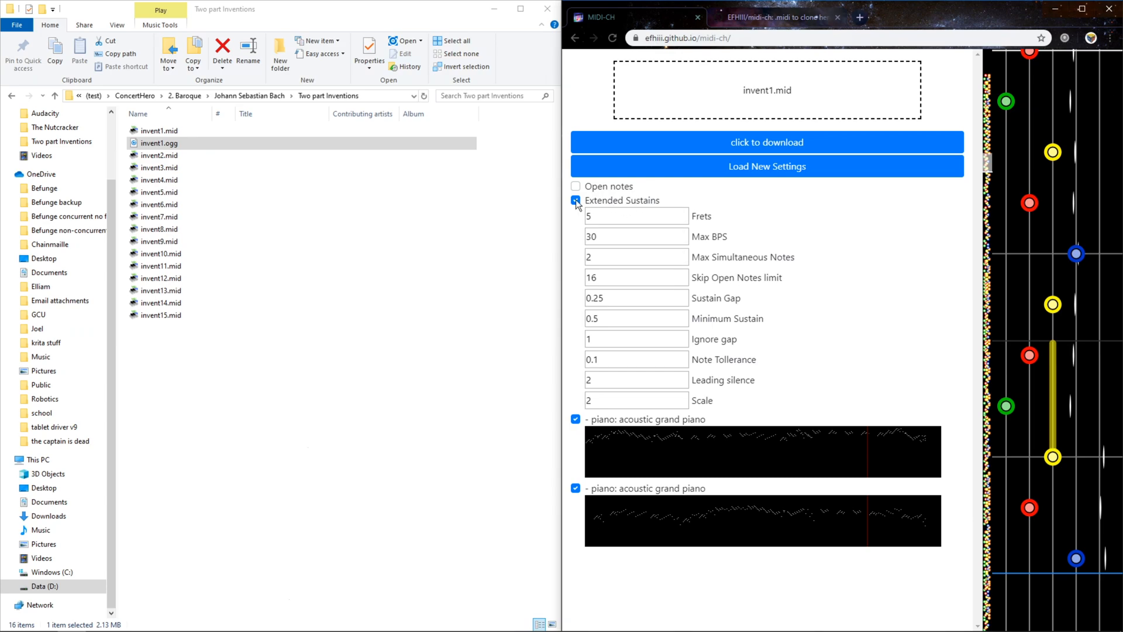
pyautogui.click(575, 201)
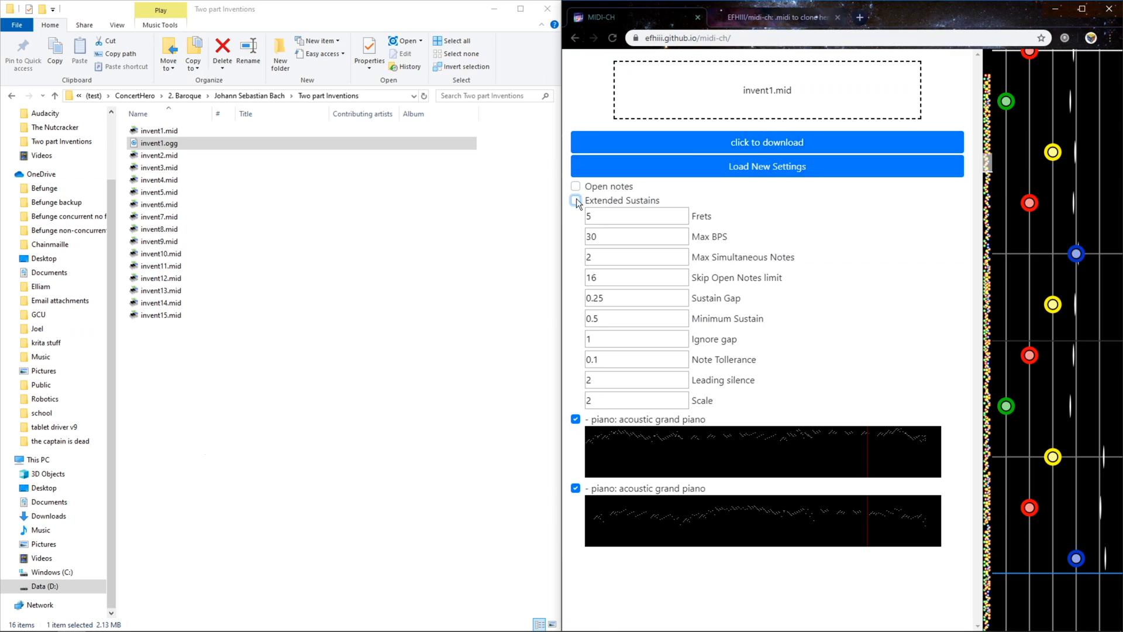
pyautogui.click(635, 319)
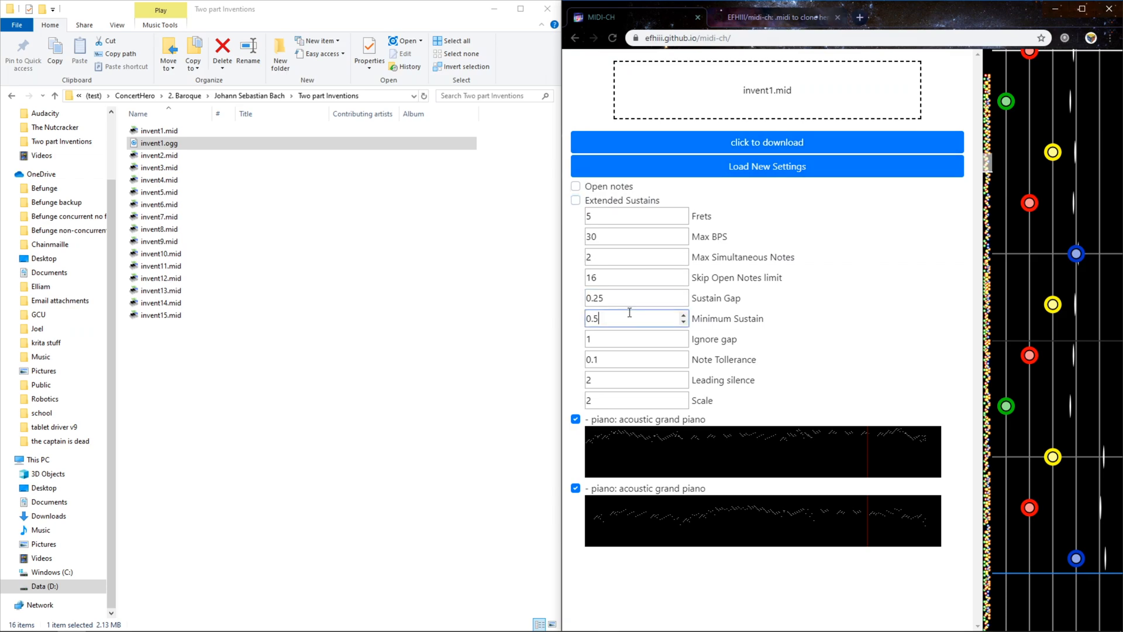
pyautogui.write('0')
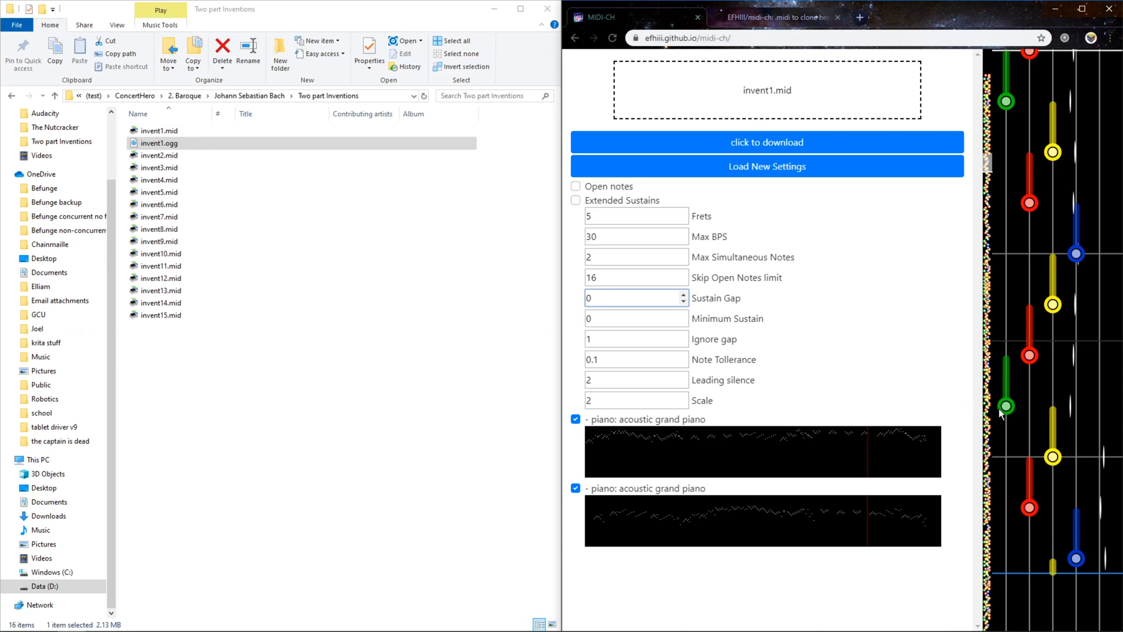
pyautogui.moveTo(874, 295)
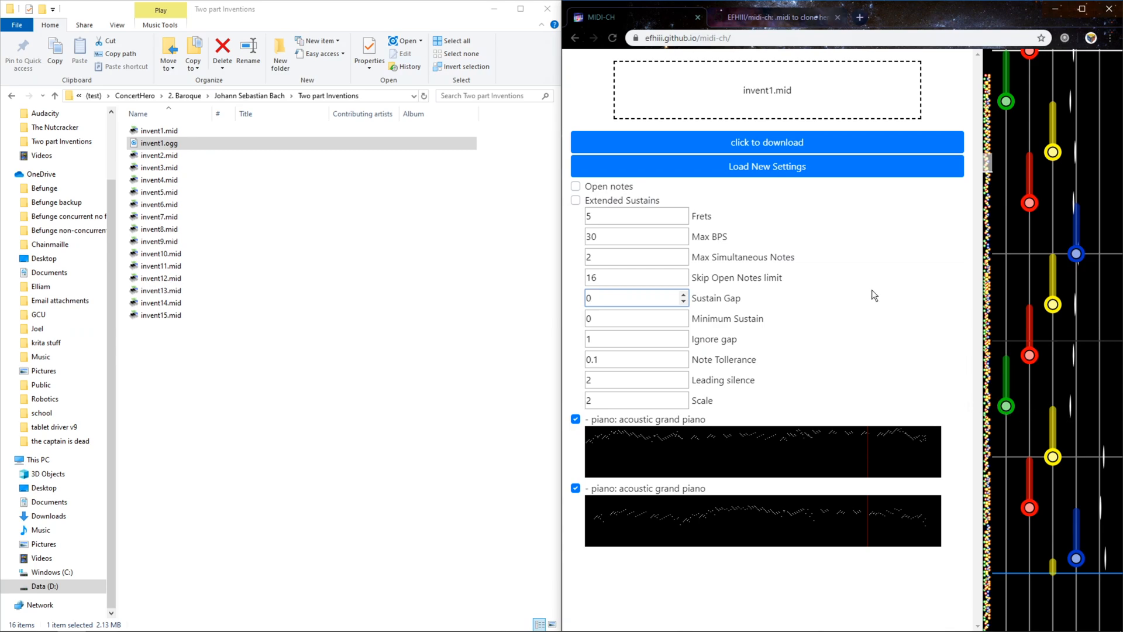
pyautogui.moveTo(1053, 424)
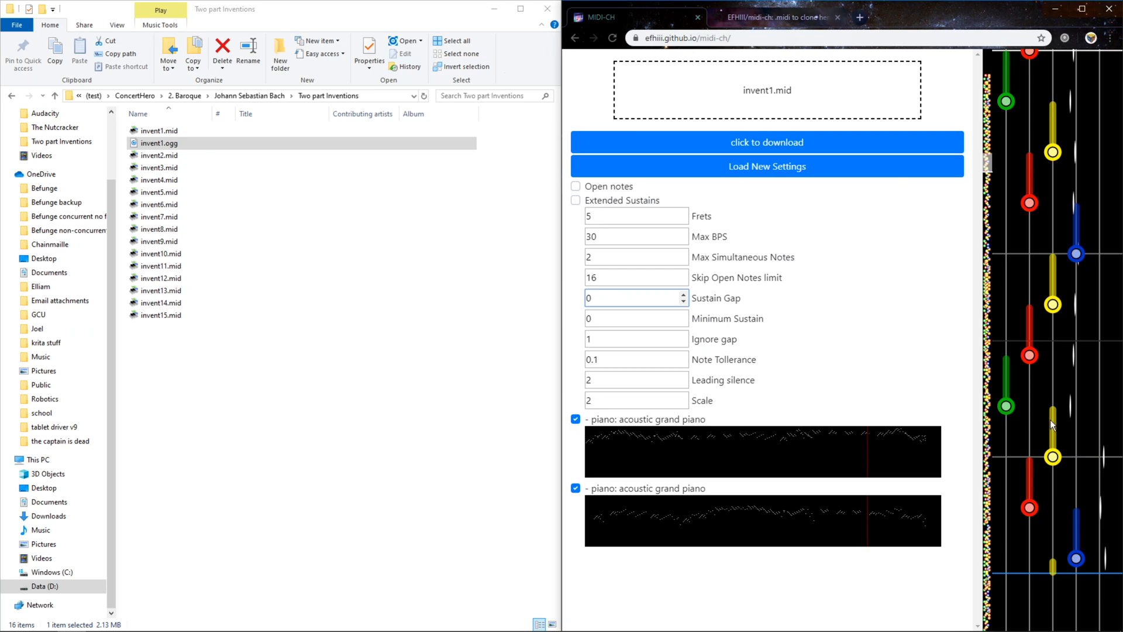
# Step: Set Sustain Gap to 0.25 after trying 0.125, and Minimum Sustain to 0.5
pyautogui.click(636, 297)
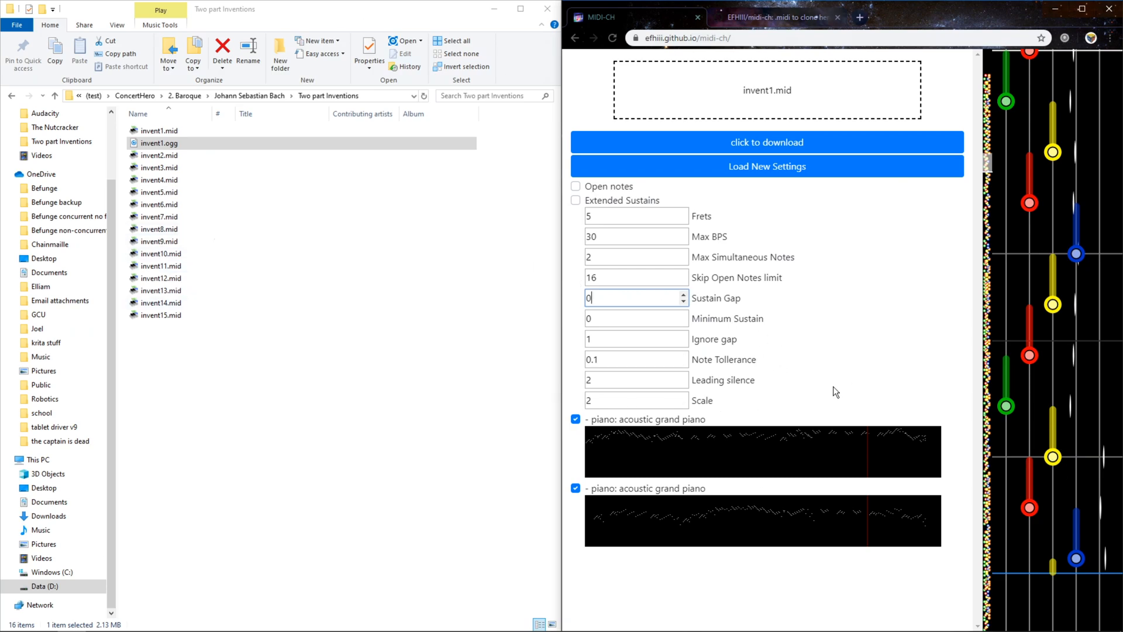
pyautogui.write('0.125')
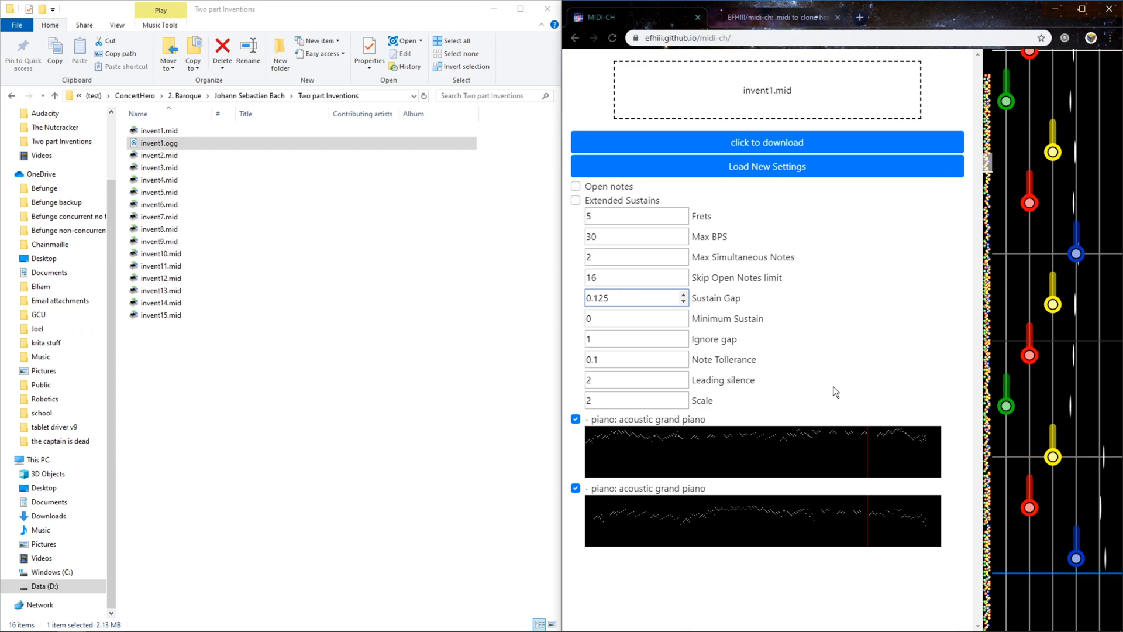
pyautogui.write('0.25')
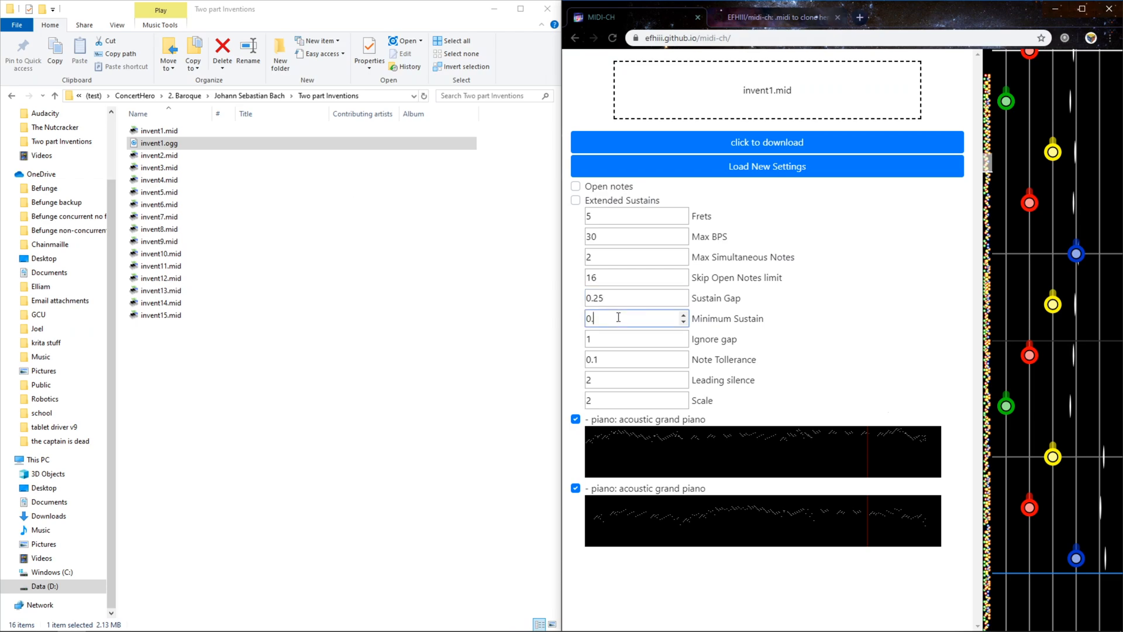
pyautogui.write('.5')
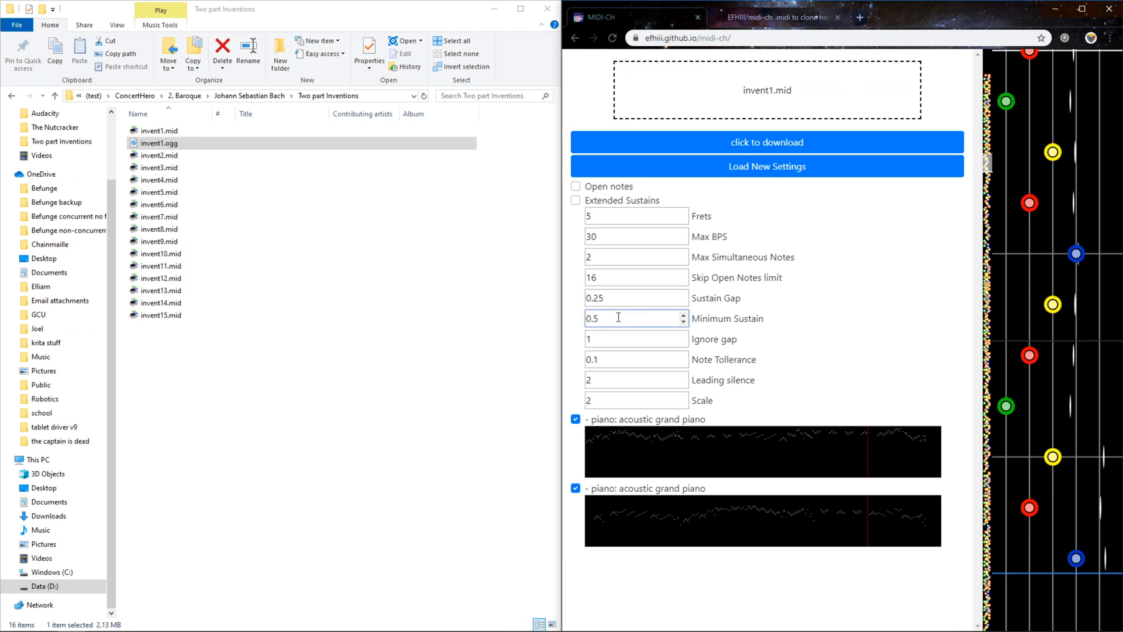
pyautogui.moveTo(712, 325)
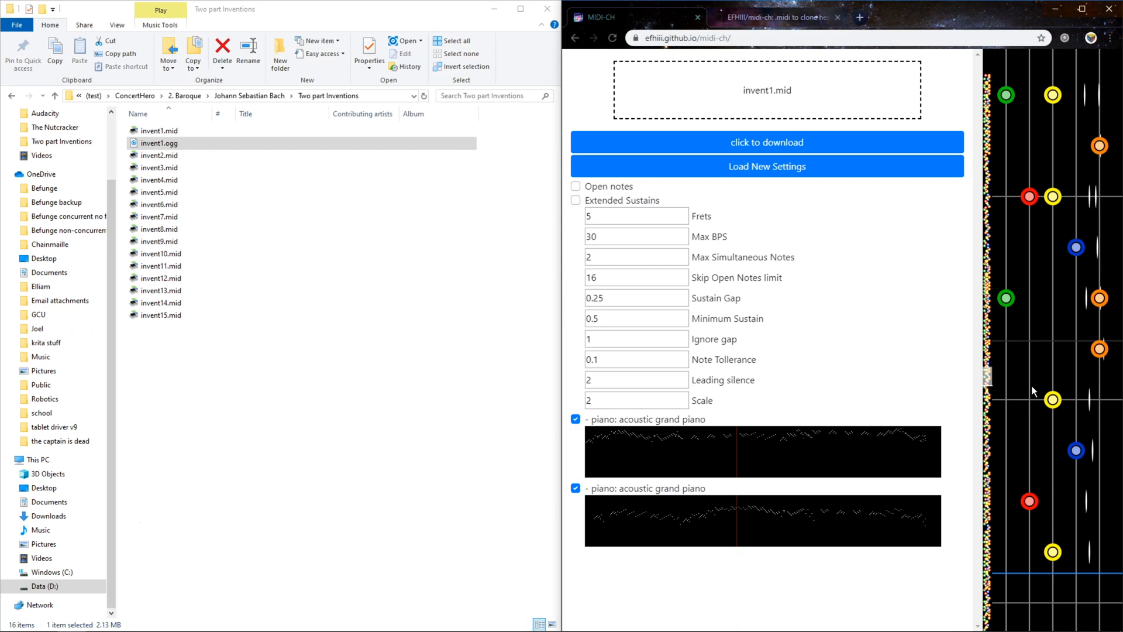
pyautogui.moveTo(1052, 383)
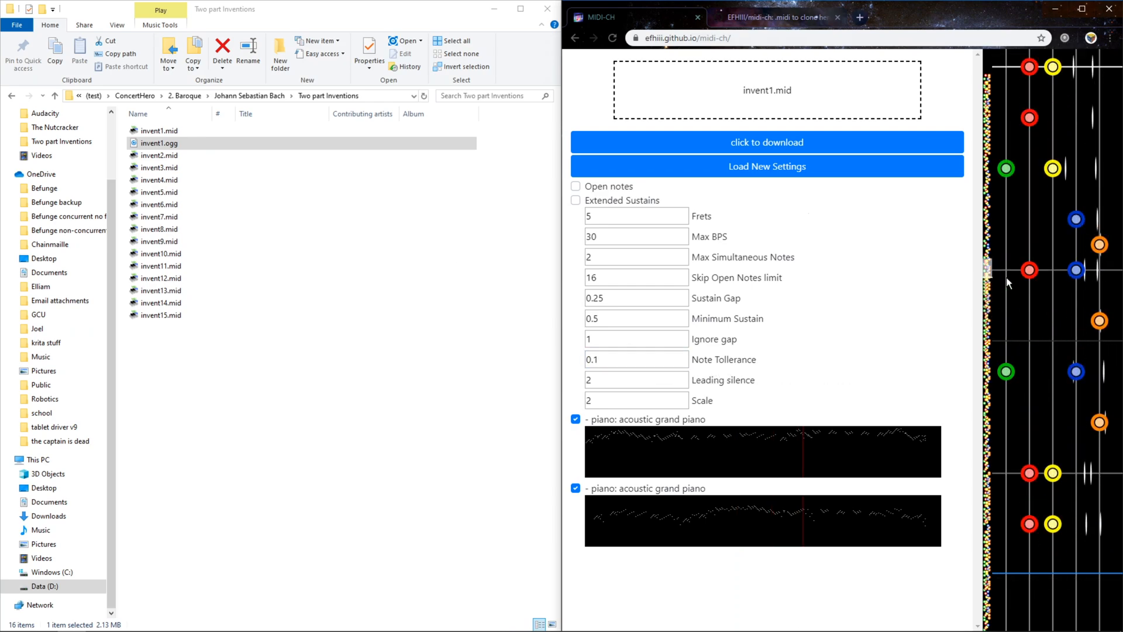
# Step: Enable extended sustains and set note tolerance to 0.1 after trying 0.5
pyautogui.click(575, 200)
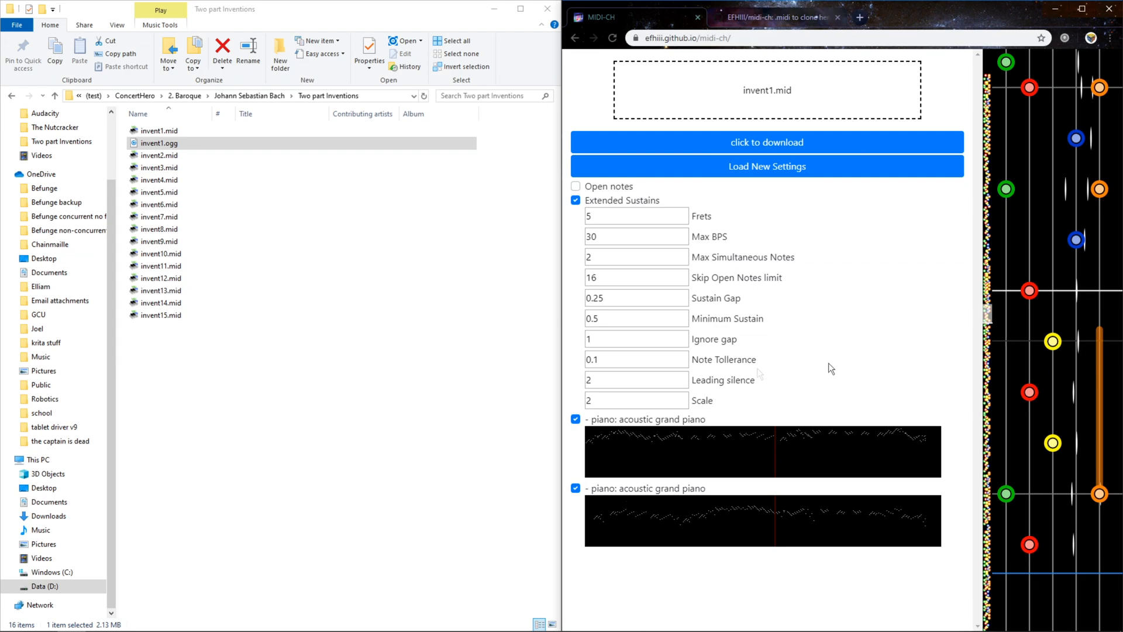
pyautogui.click(636, 359)
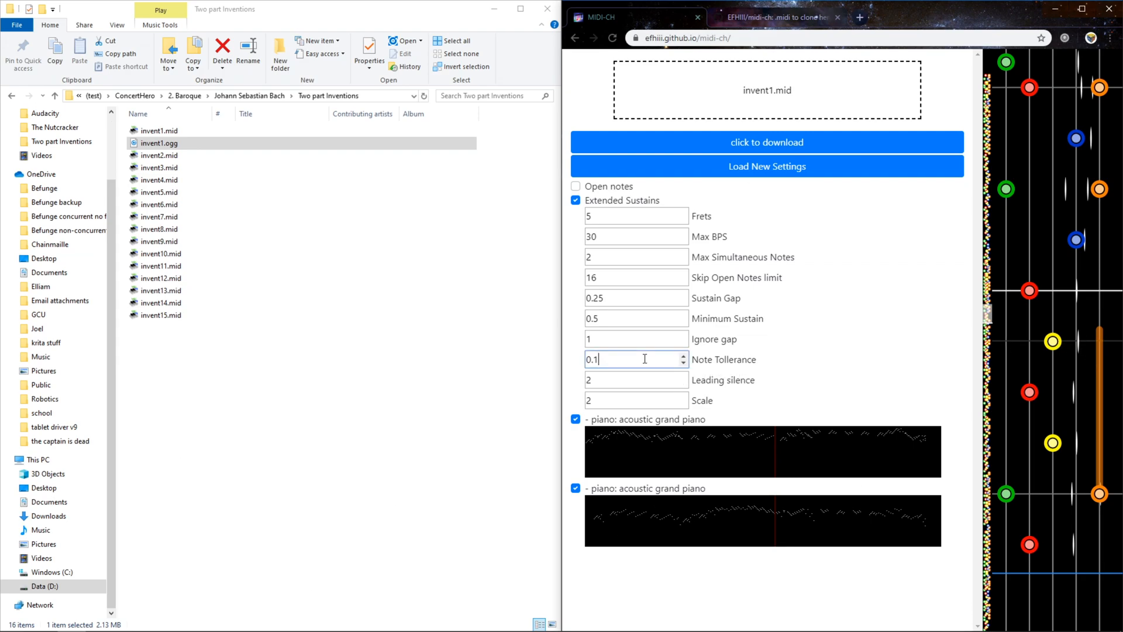
pyautogui.write('0.5')
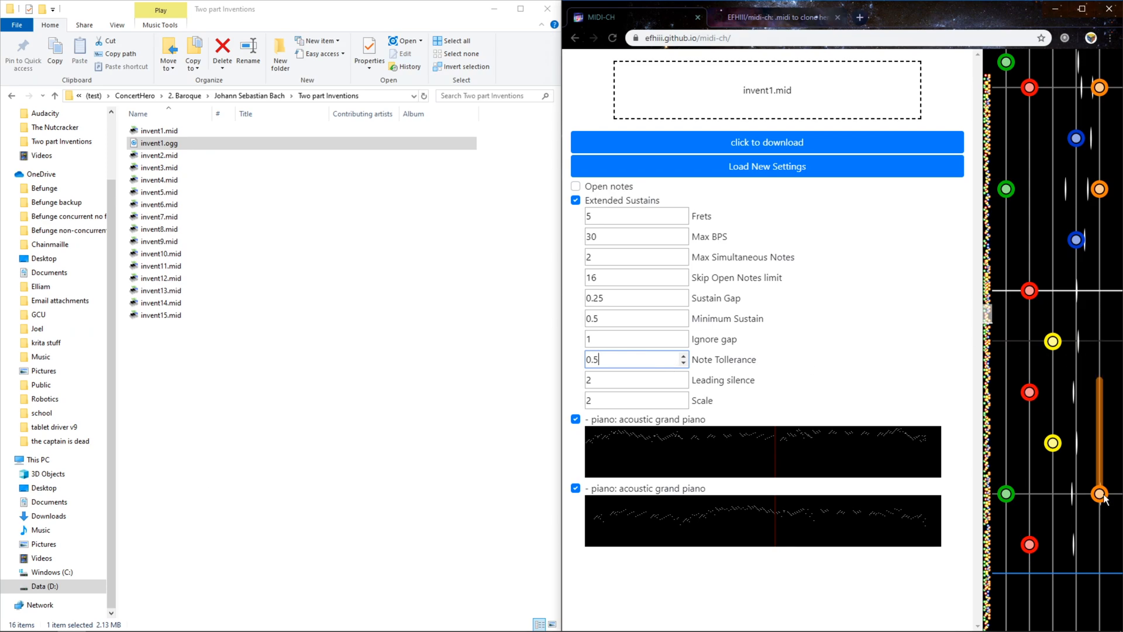
pyautogui.moveTo(1053, 344)
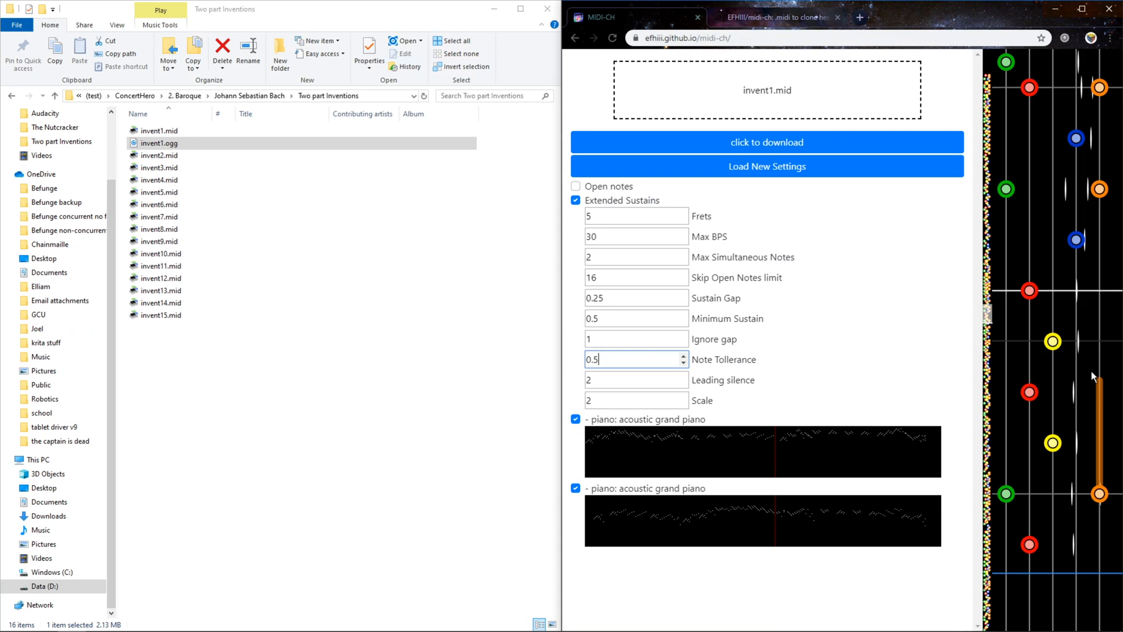
pyautogui.write('0.1')
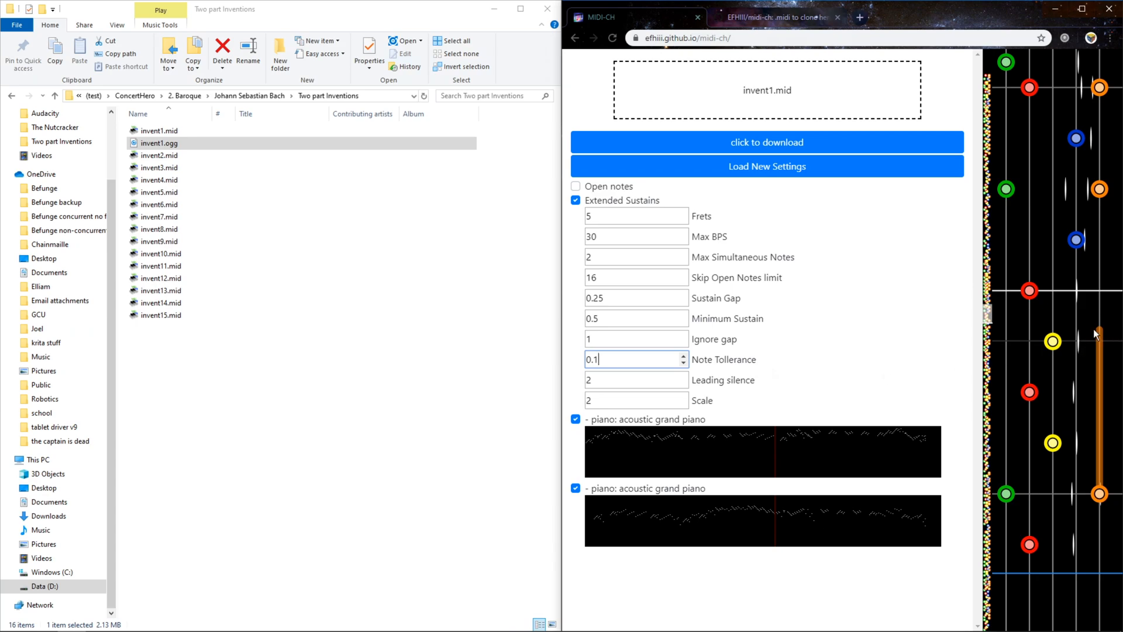
pyautogui.moveTo(644, 338)
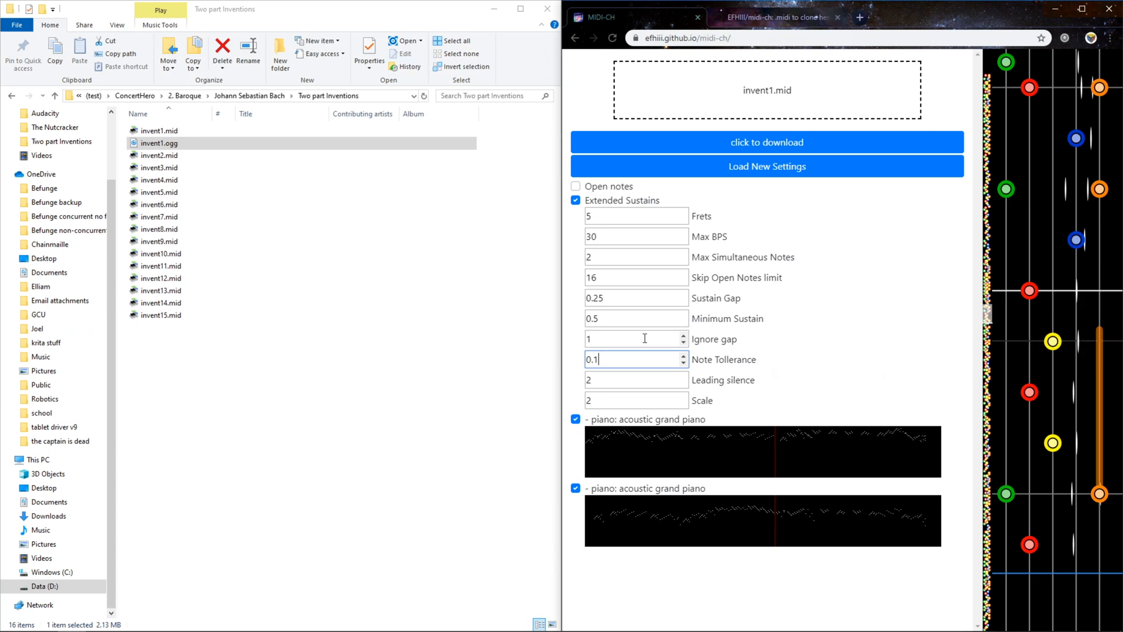
# Step: Try 0 for leading silence and scale, then restore both to 2
pyautogui.click(635, 379)
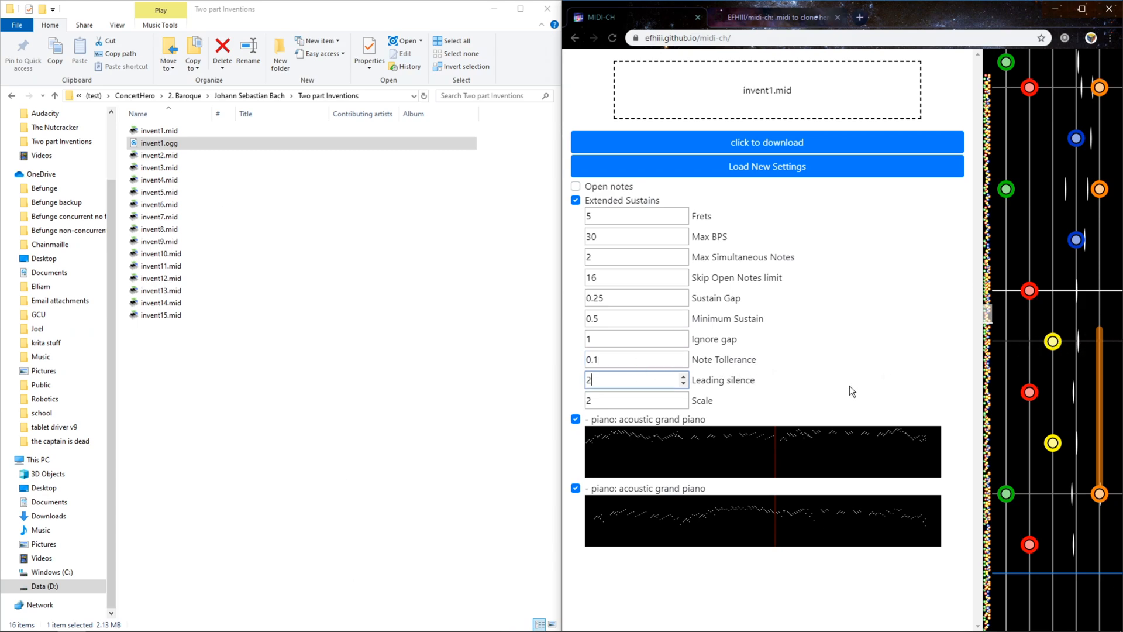
pyautogui.write('0')
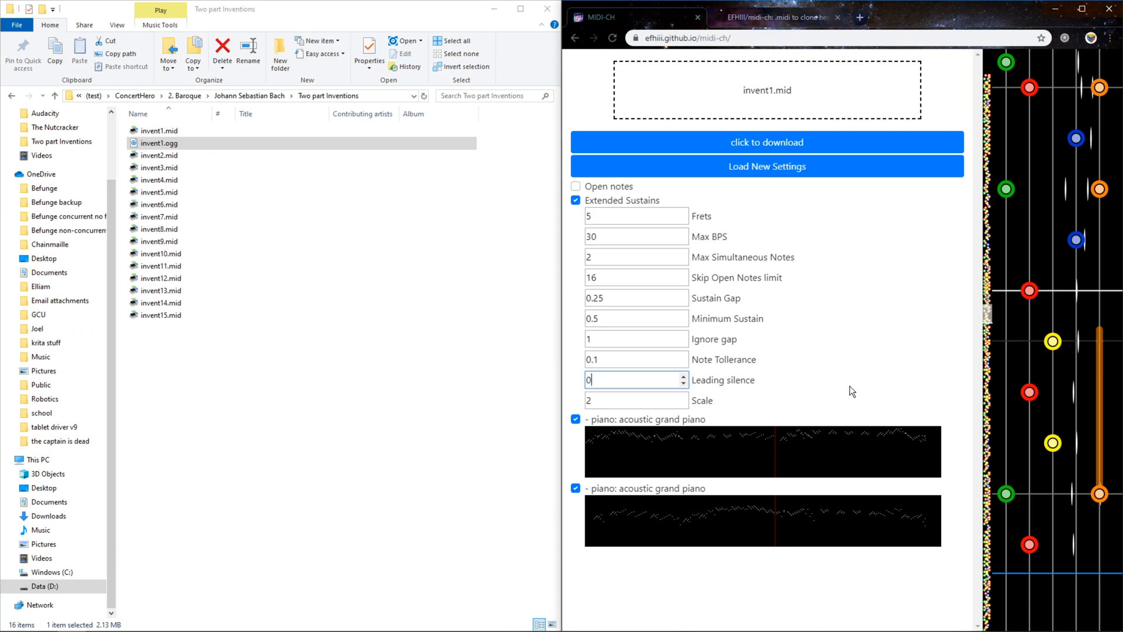
pyautogui.write('2')
pyautogui.click(636, 400)
pyautogui.write('1')
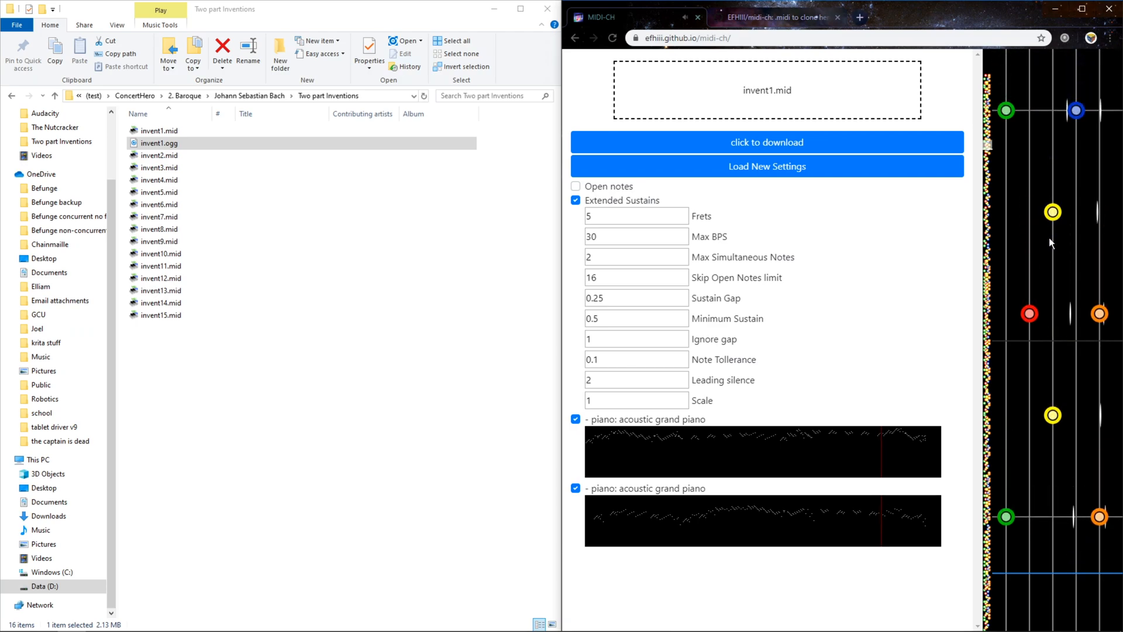
pyautogui.write('0')
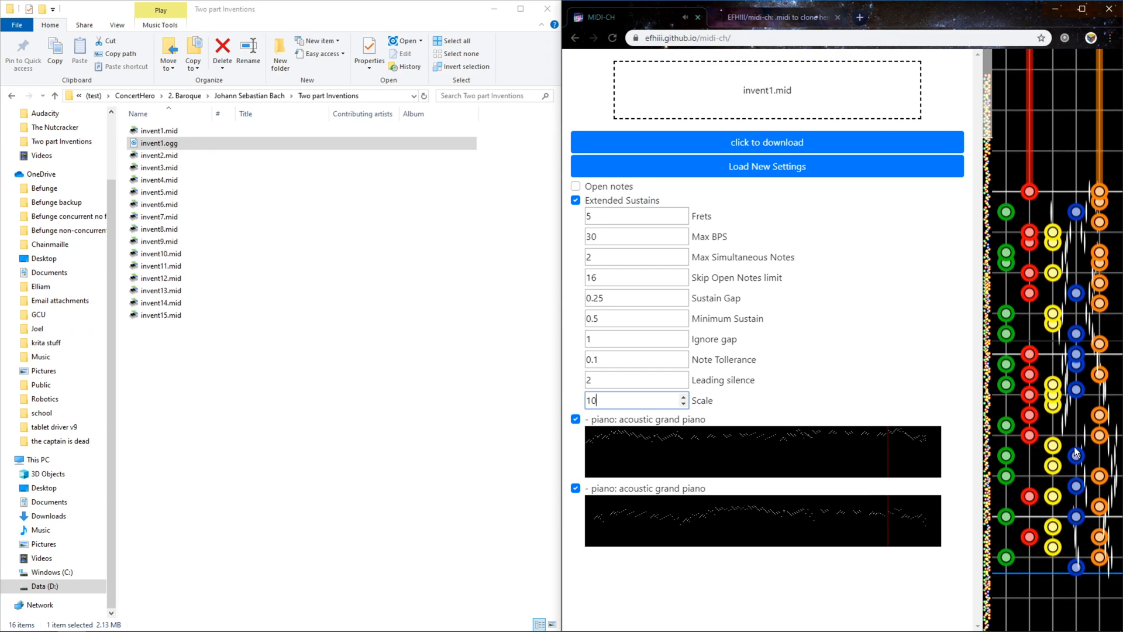
pyautogui.write('2')
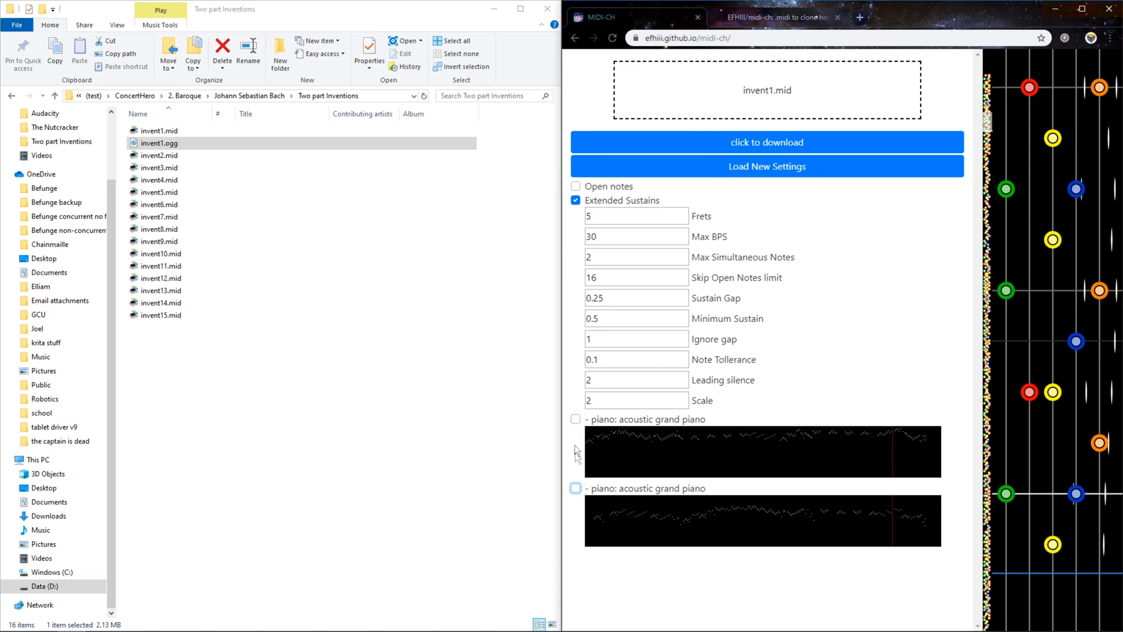
# Step: Toggle the piano track checkboxes, finally keeping only the first piano track checked
pyautogui.click(575, 419)
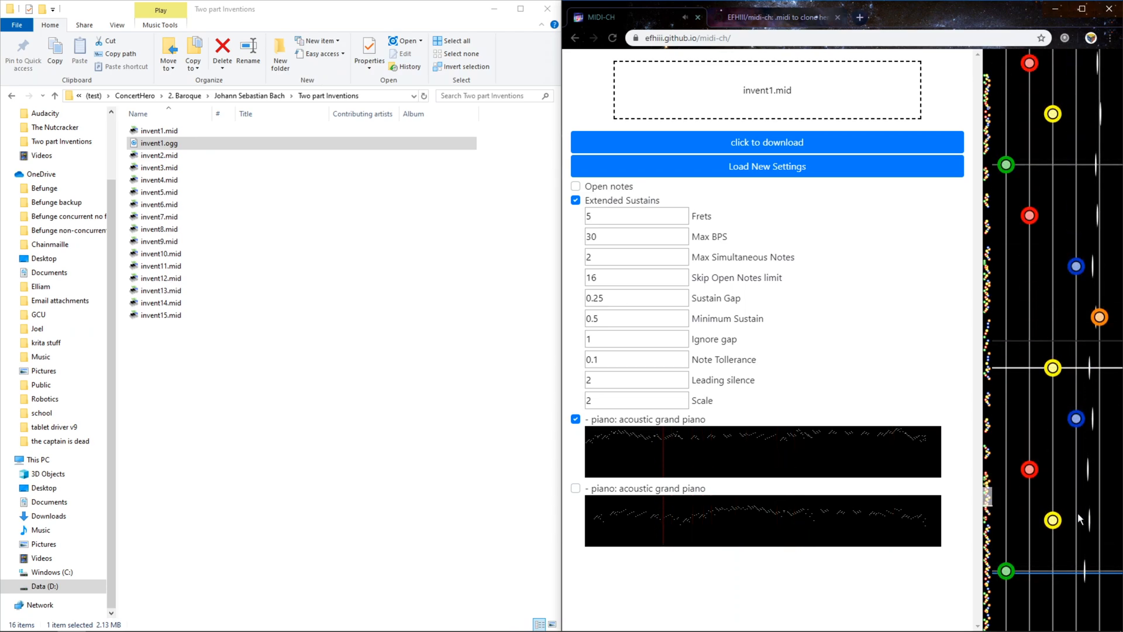
pyautogui.moveTo(1094, 532)
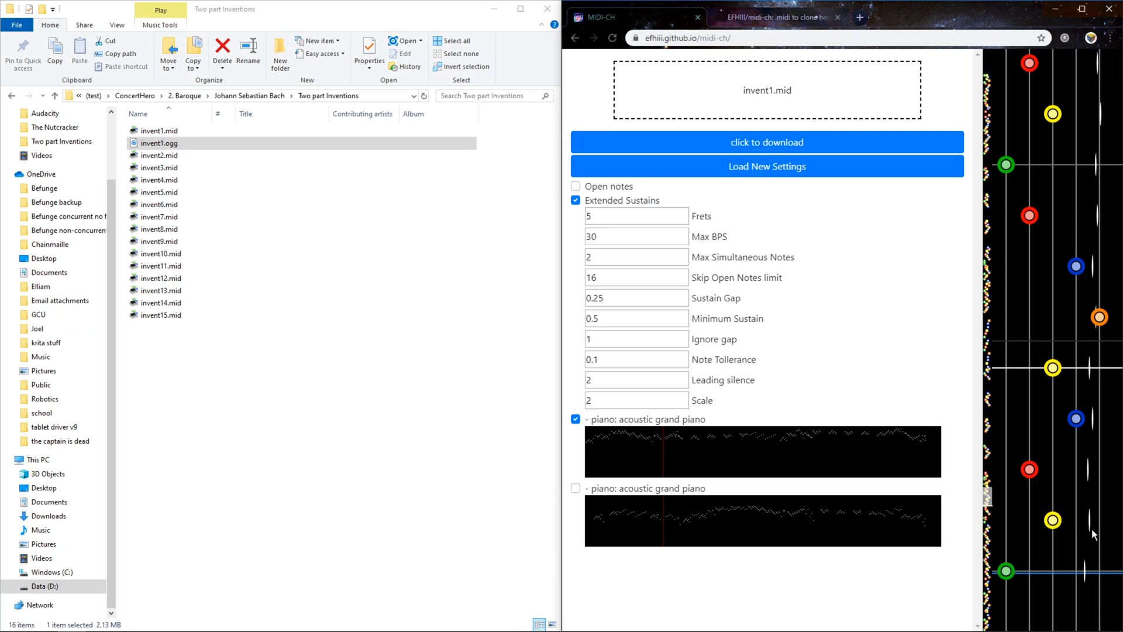
pyautogui.moveTo(1012, 507)
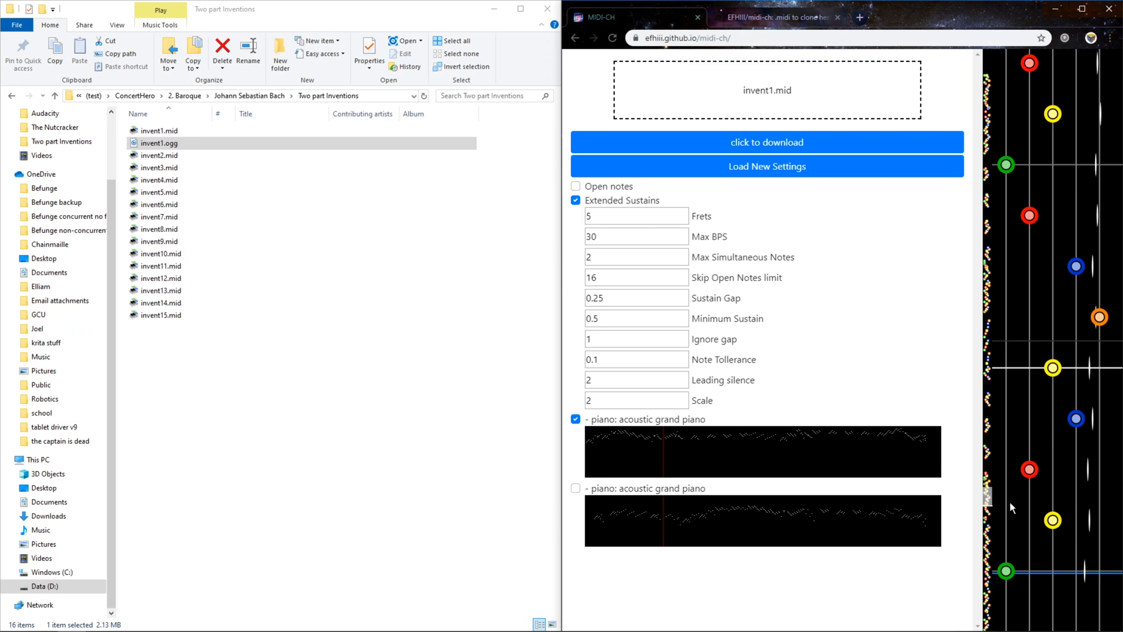
pyautogui.click(575, 489)
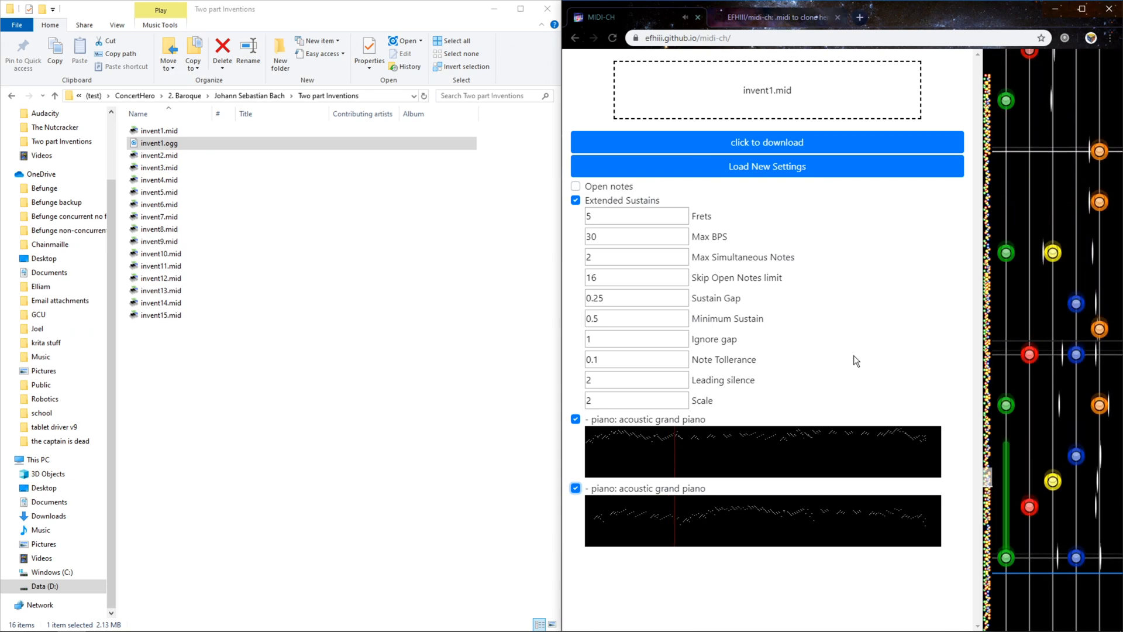
pyautogui.click(574, 419)
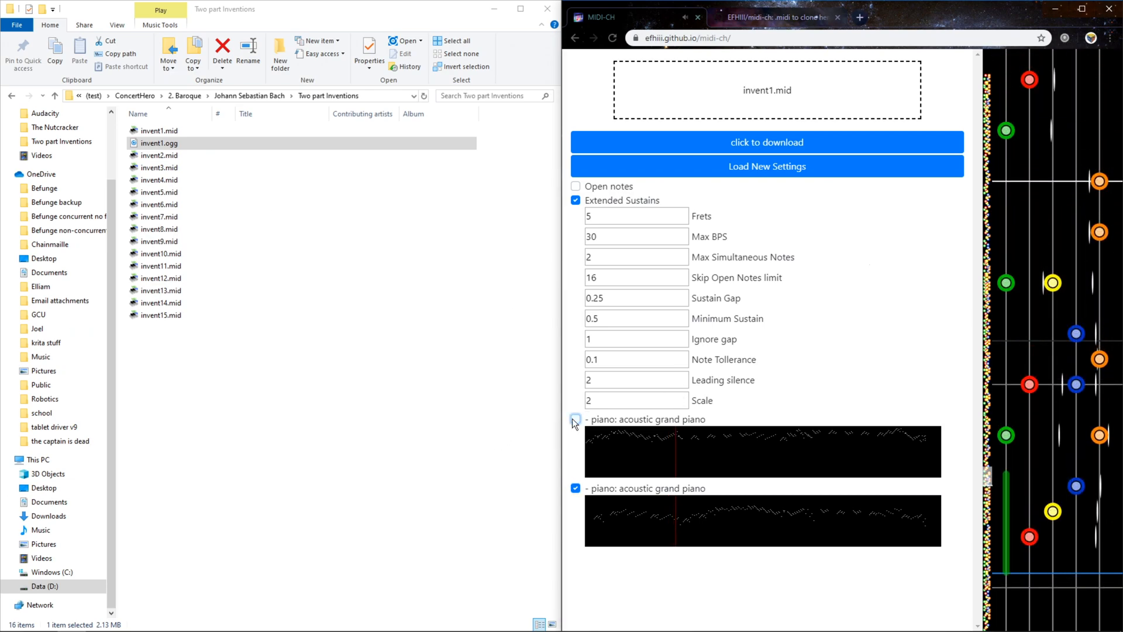
pyautogui.click(575, 419)
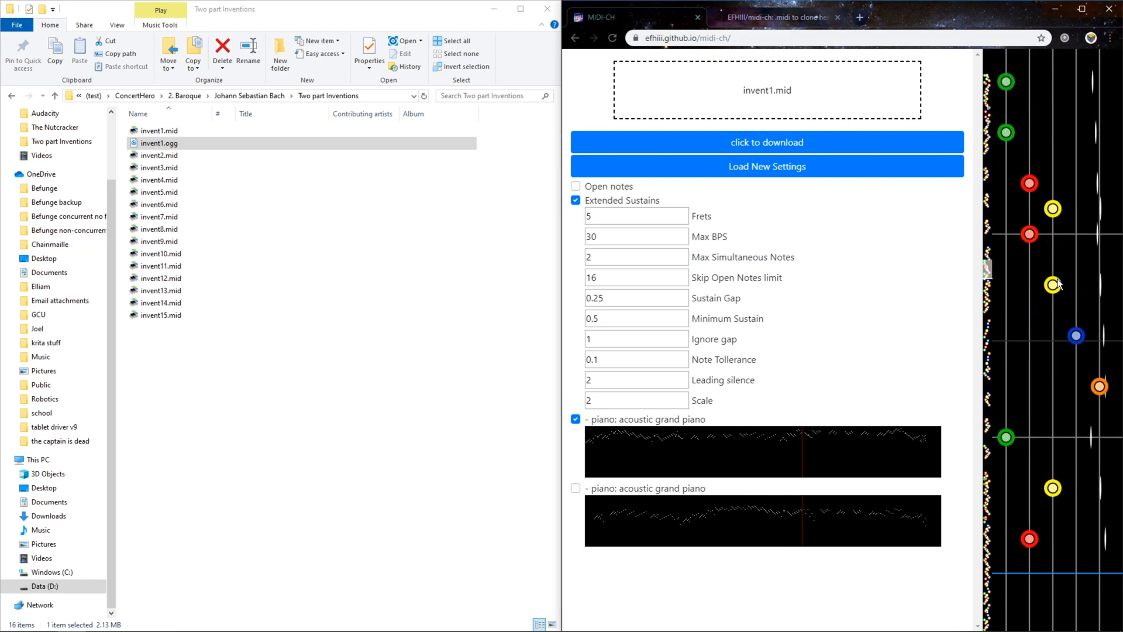
# Step: Set the fret count to 3 after briefly trying 4
pyautogui.click(635, 216)
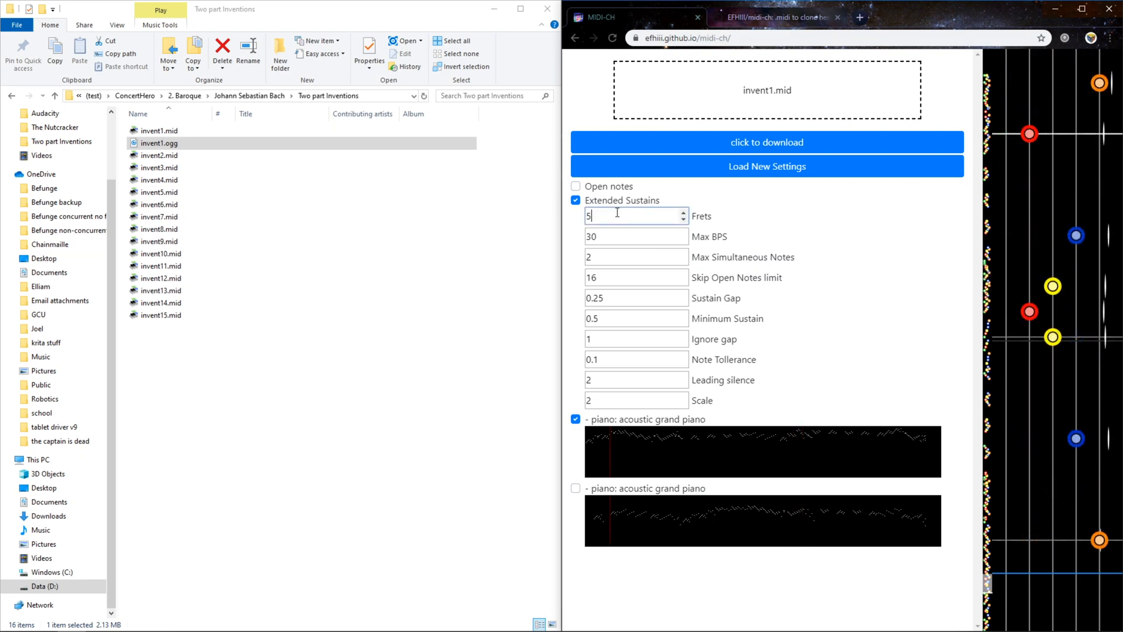
pyautogui.write('3')
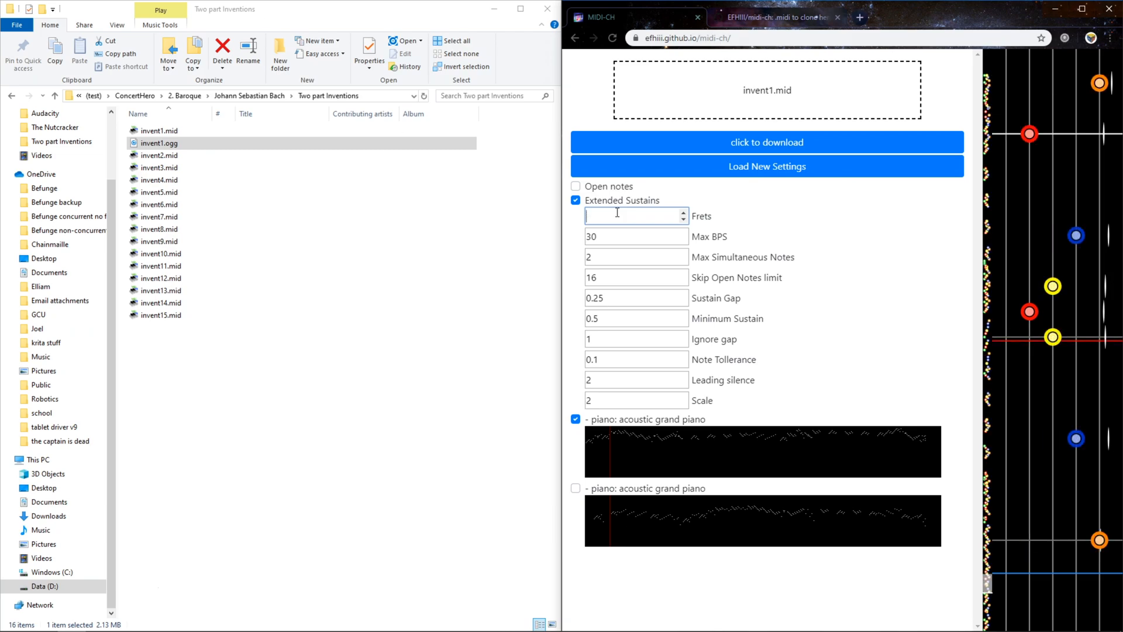
pyautogui.write('4')
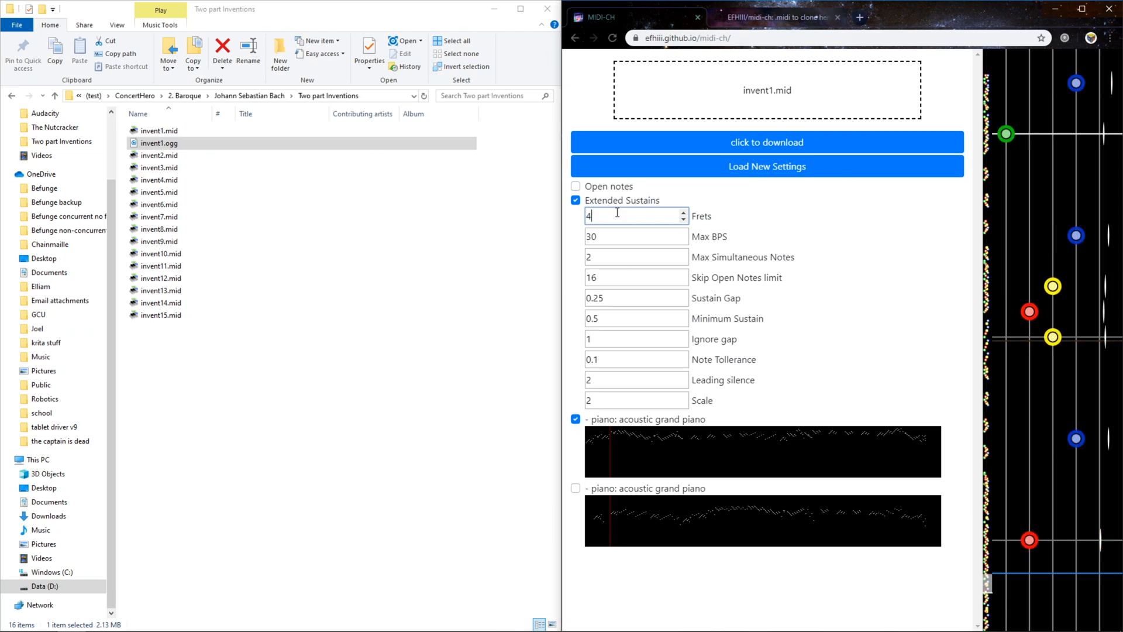
pyautogui.write('3')
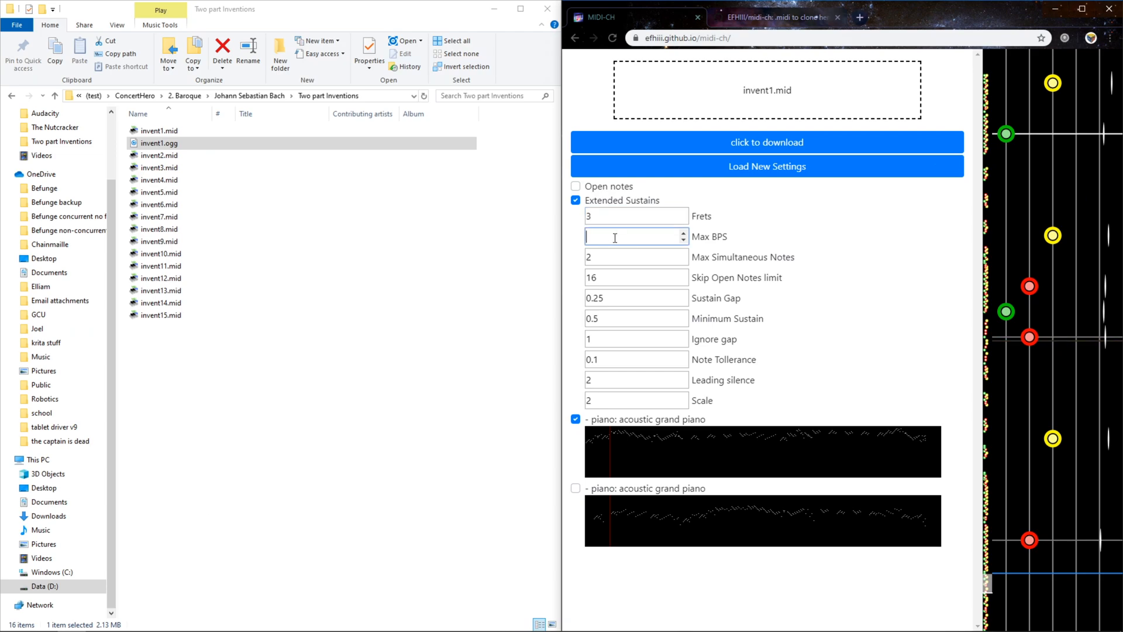
pyautogui.moveTo(712, 242)
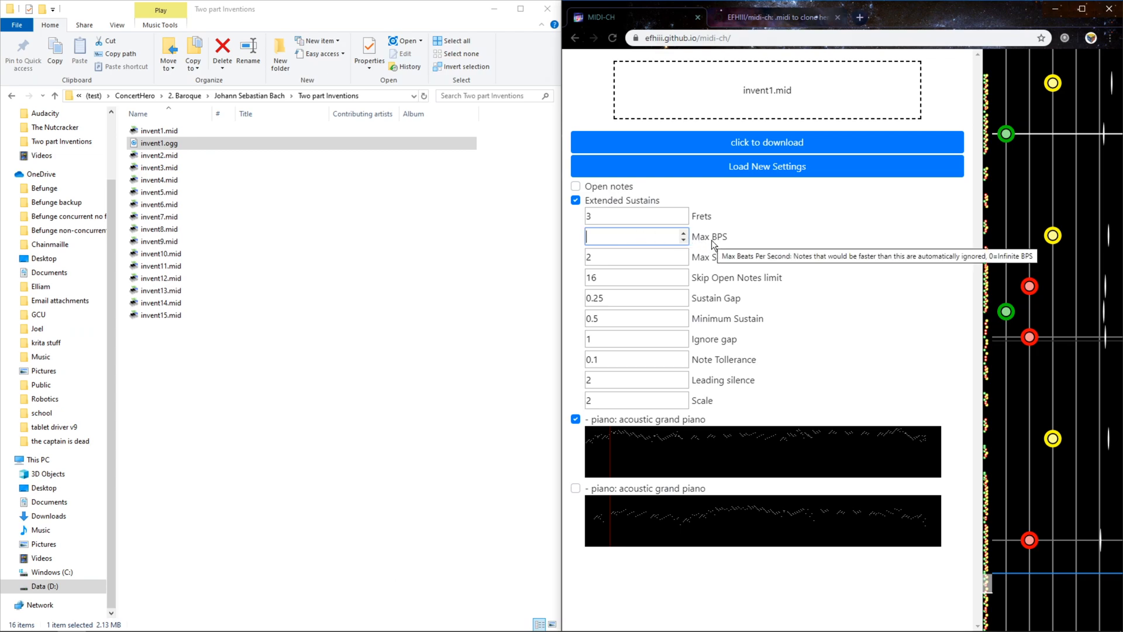
# Step: Try Max BPS values 5 and 10, then restore 30
pyautogui.write('5')
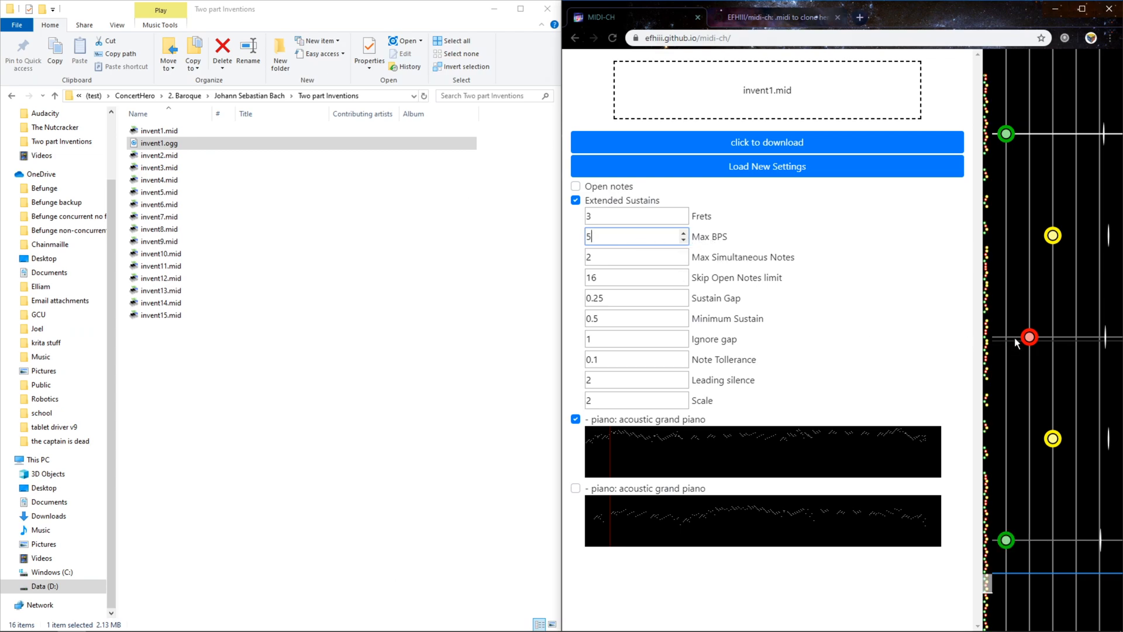
pyautogui.write('10')
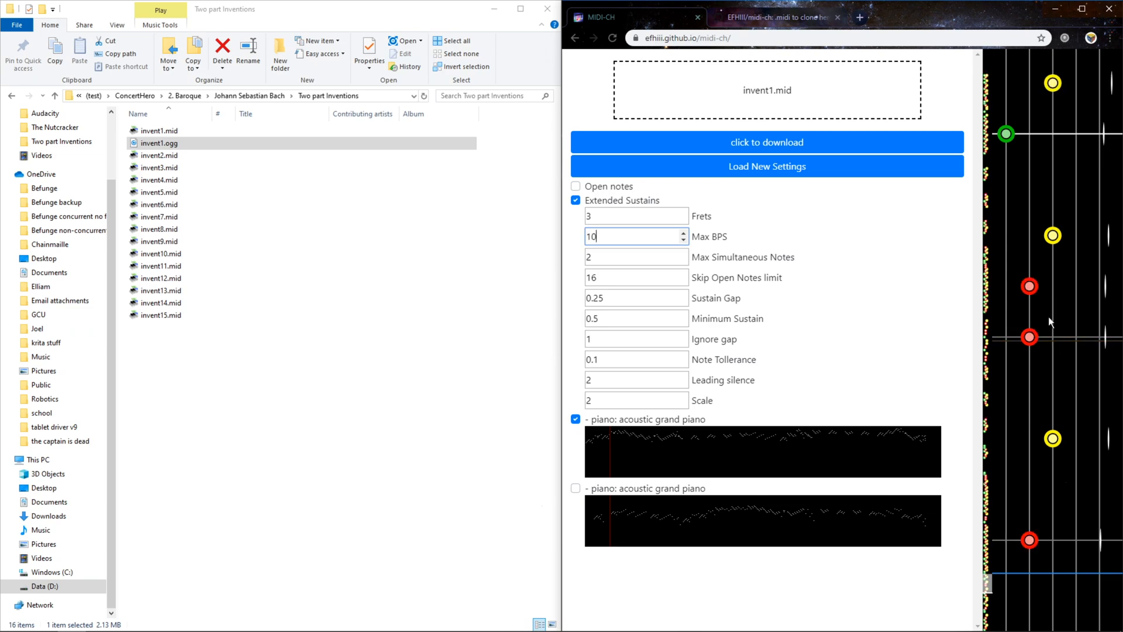
pyautogui.write('30')
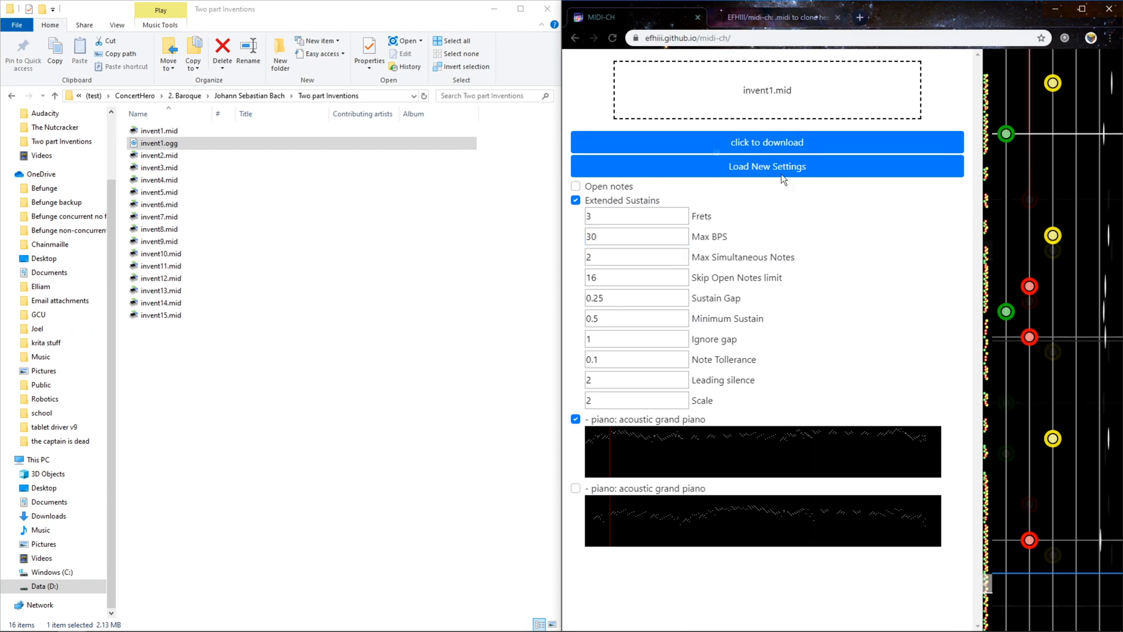
# Step: Regenerate the chart with the current settings using Load New Settings
pyautogui.click(766, 141)
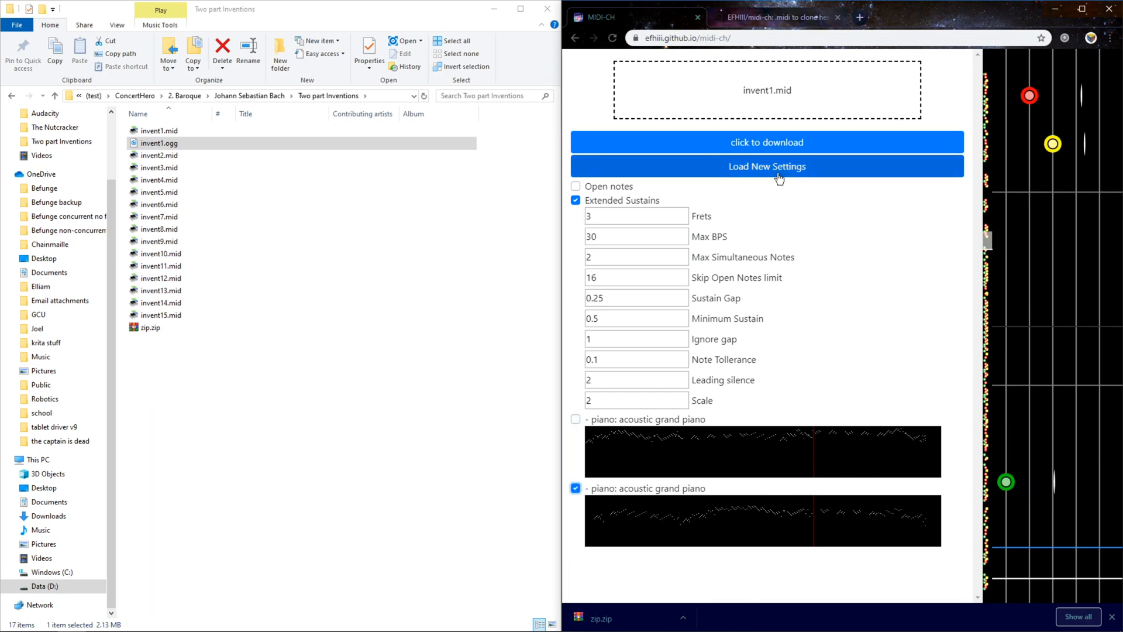
pyautogui.moveTo(778, 166)
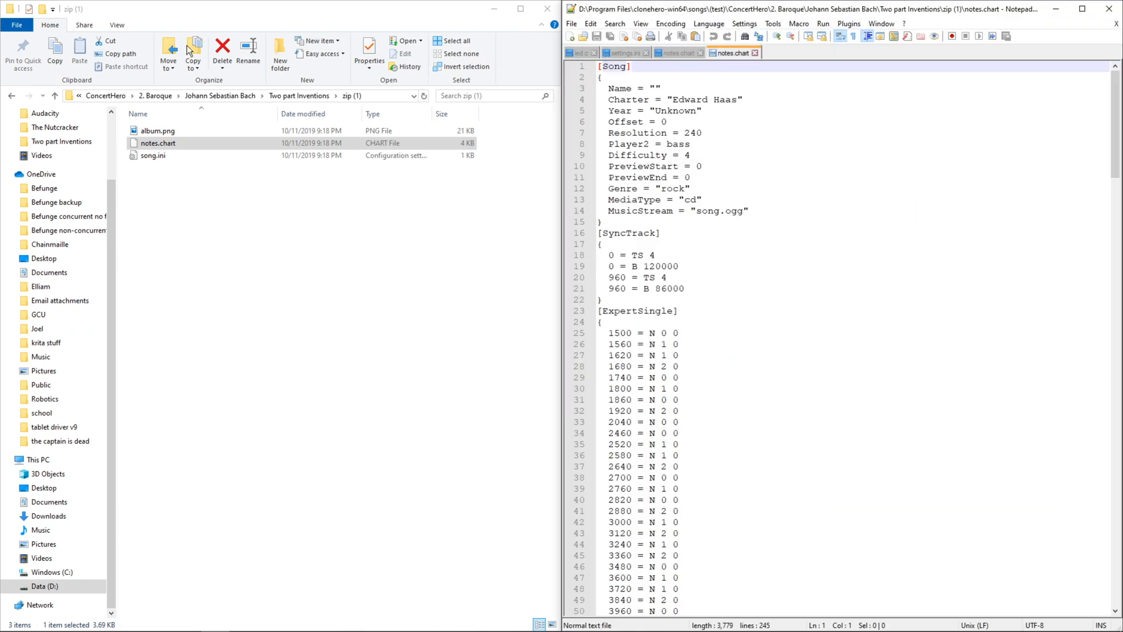
# Step: Open notes.chart in Notepad++ and review a test chart's ExpertSingle, DoubleGuitar and DoubleBass sections
pyautogui.rightClick(158, 143)
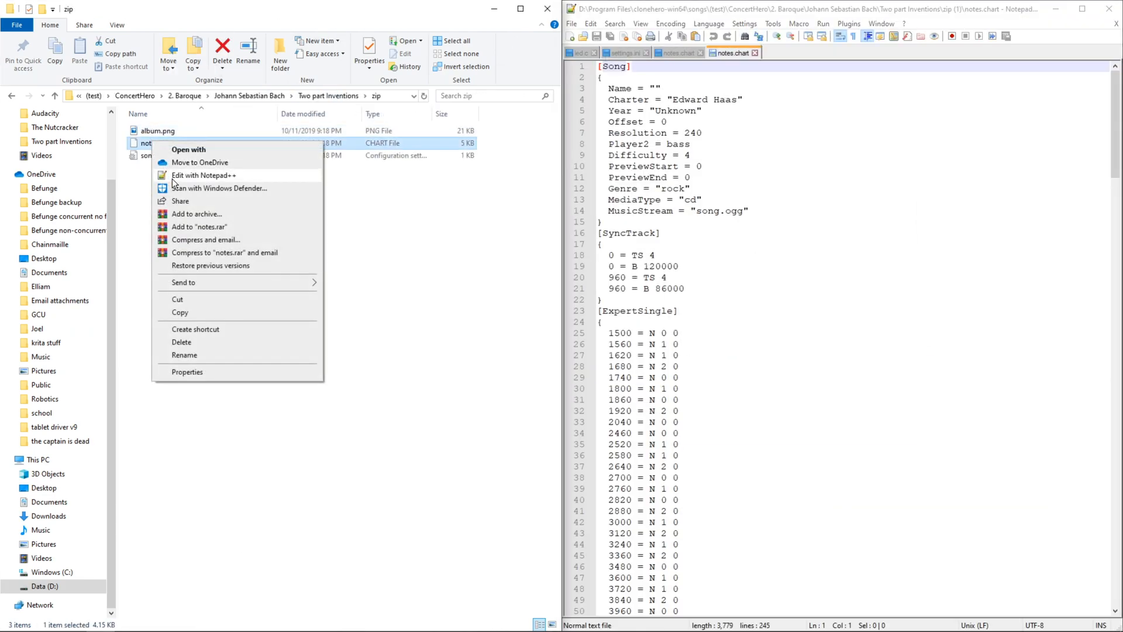
pyautogui.click(204, 175)
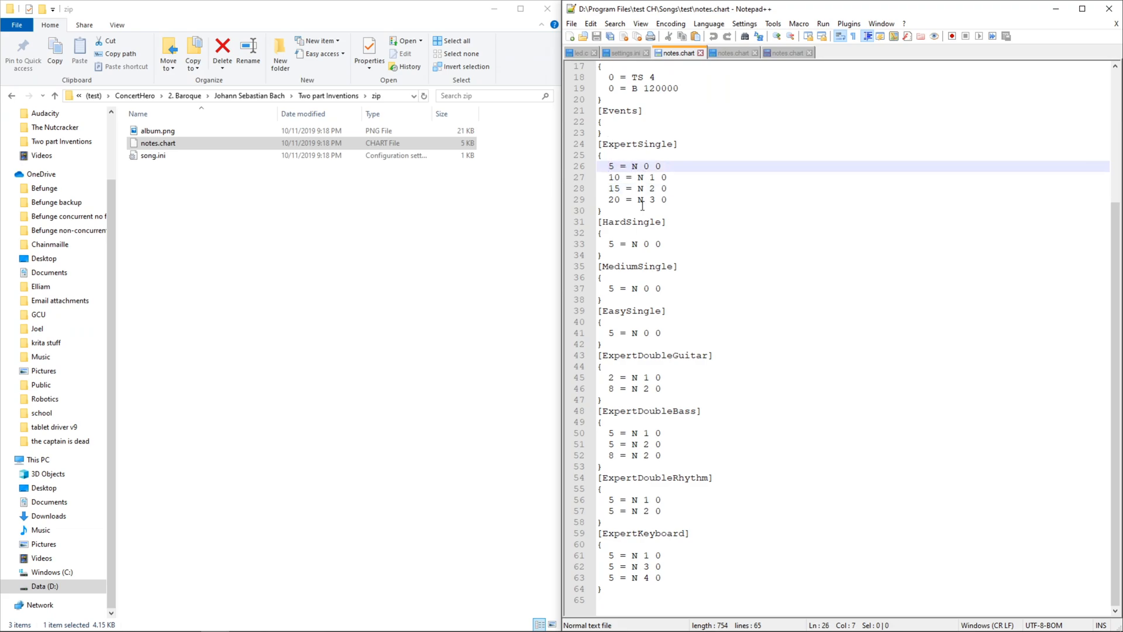
pyautogui.moveTo(657, 165); pyautogui.dragTo(658, 200)
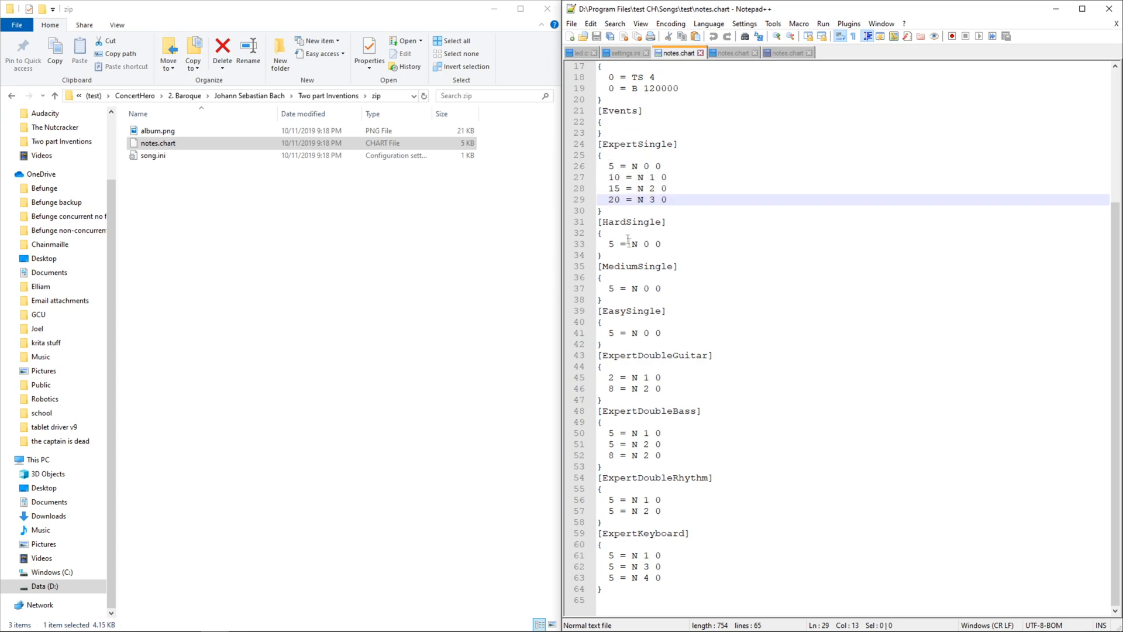
# Step: Rename the second chart's section header to ExpertDoubleBass and save it into notes.chart
pyautogui.click(785, 52)
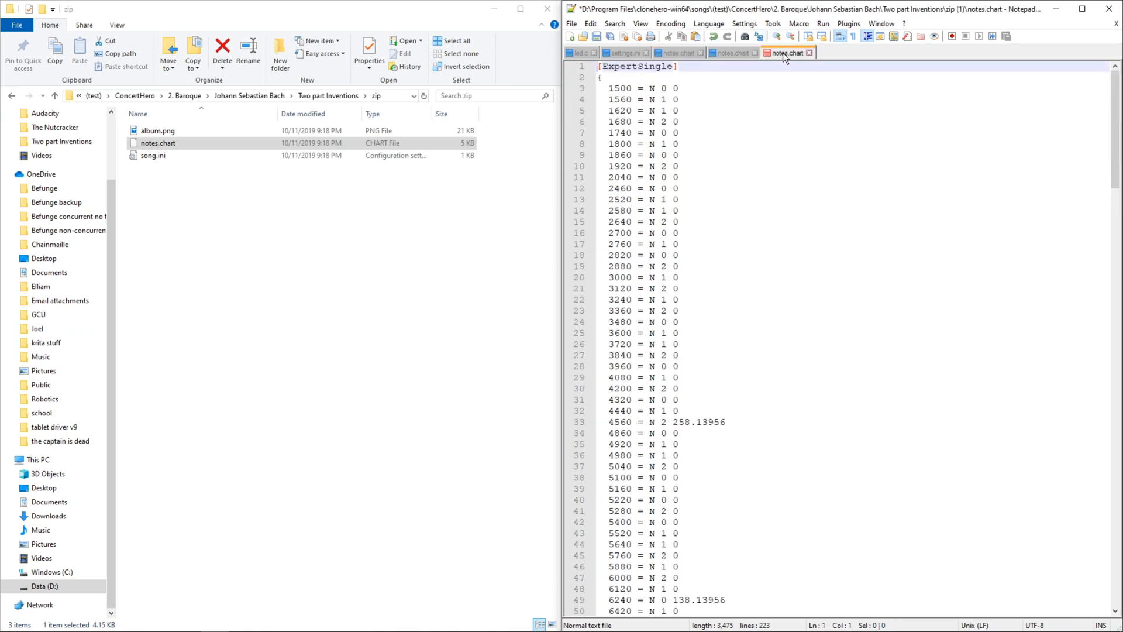
pyautogui.doubleClick(648, 67)
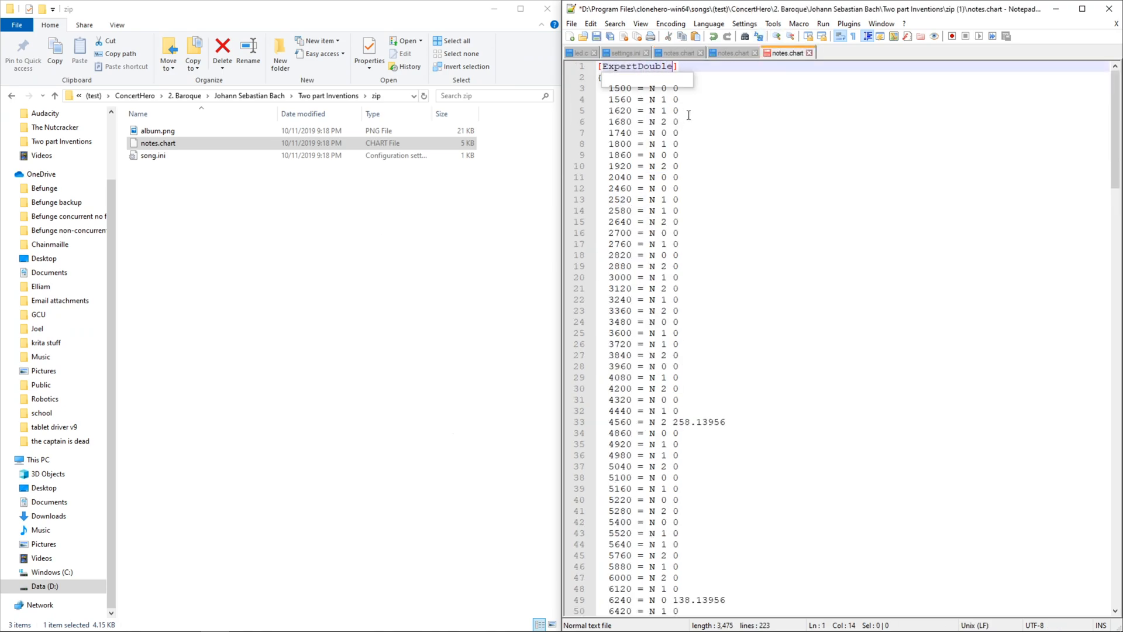
pyautogui.write('Bass')
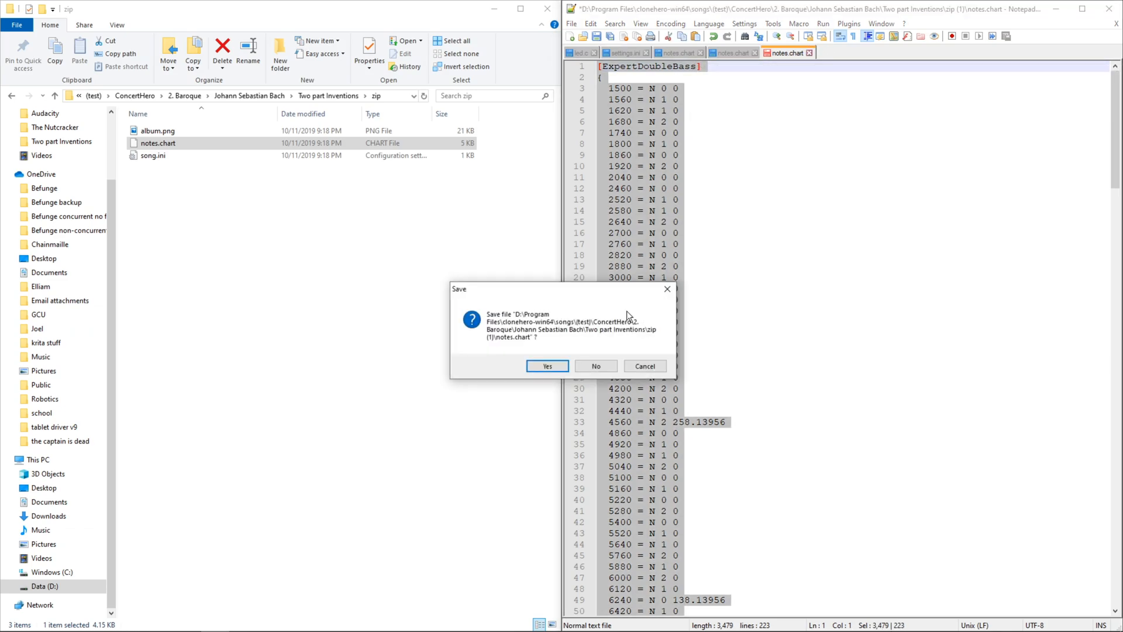
pyautogui.click(546, 366)
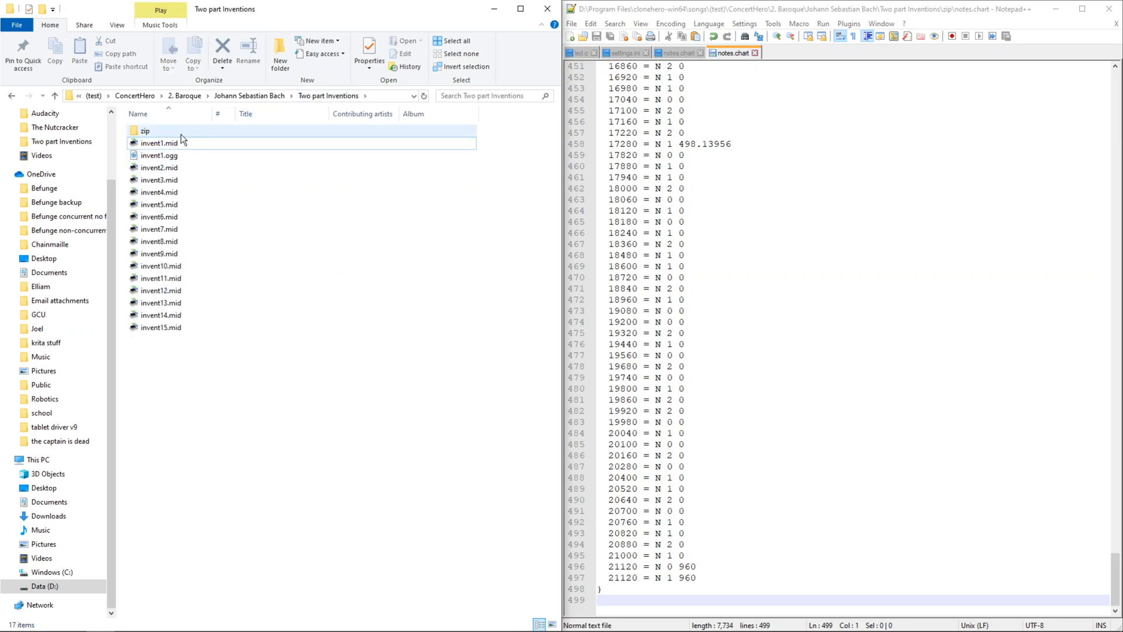
# Step: Open song.ini from the zip song folder in Notepad++
pyautogui.doubleClick(144, 131)
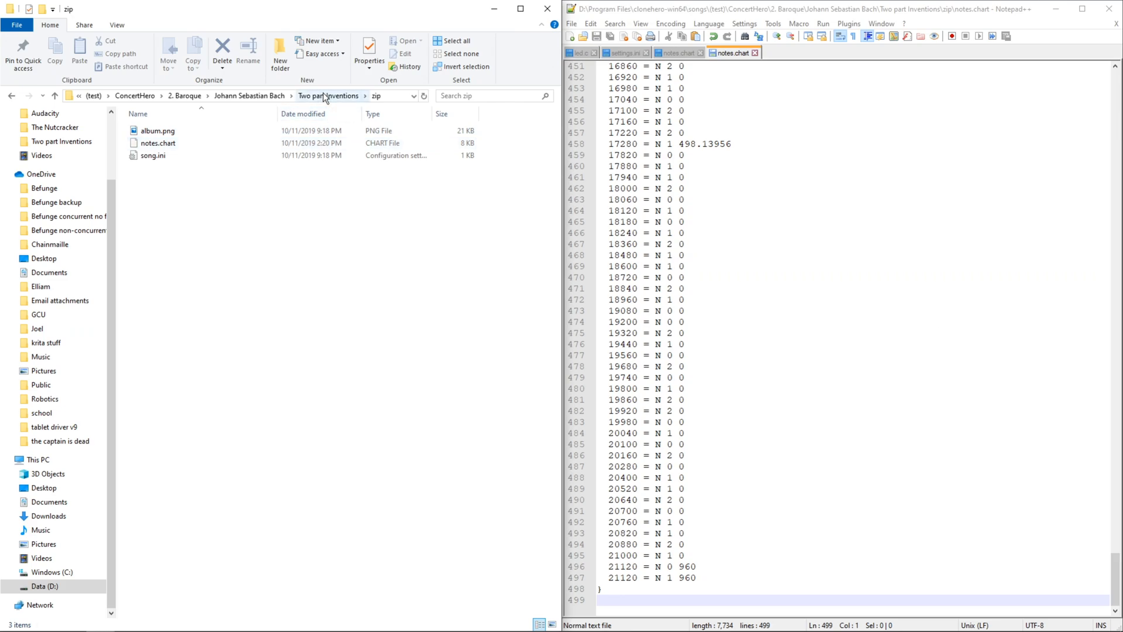
pyautogui.click(158, 131)
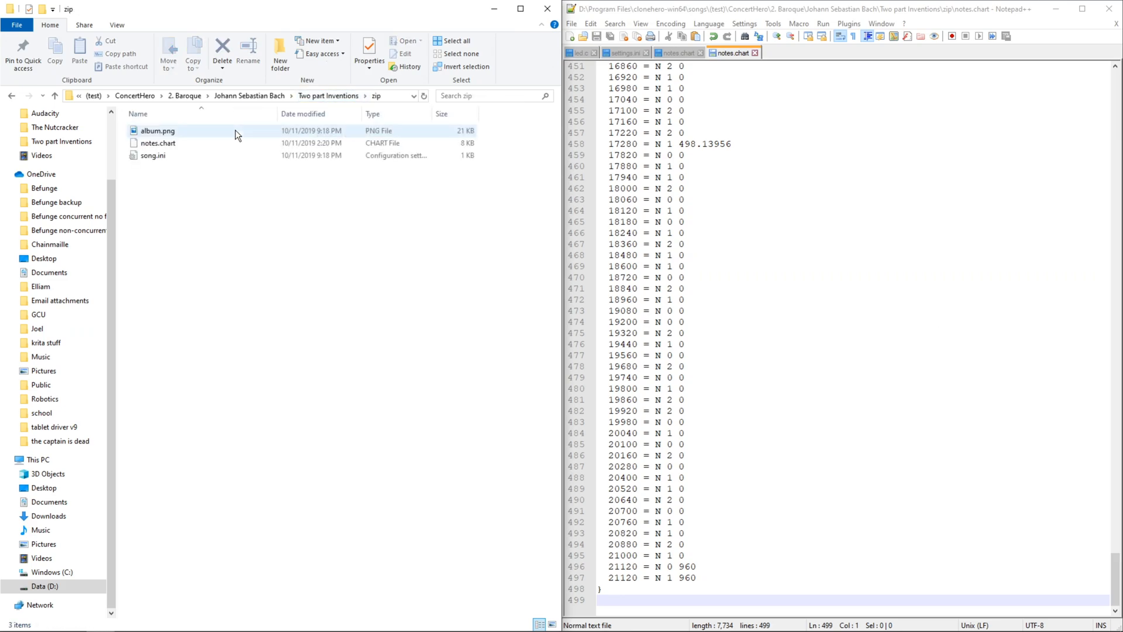
pyautogui.click(153, 156)
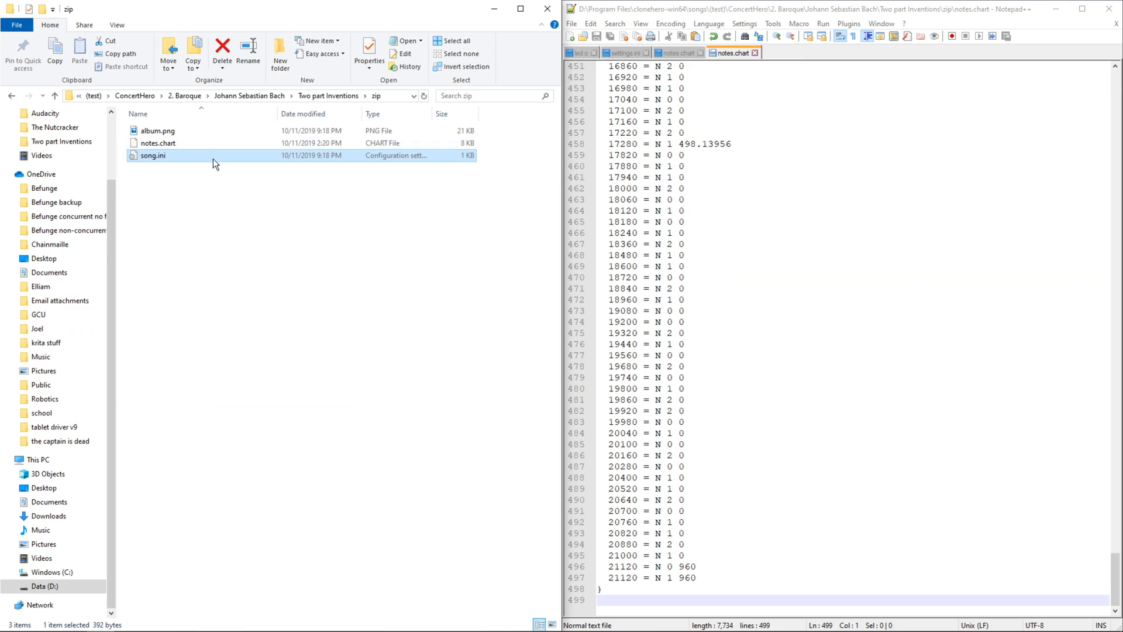
pyautogui.doubleClick(152, 156)
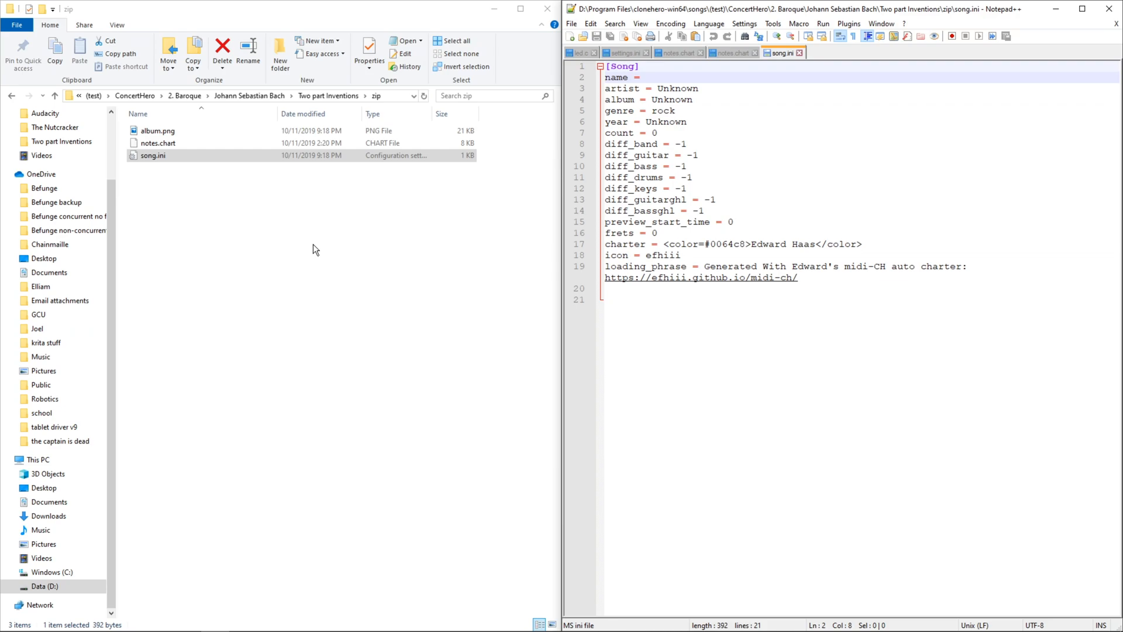
# Step: Enter the song name 'Invention no.1 in C major, BWV 772'
pyautogui.write('I')
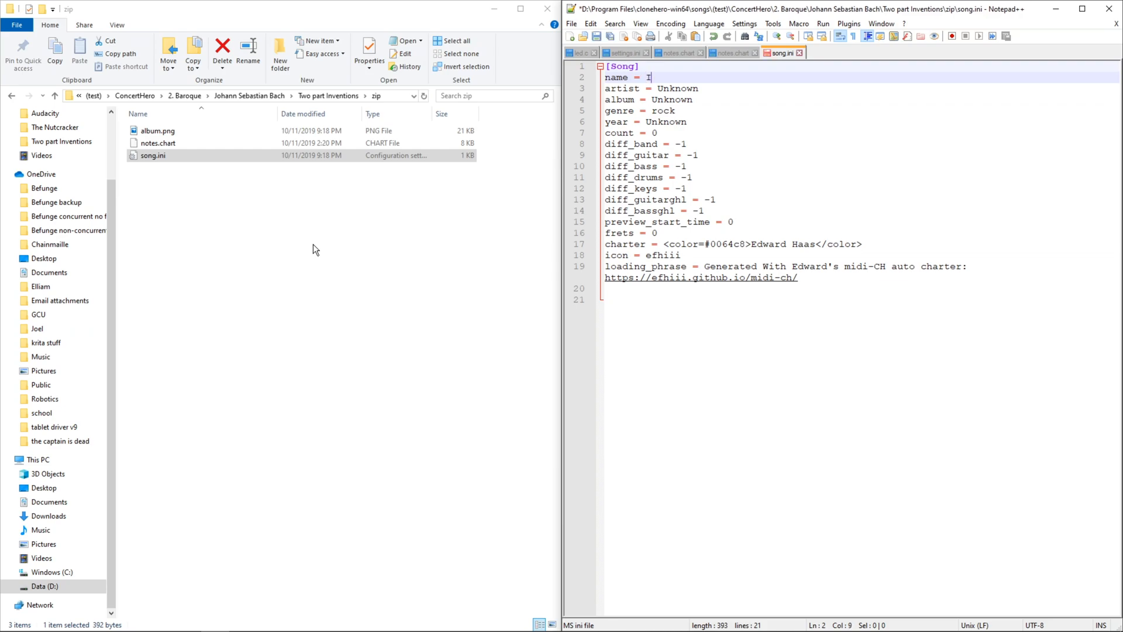
pyautogui.write('nvention')
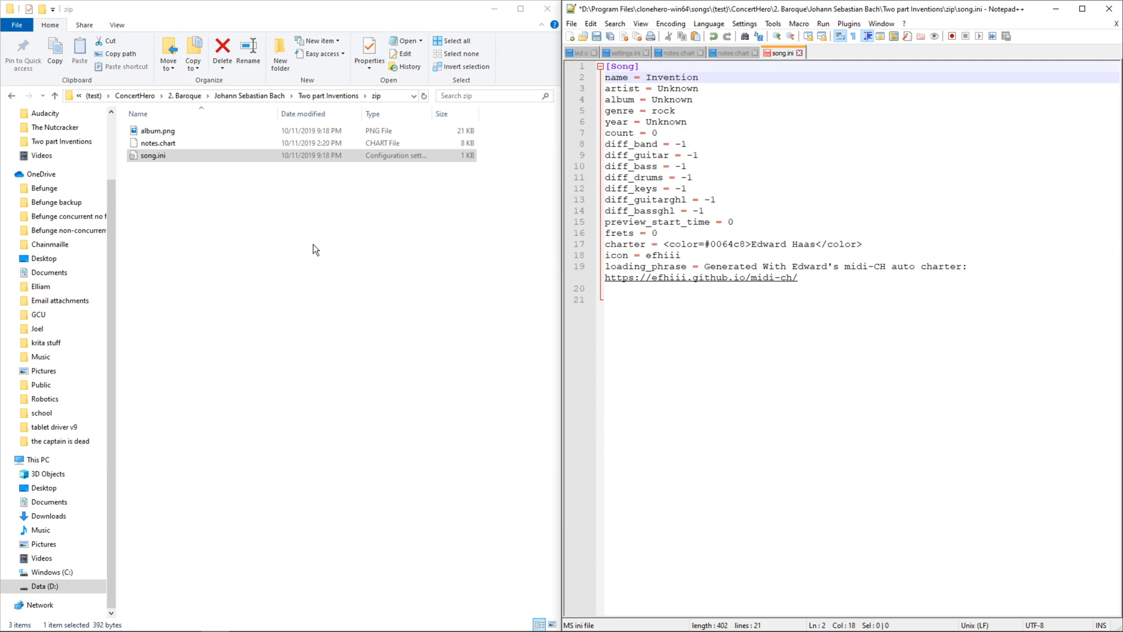
pyautogui.write('no.1')
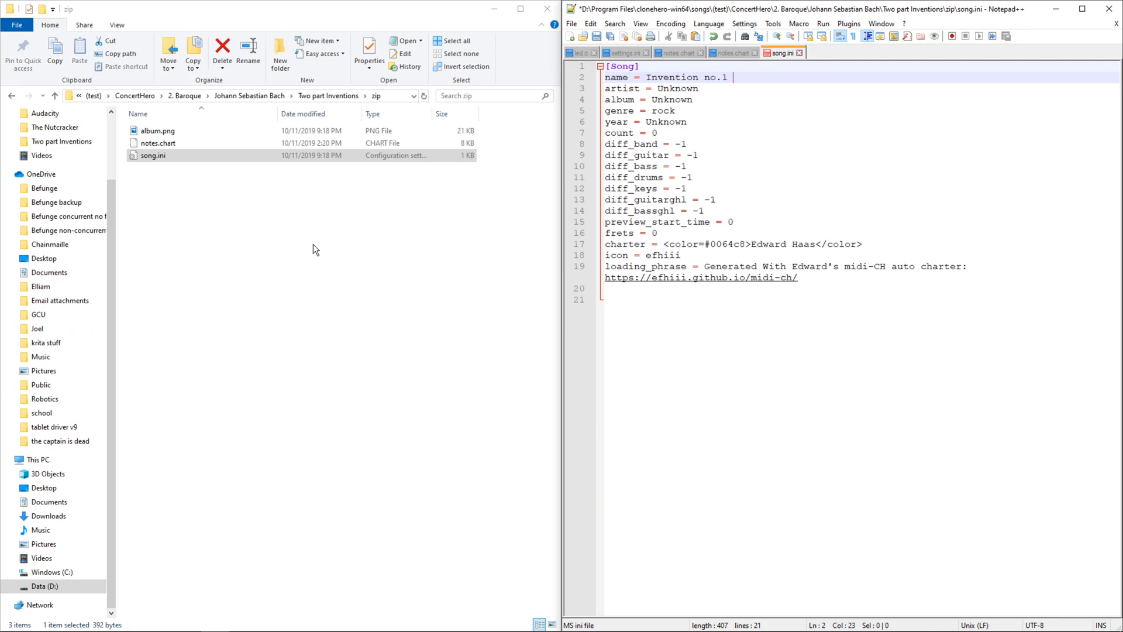
pyautogui.write('in C')
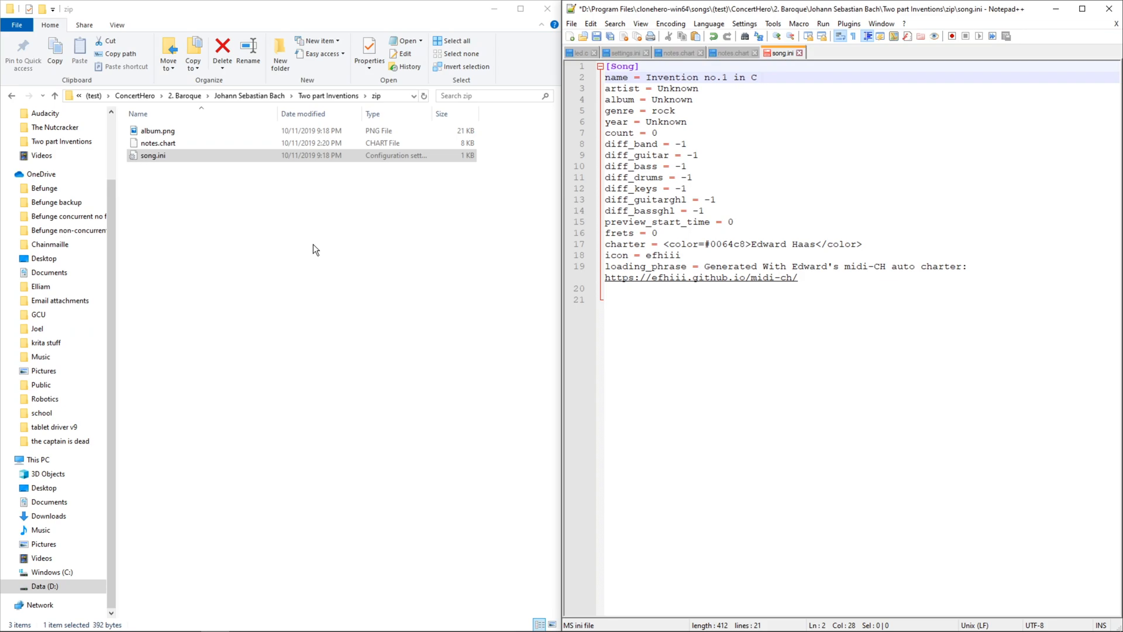
pyautogui.write('major,')
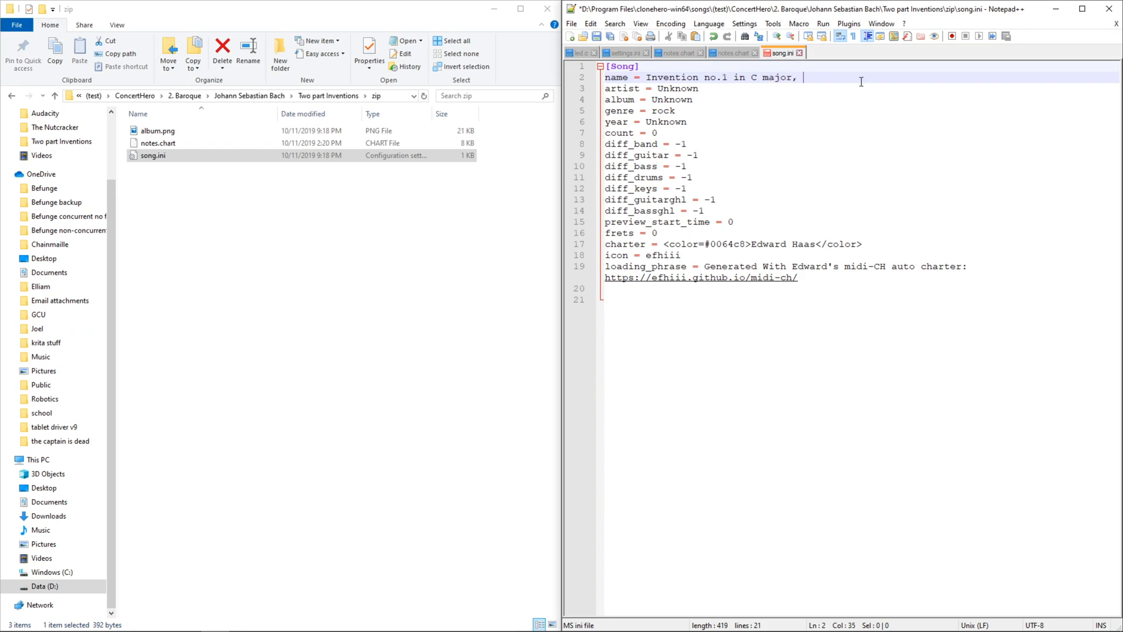
pyautogui.write('BWV 7')
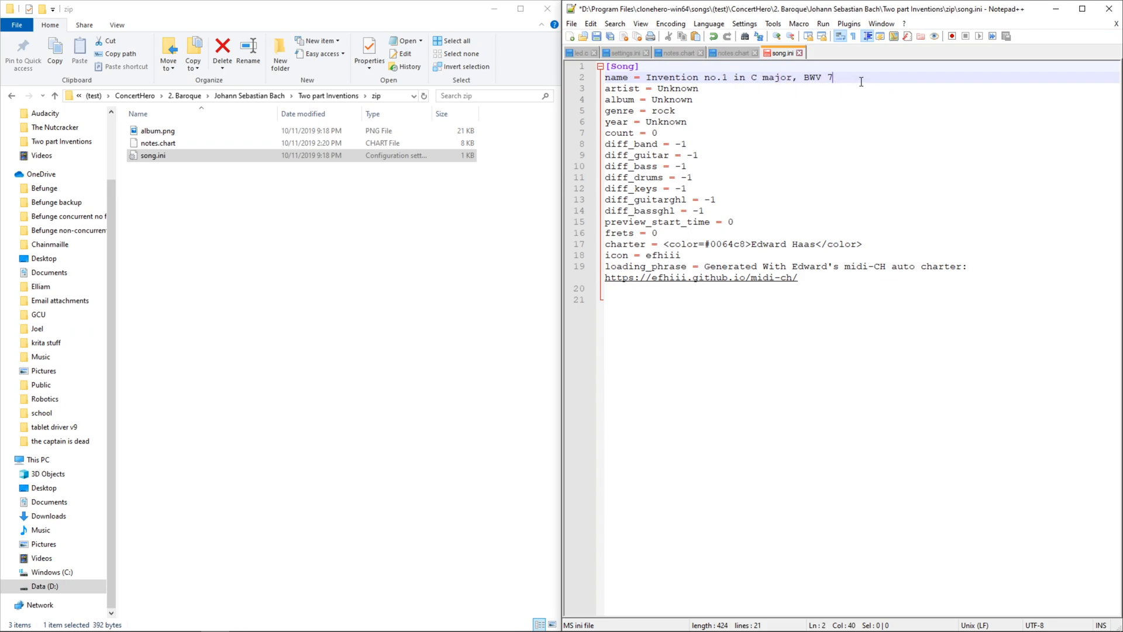
pyautogui.write('72')
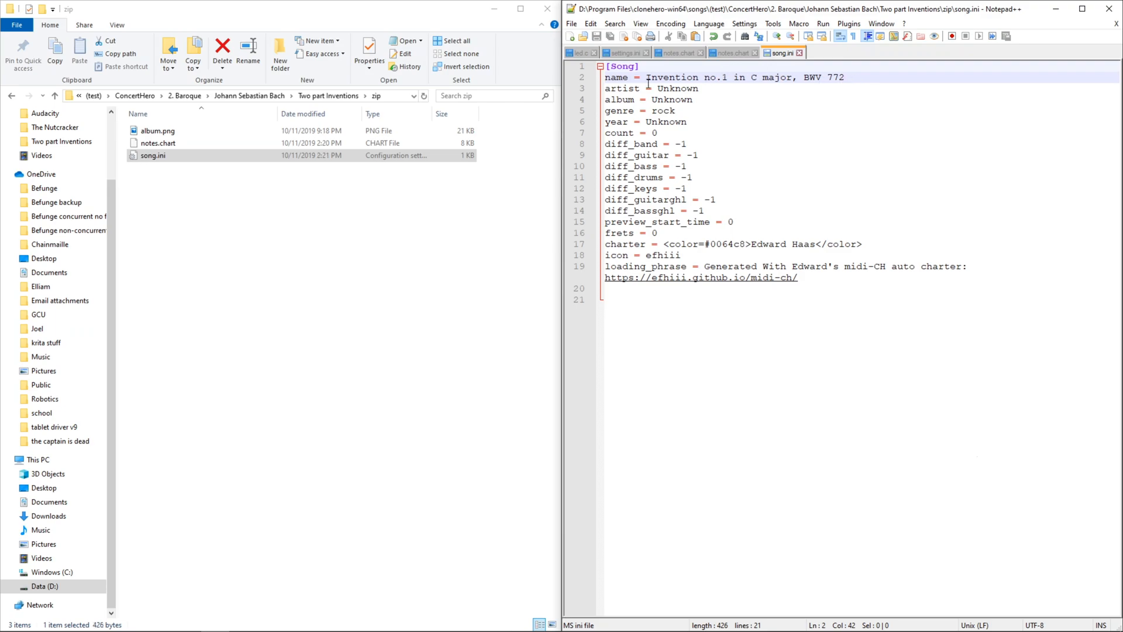
# Step: Fill in artist Johann Sebastian Bach, album Inventions, genre Classical and year 1678
pyautogui.write('Johann Sebastian Bach')
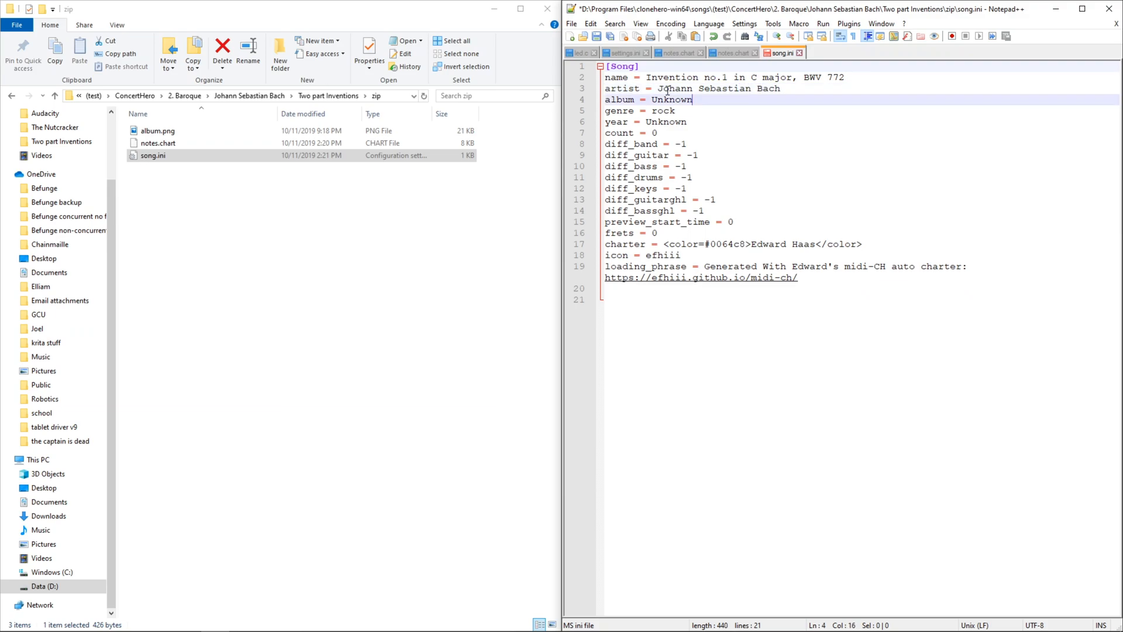
pyautogui.write('Inventions')
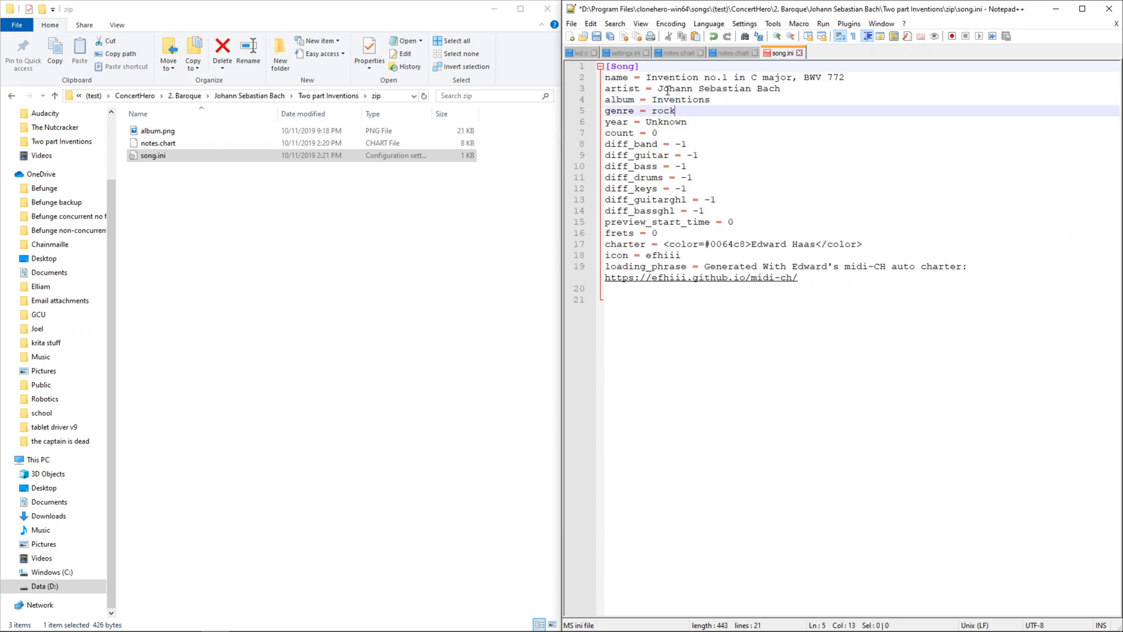
pyautogui.write('Classical')
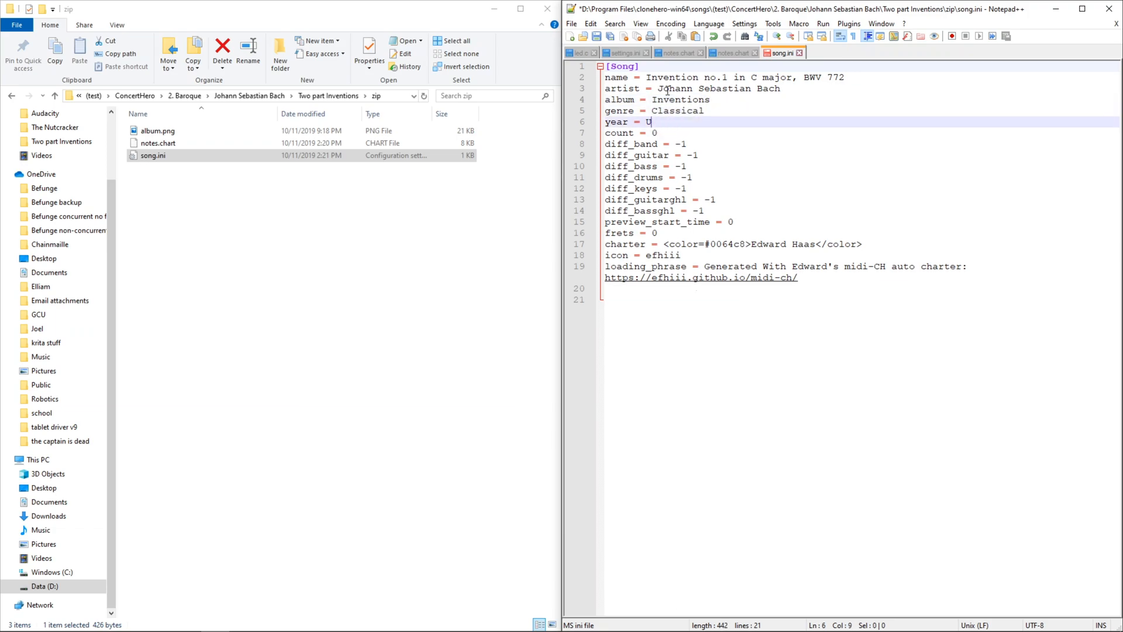
pyautogui.write('67')
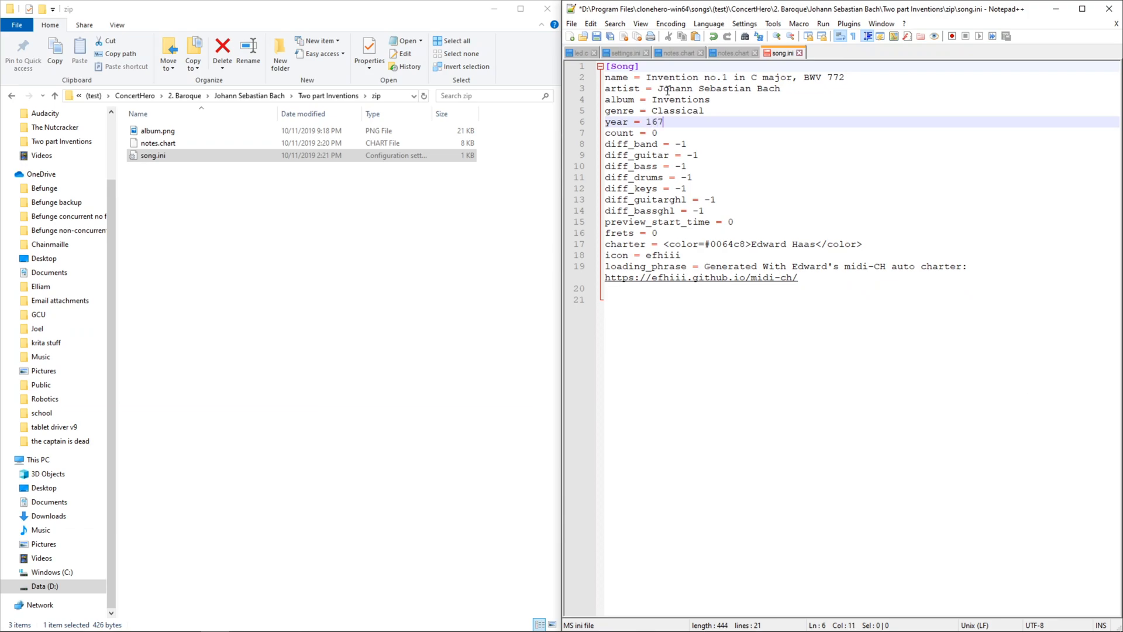
pyautogui.write('8')
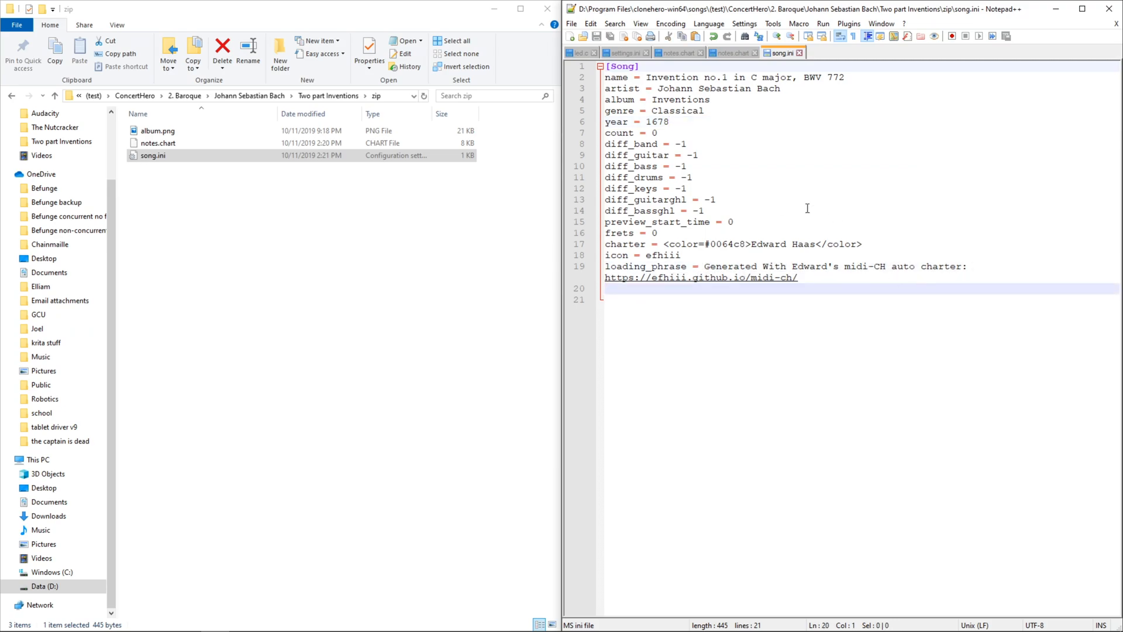
pyautogui.click(676, 53)
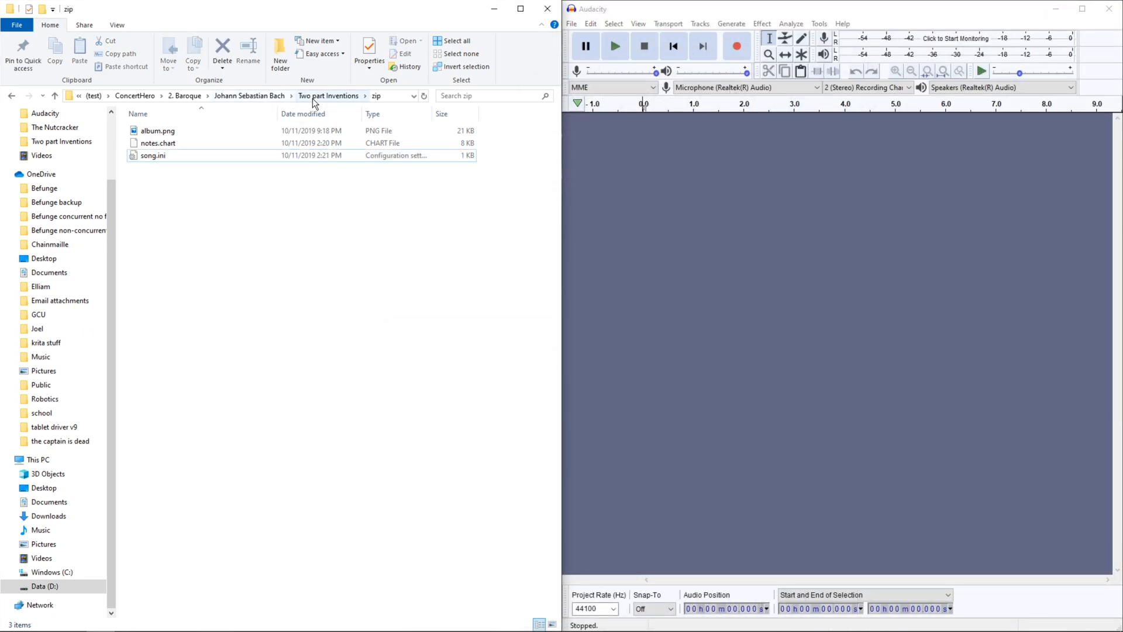
# Step: Generate a silent Audacity track and move invent1.ogg into the Invention 1 folder
pyautogui.click(328, 95)
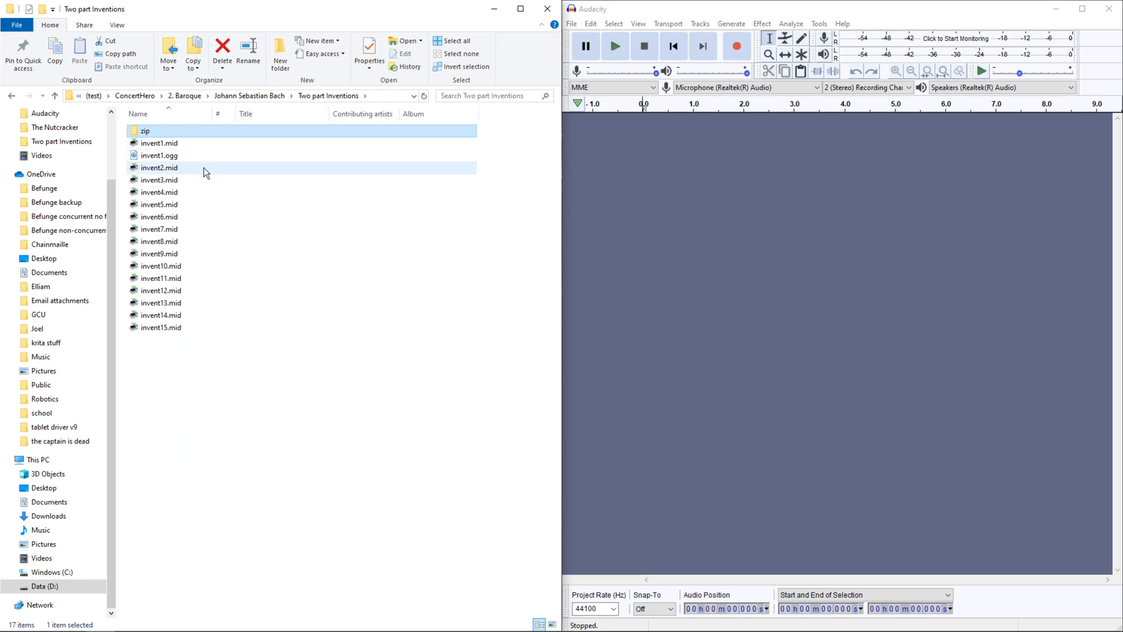
pyautogui.click(159, 154)
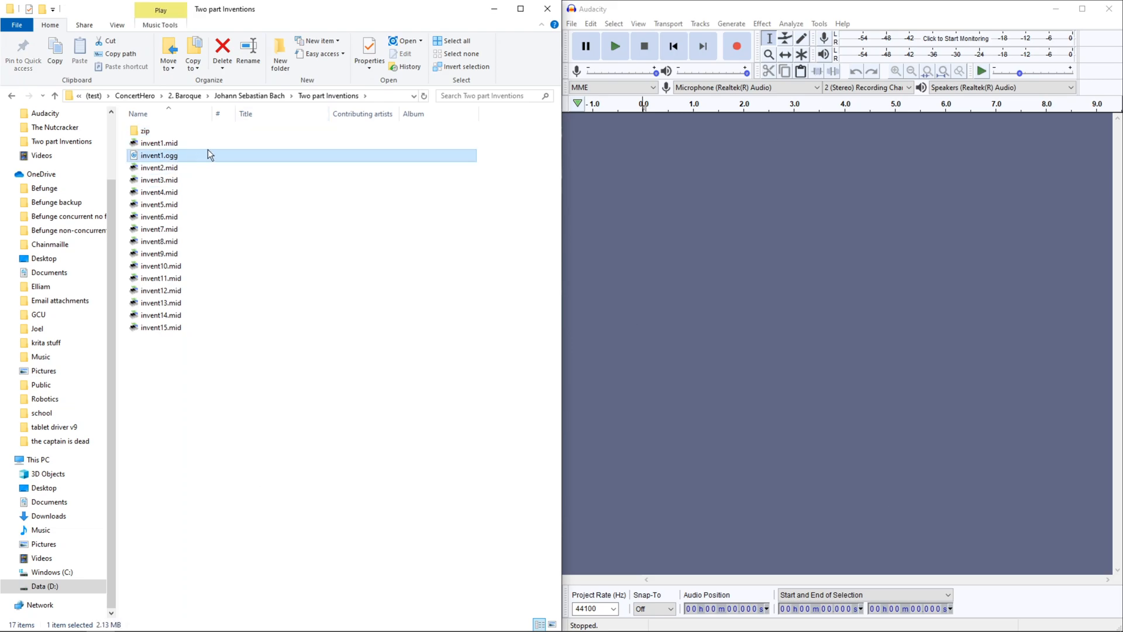
pyautogui.click(731, 24)
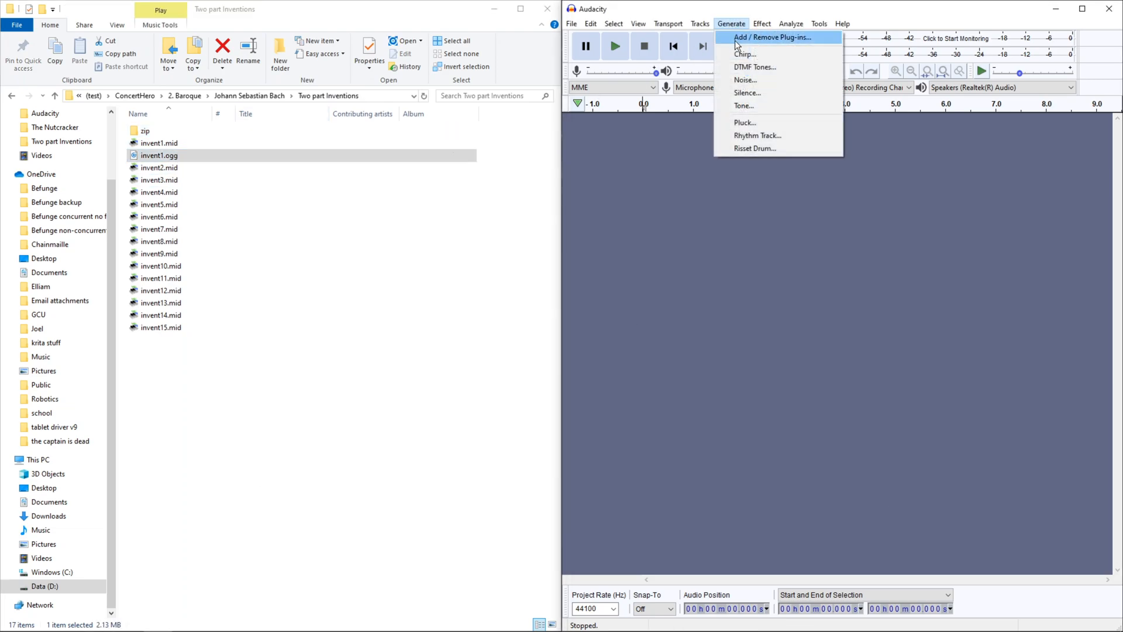
pyautogui.moveTo(754, 66)
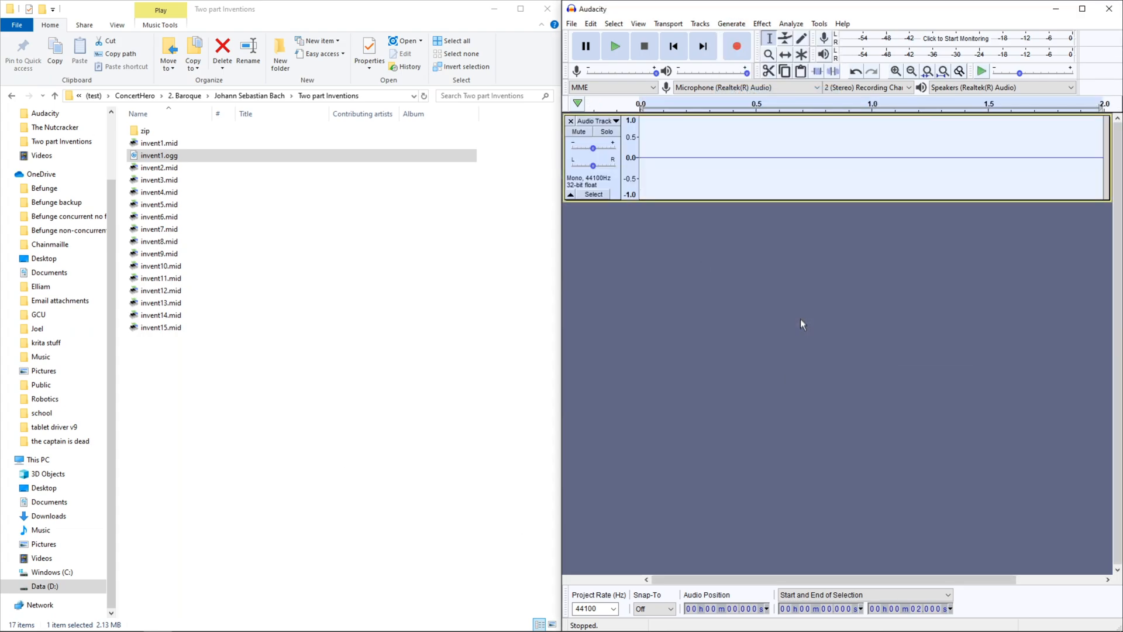
pyautogui.moveTo(641, 70); pyautogui.dragTo(655, 71)
pyautogui.write('Invention 1')
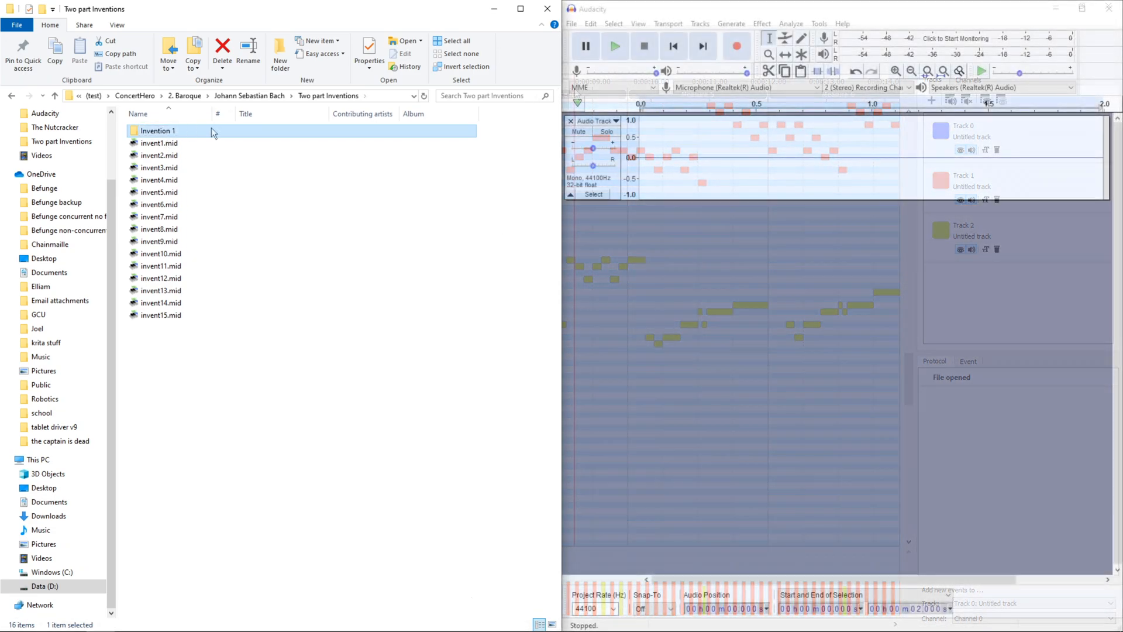
pyautogui.doubleClick(158, 130)
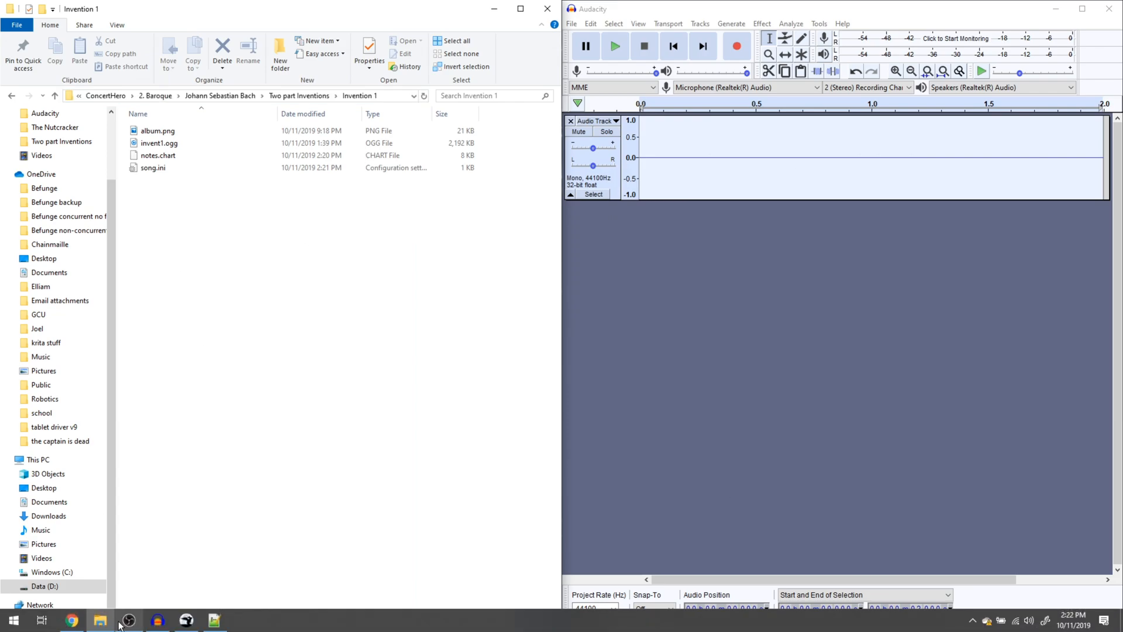
pyautogui.click(130, 620)
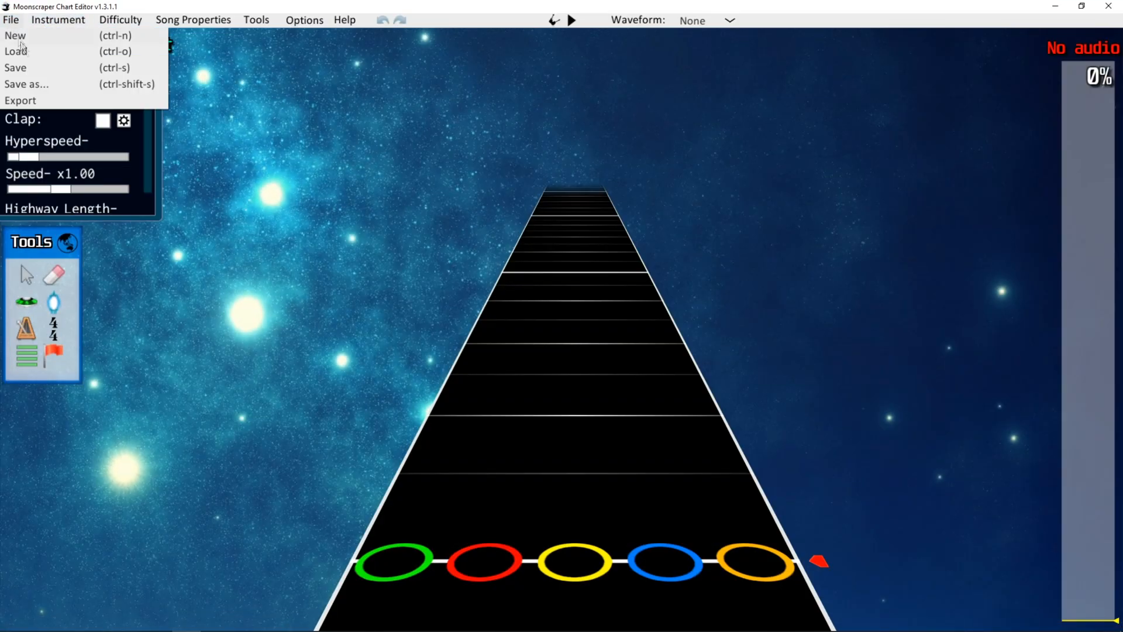
# Step: Load notes.chart from the Invention 1 folder and try Expert guitar playback
pyautogui.click(15, 51)
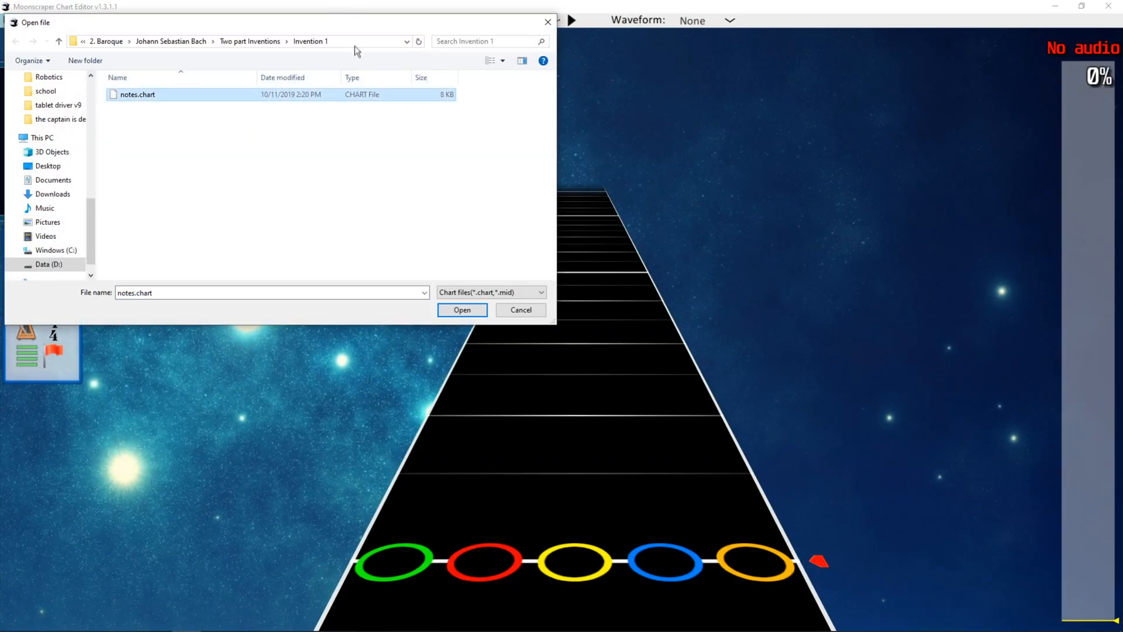
pyautogui.click(462, 309)
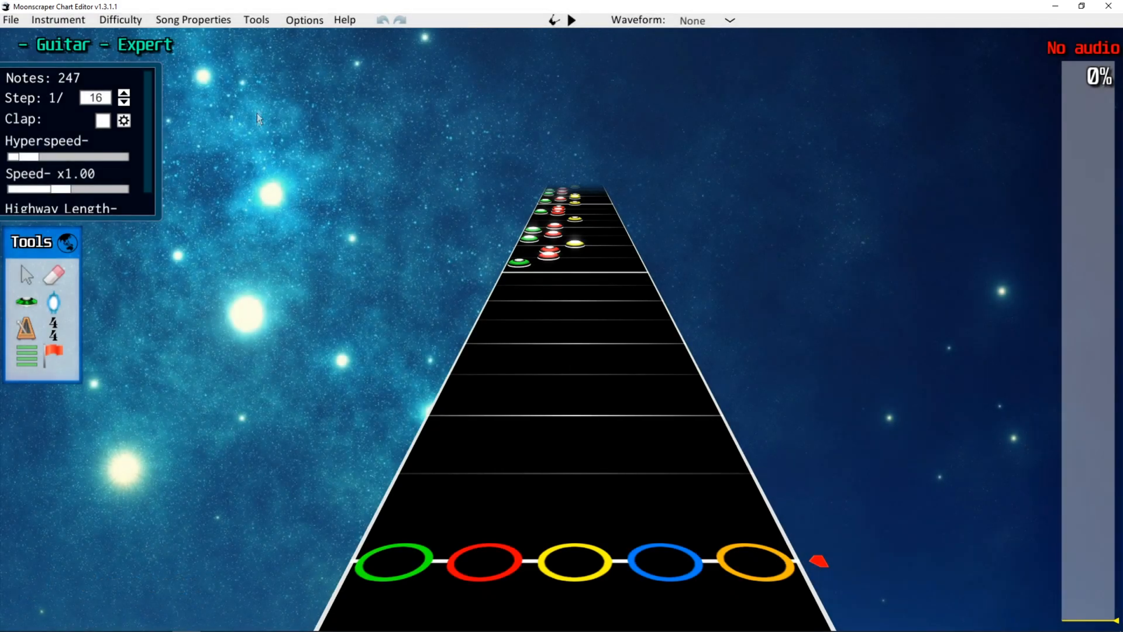
pyautogui.click(571, 20)
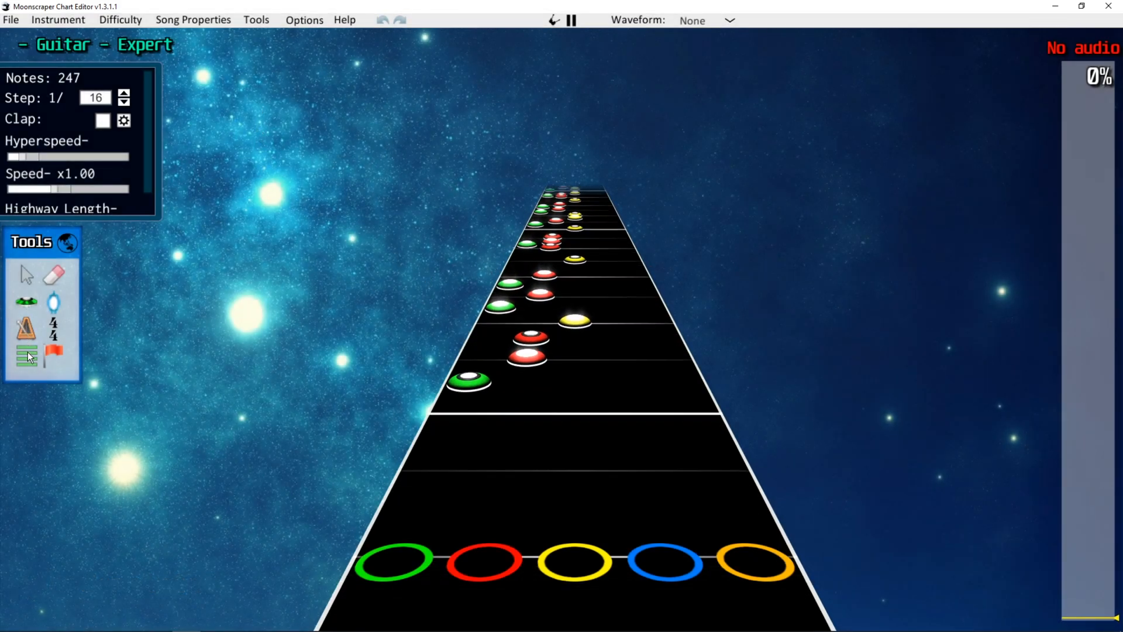
pyautogui.click(571, 19)
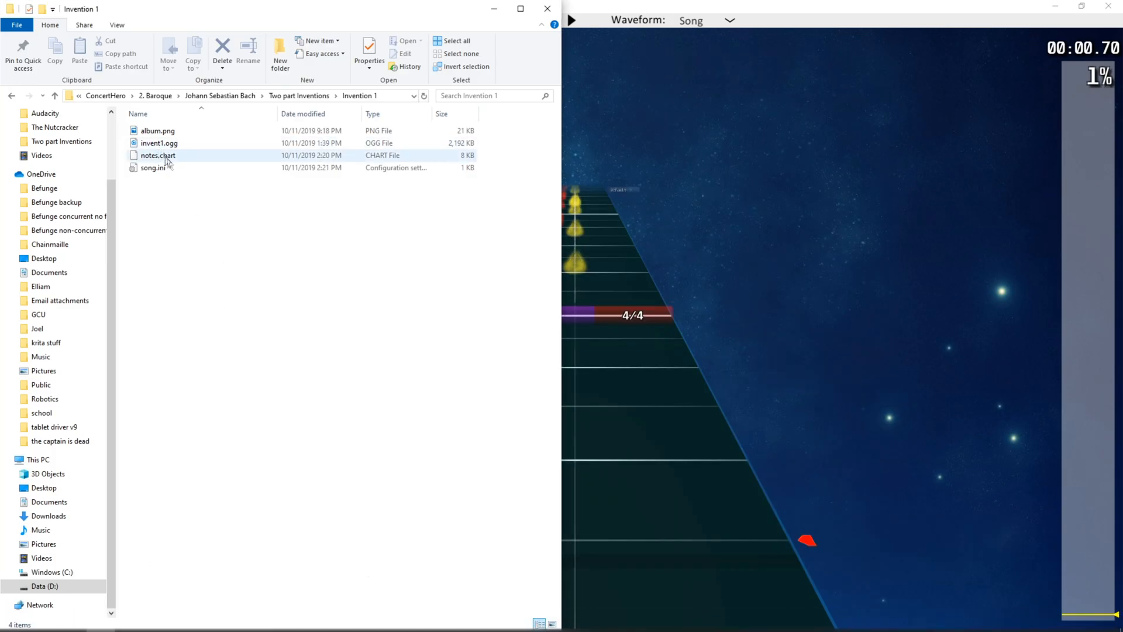
pyautogui.click(159, 142)
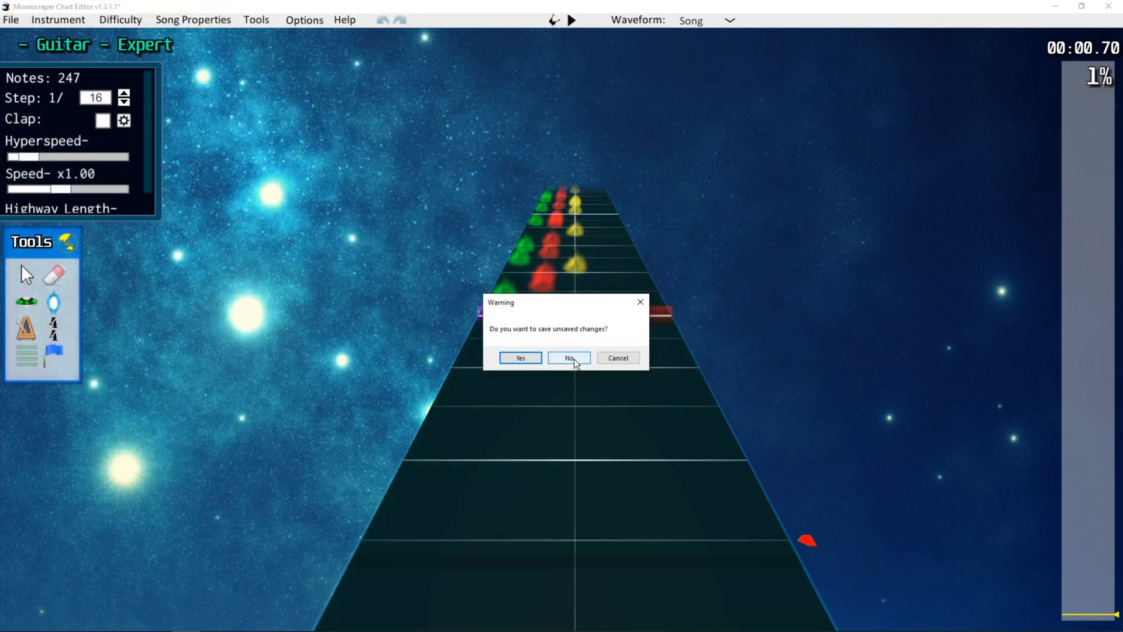
# Step: Discard unsaved changes and remove the song audio in Song Properties
pyautogui.click(568, 357)
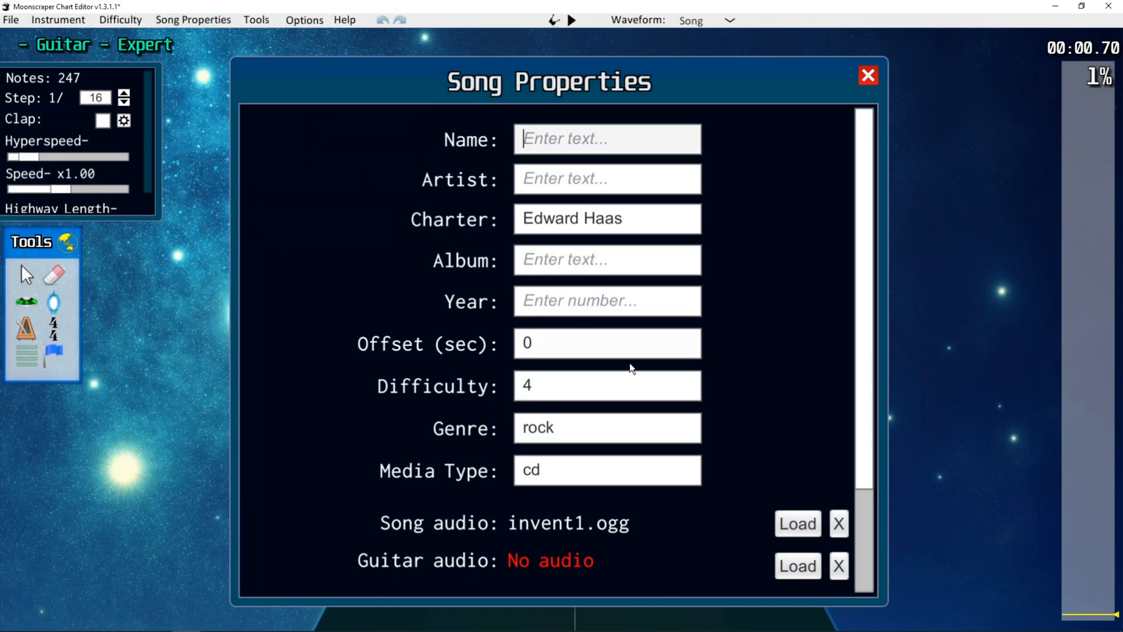
pyautogui.click(839, 523)
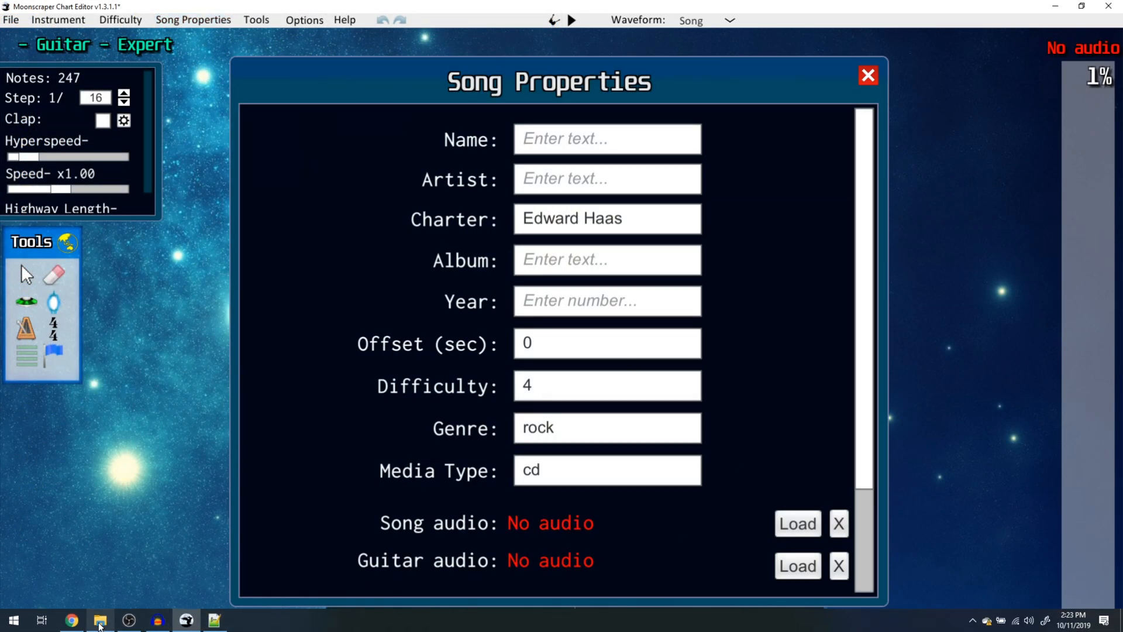
pyautogui.click(867, 76)
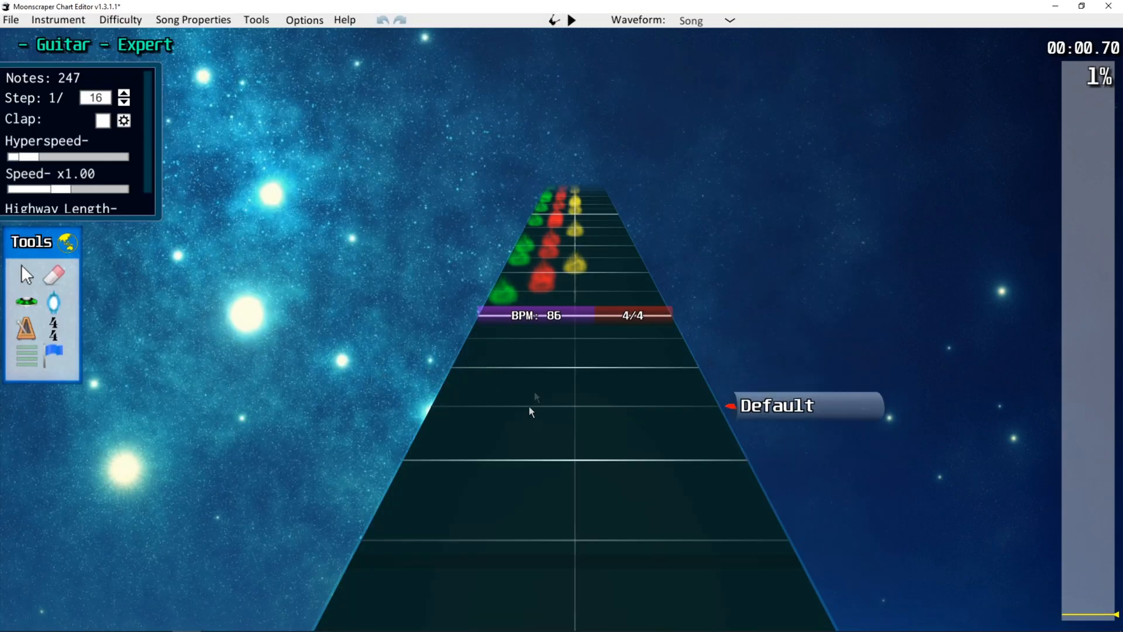
pyautogui.click(571, 19)
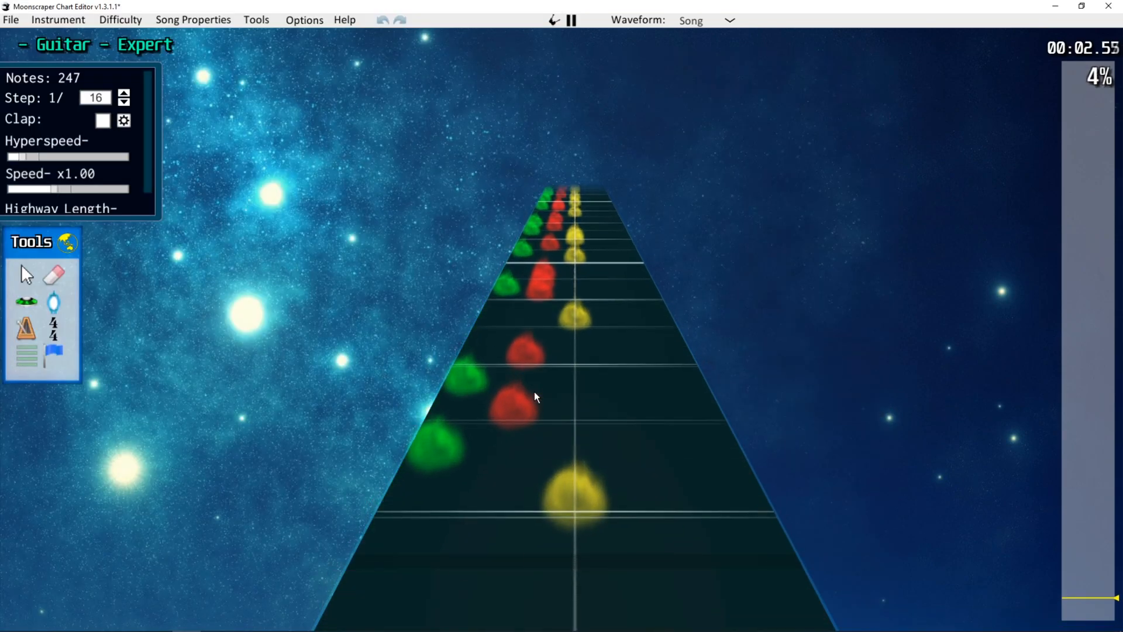
pyautogui.click(571, 20)
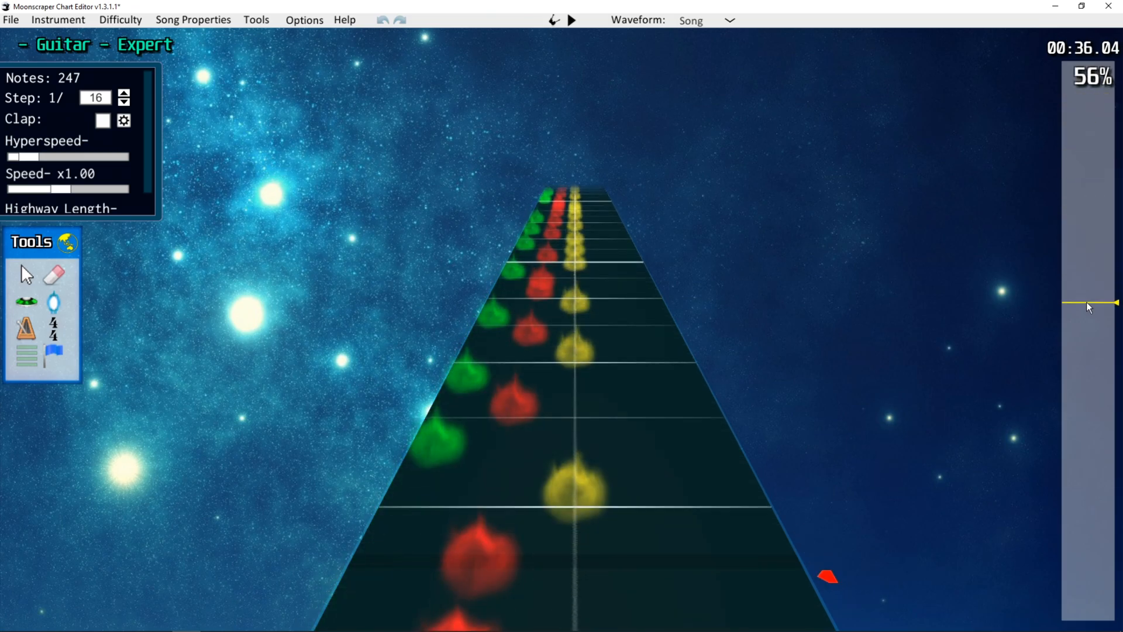
# Step: Scrub through the chart during playback, check the instrument list, and minimize the editor
pyautogui.moveTo(1087, 304); pyautogui.dragTo(1103, 591)
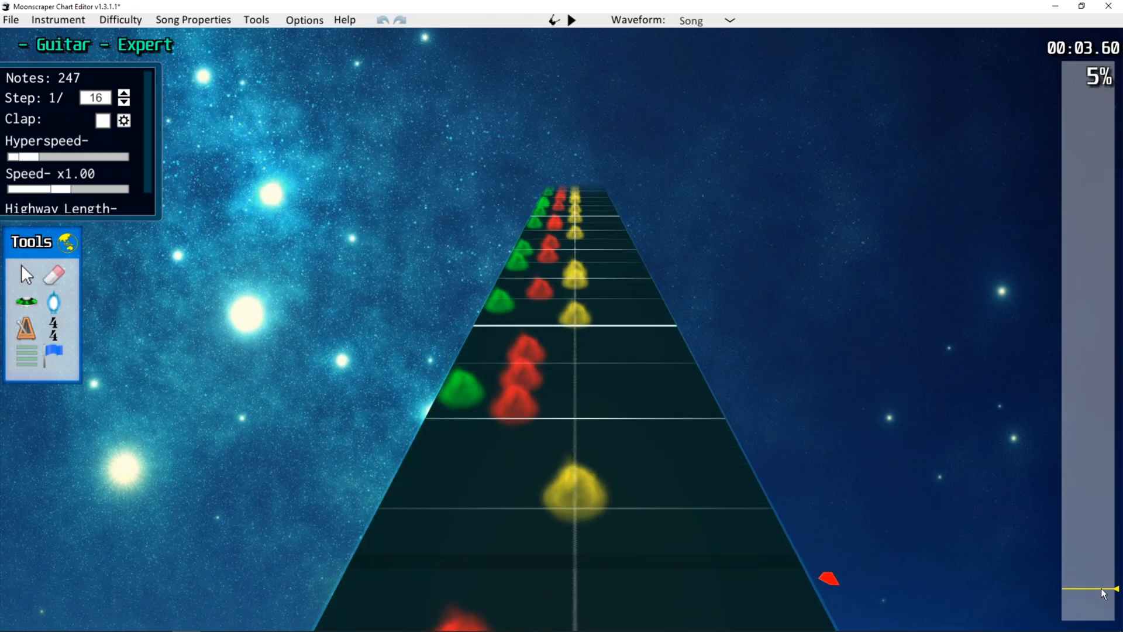
pyautogui.moveTo(1111, 589); pyautogui.dragTo(1111, 360)
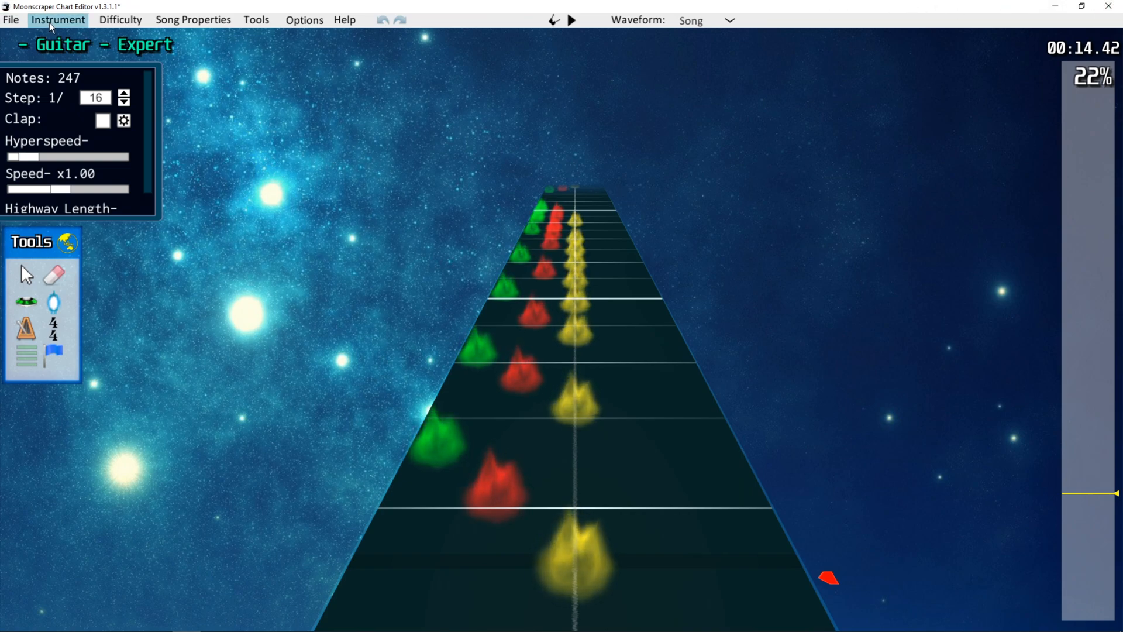
pyautogui.click(58, 19)
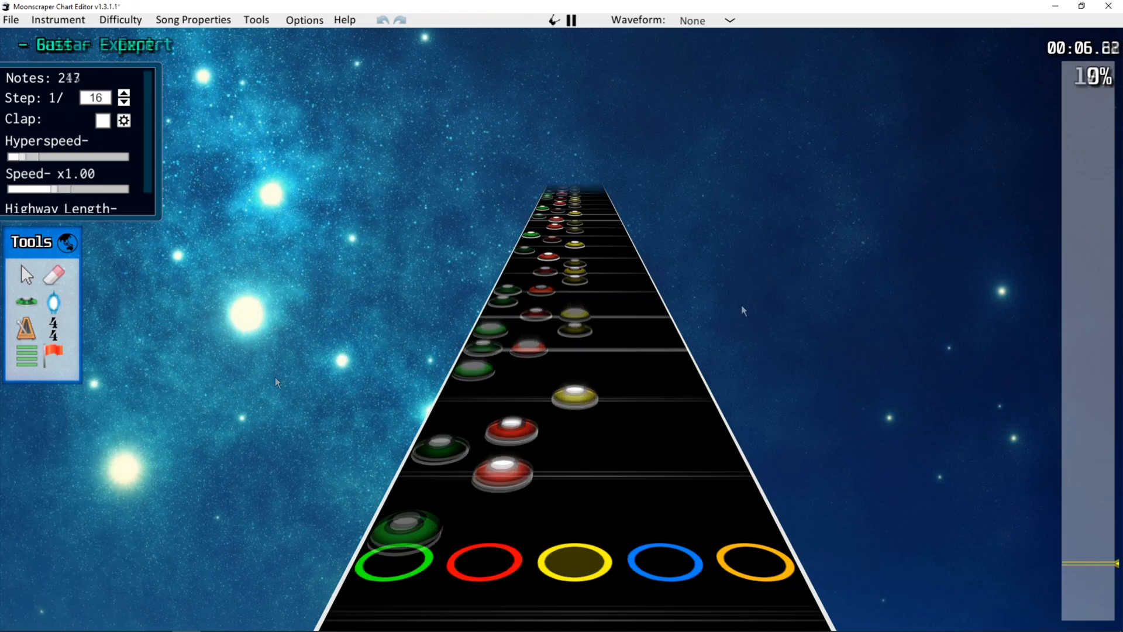
pyautogui.click(571, 19)
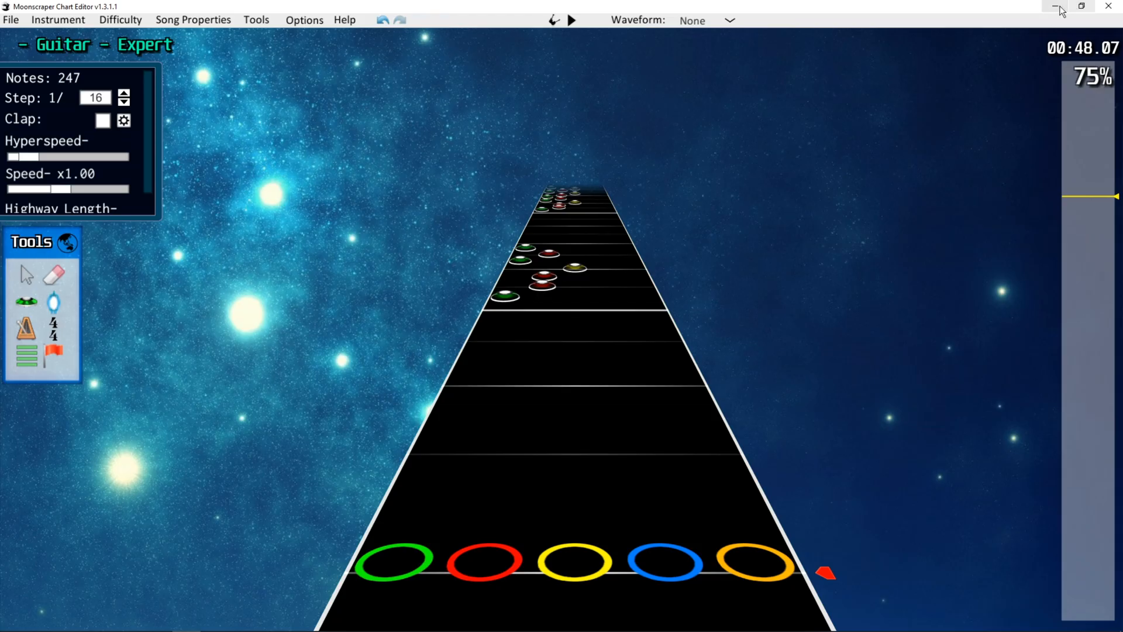
pyautogui.click(100, 619)
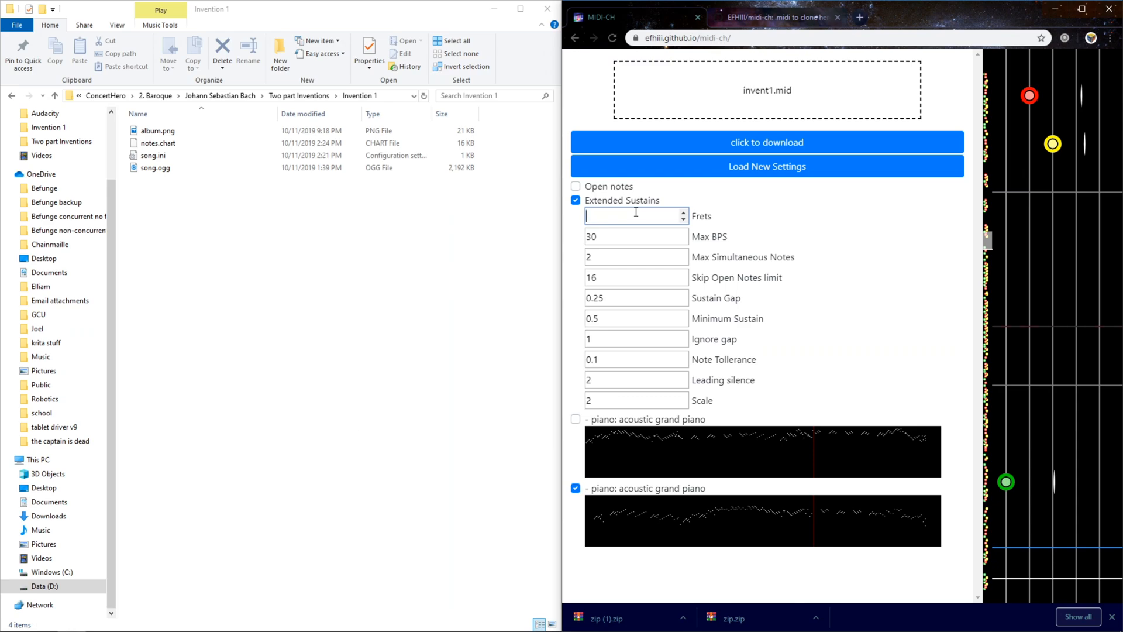
# Step: Set 5 frets, enable only the first piano track, and download lead.zip
pyautogui.write('5')
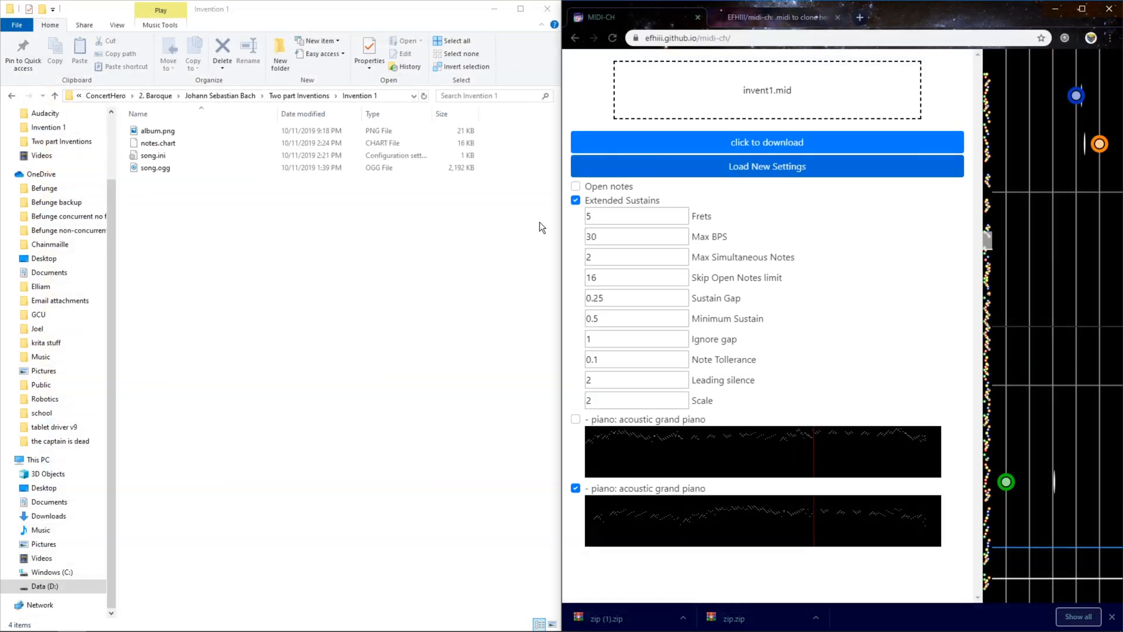
pyautogui.click(766, 142)
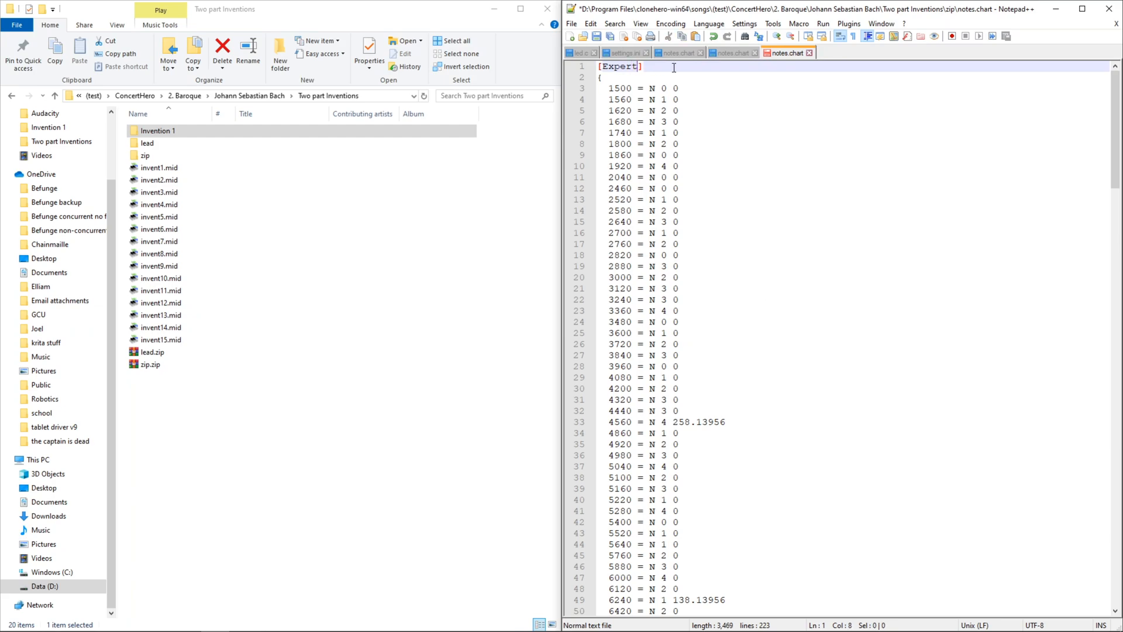
pyautogui.write('DoubleBass')
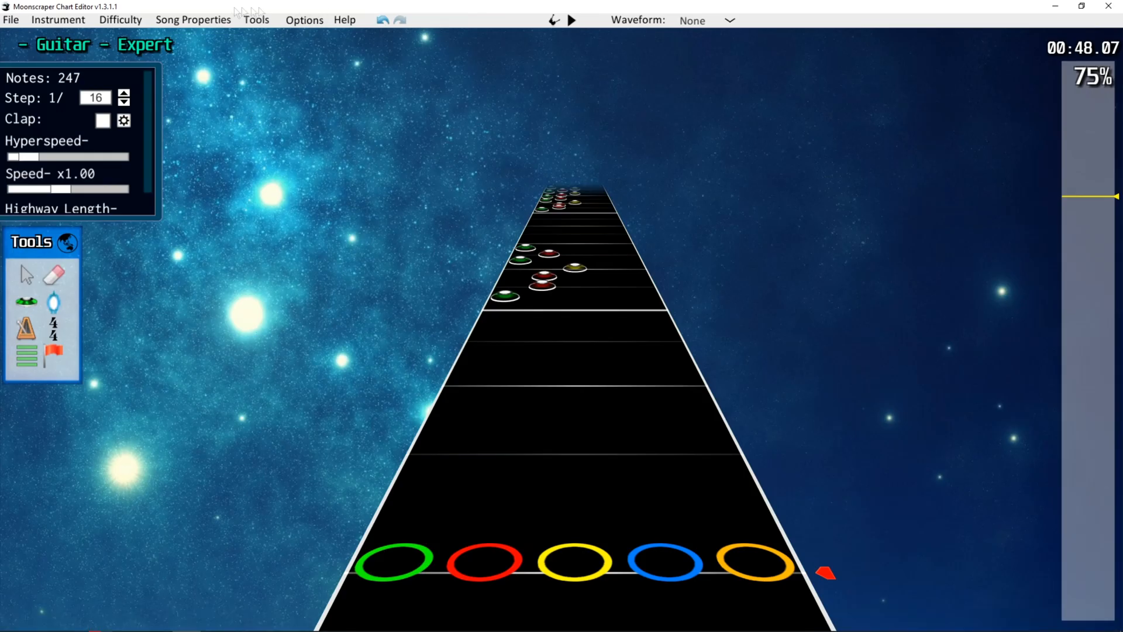
pyautogui.click(192, 19)
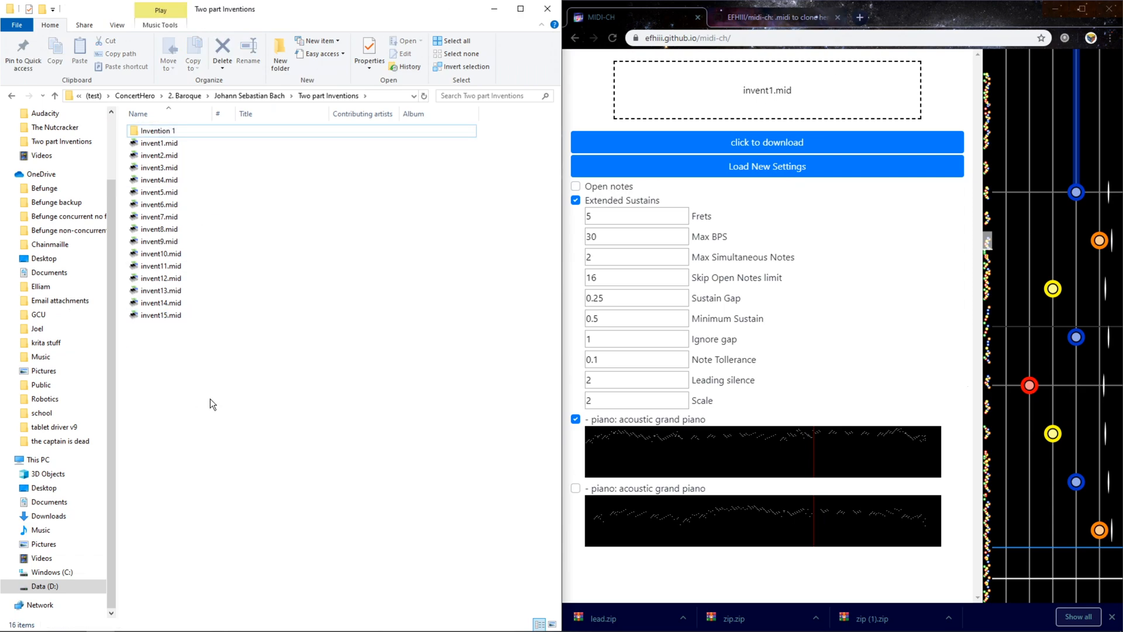
# Step: Load the newly generated chart and play its five-fret Expert guitar part
pyautogui.click(12, 19)
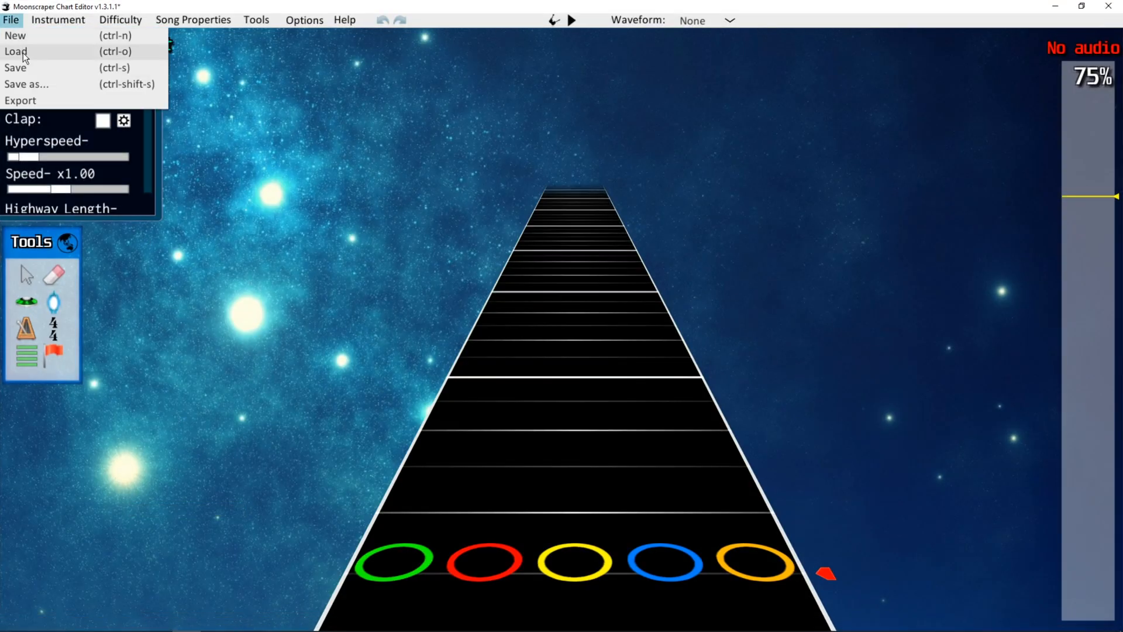
pyautogui.click(15, 51)
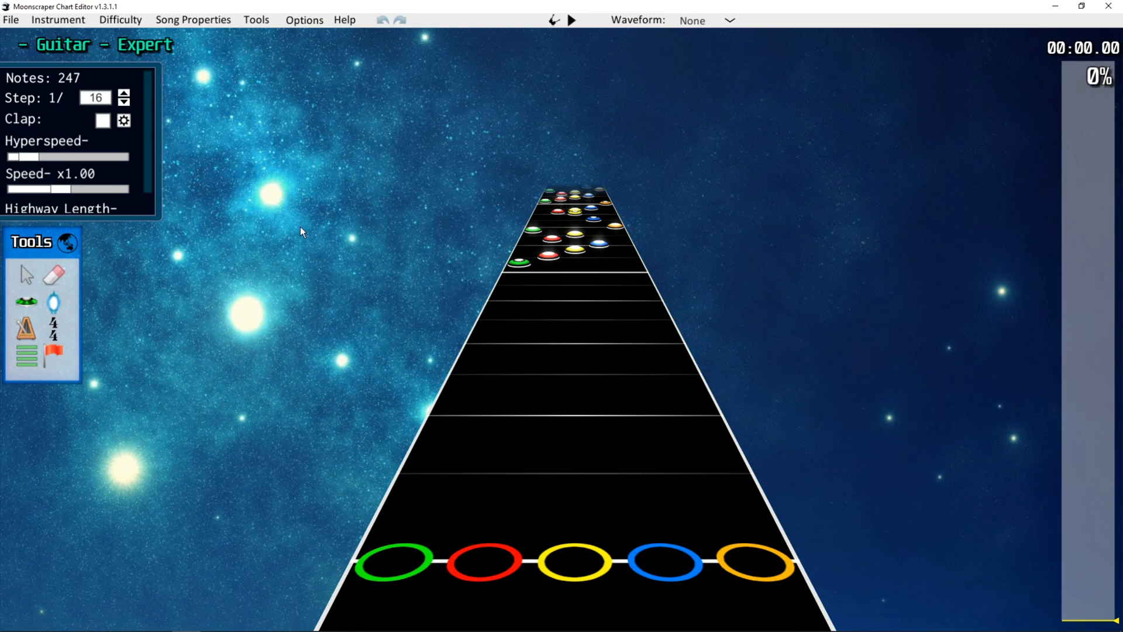
pyautogui.click(571, 19)
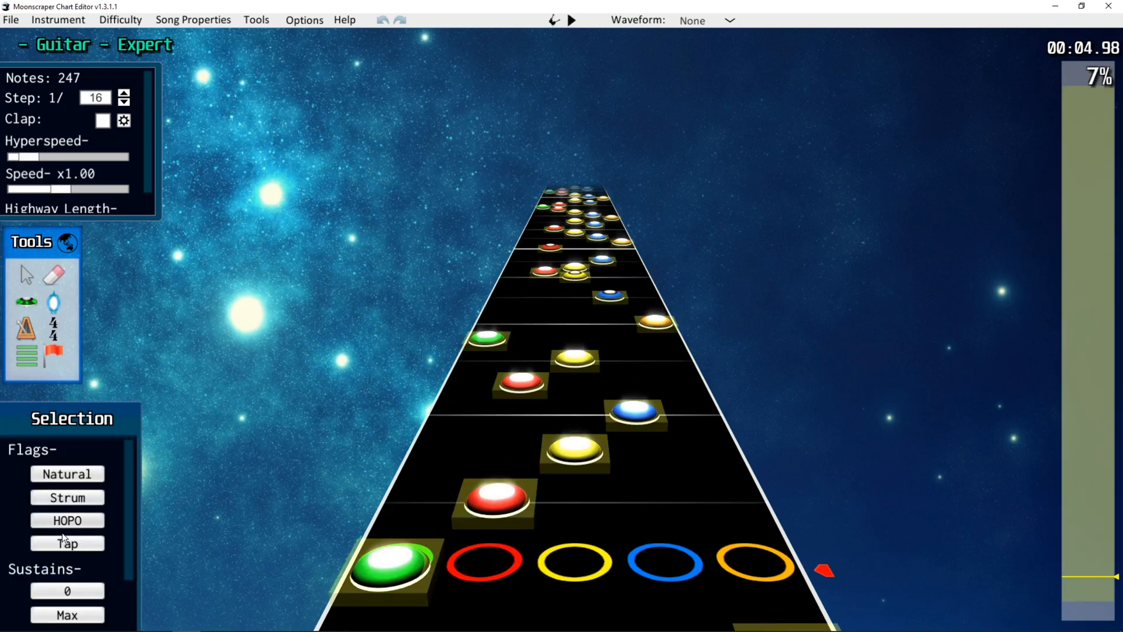
# Step: Switch the instrument to Bass and play the 213-note Expert bass chart
pyautogui.click(58, 20)
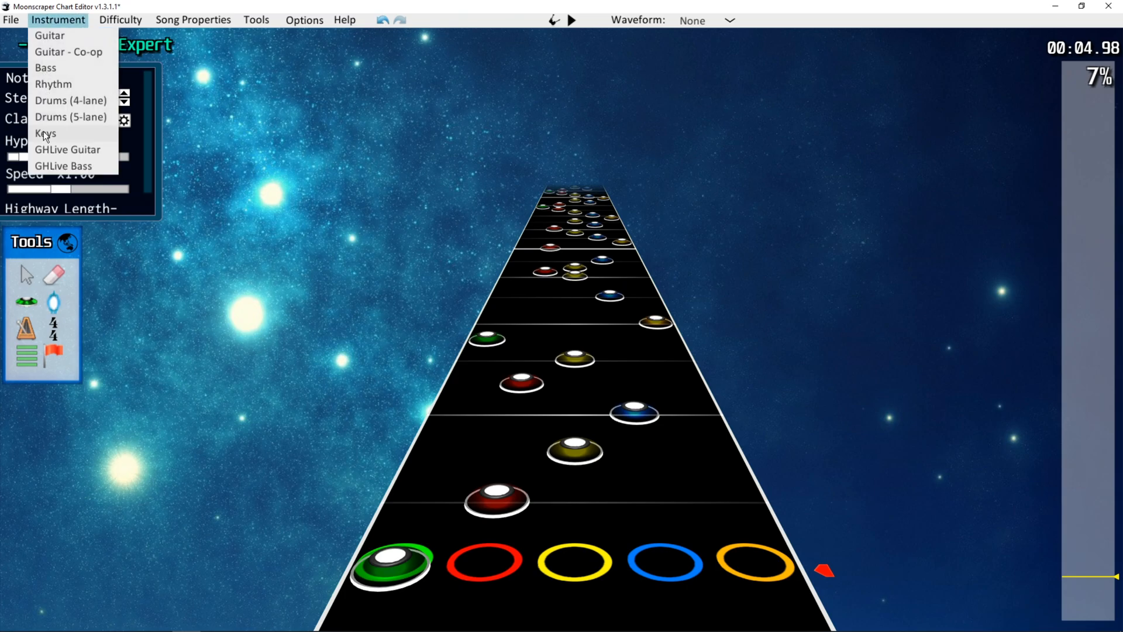
pyautogui.click(46, 67)
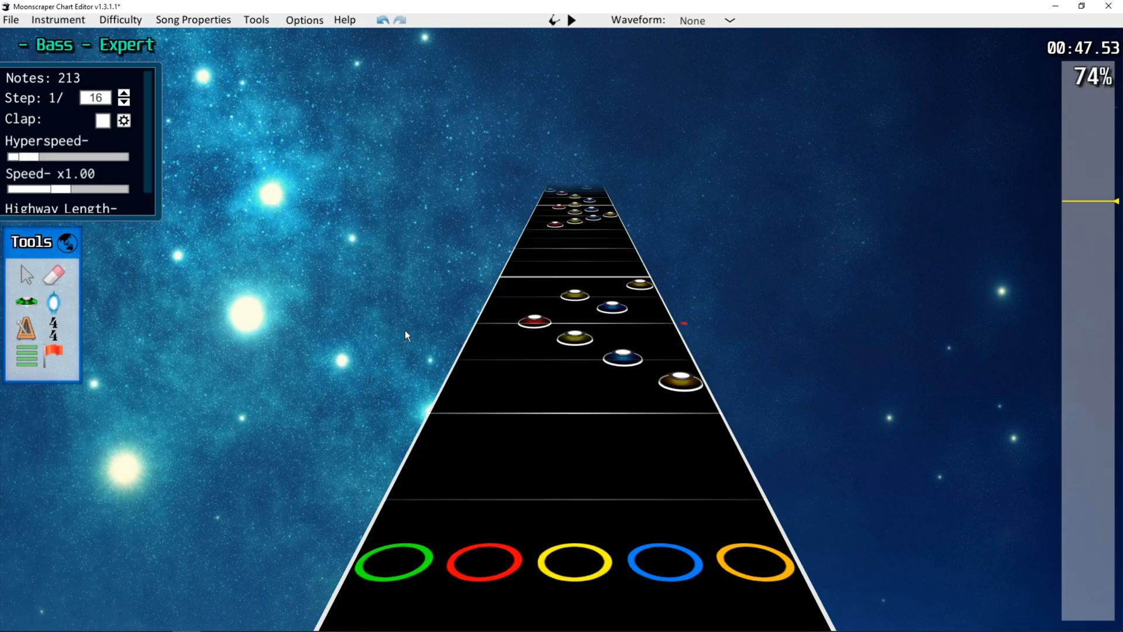
pyautogui.click(569, 20)
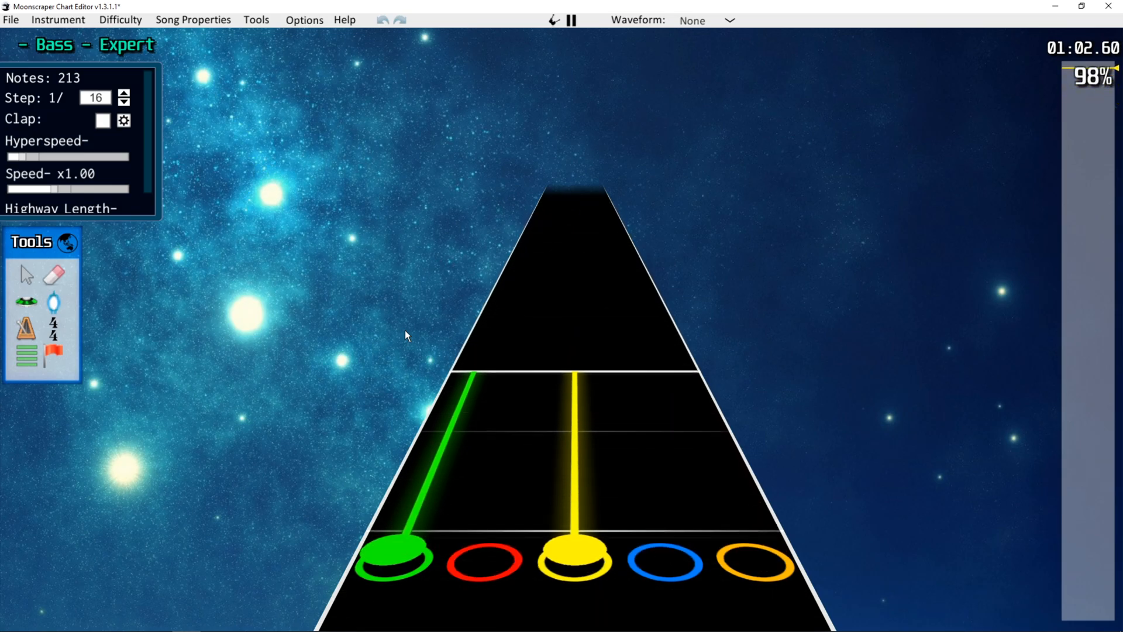
pyautogui.click(571, 19)
pyautogui.write('clone')
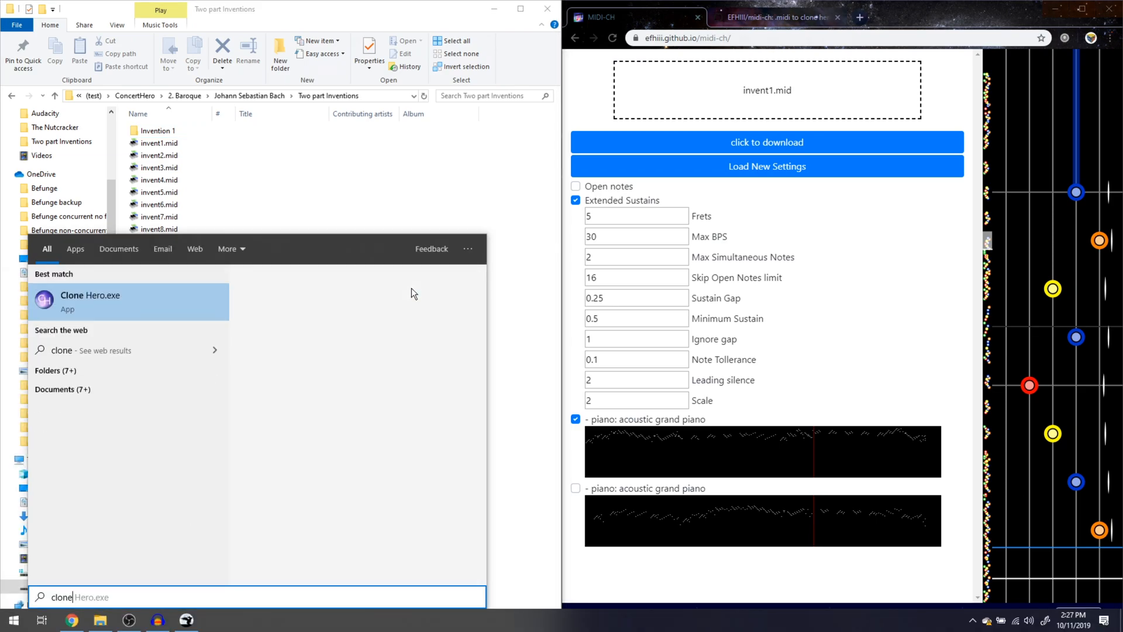
# Step: Launch and maximize Clone Hero, and run Scan Songs from the settings
pyautogui.click(90, 300)
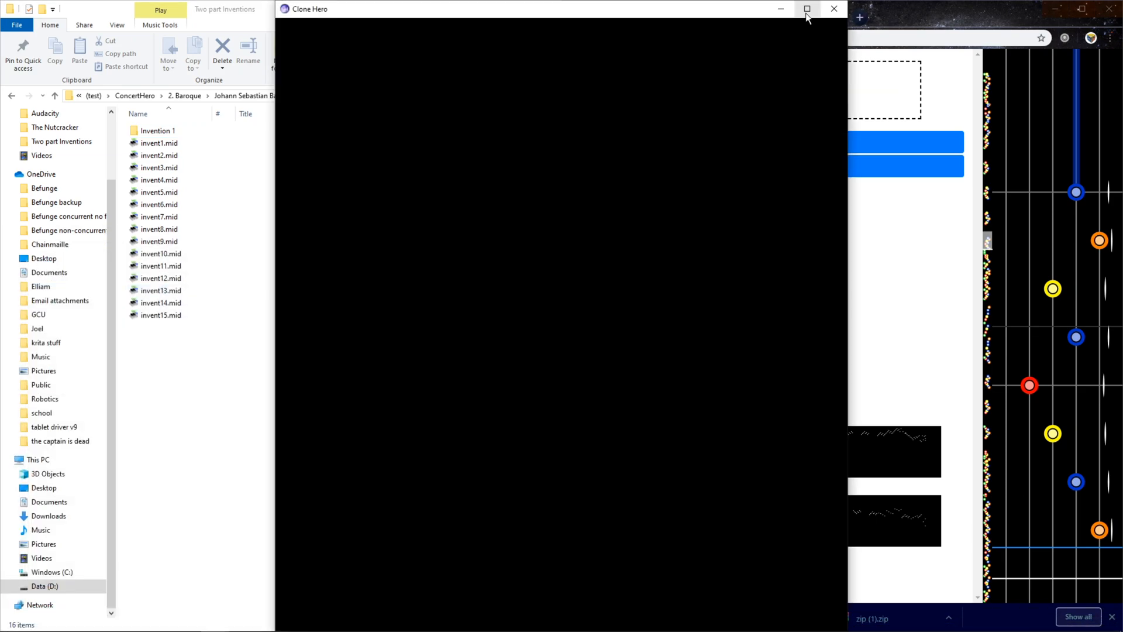
pyautogui.click(807, 9)
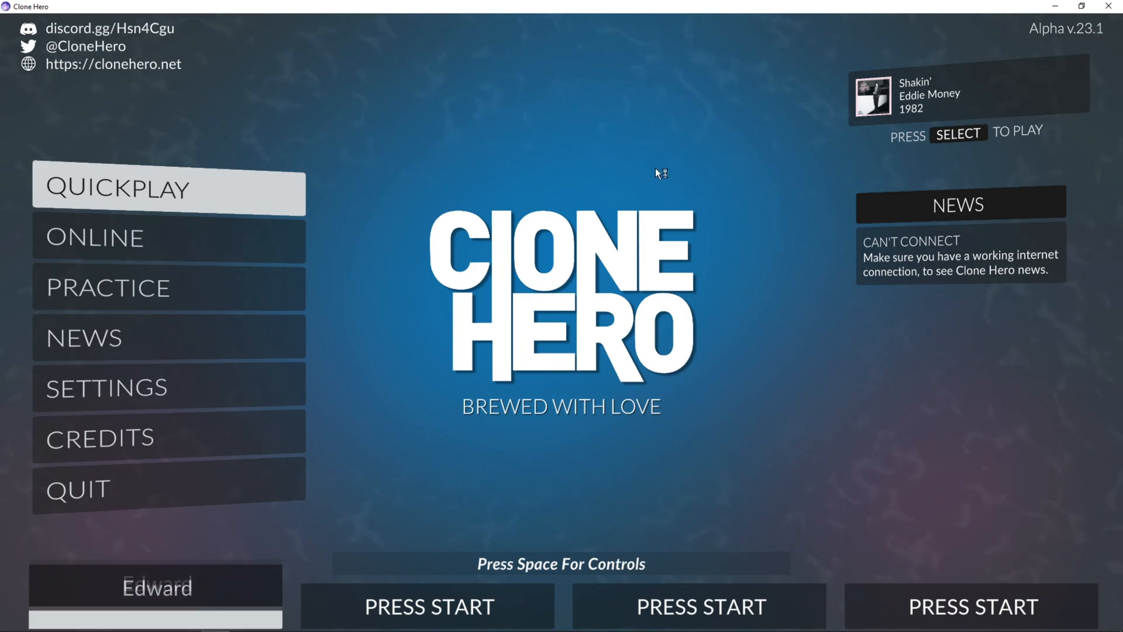
pyautogui.click(106, 387)
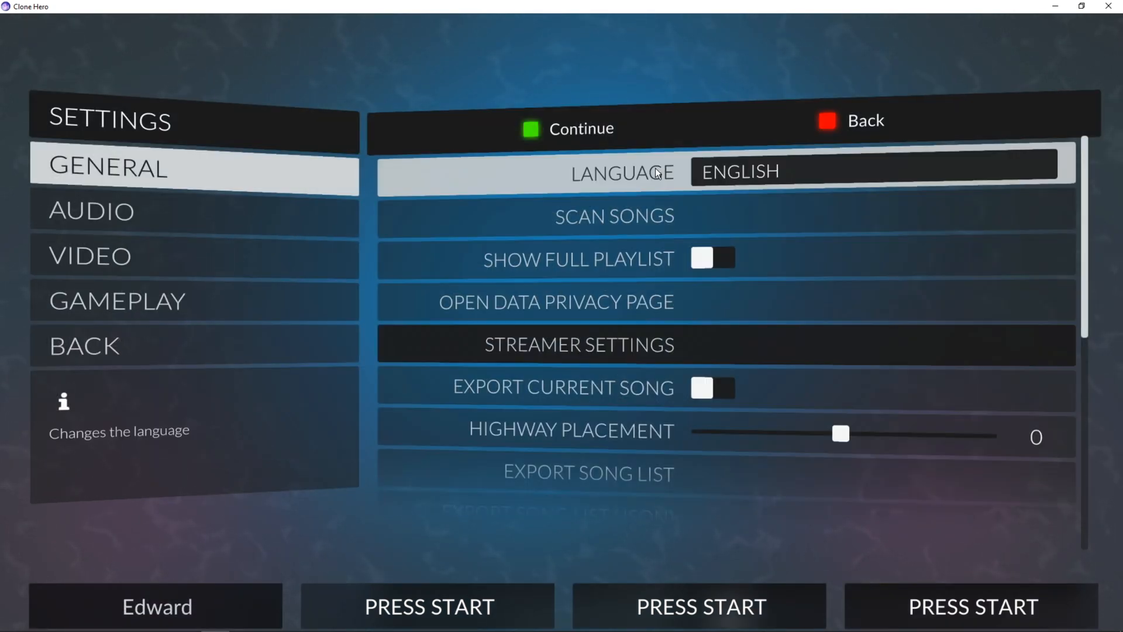
pyautogui.click(613, 216)
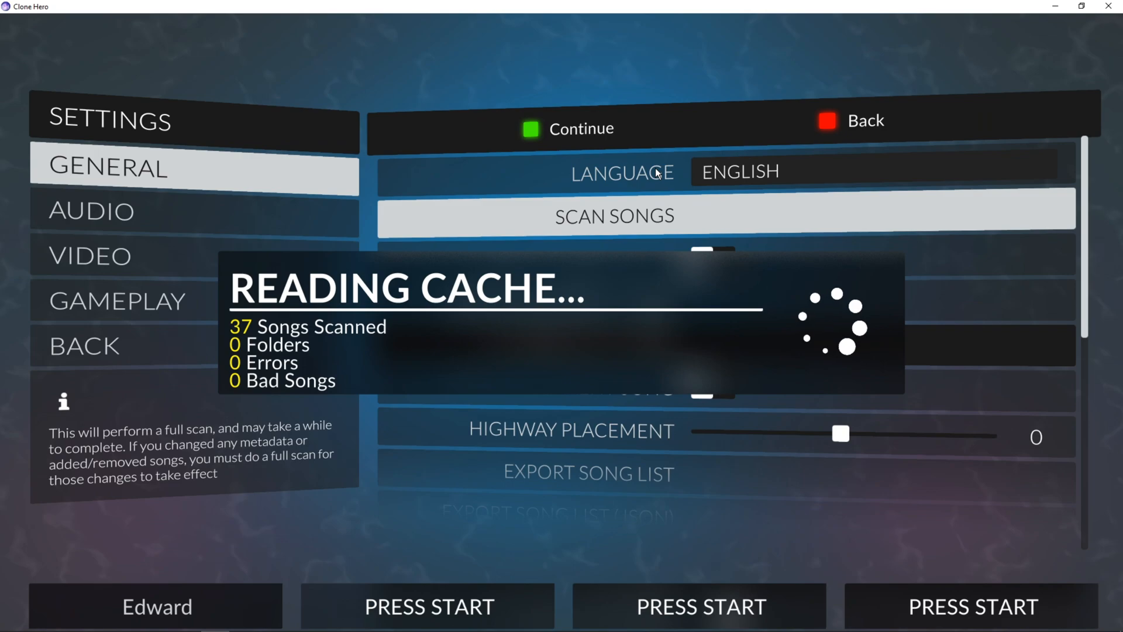